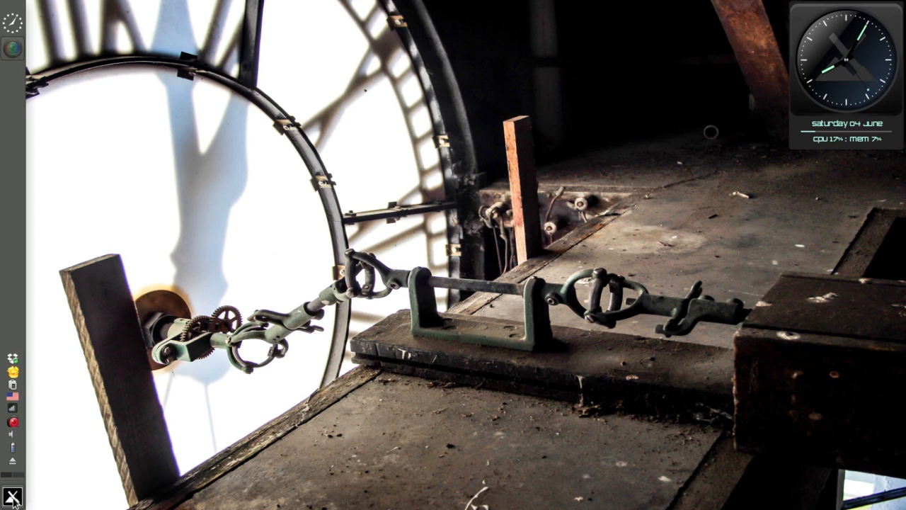
Launch MX Tools from the Whisker application menu
click(13, 497)
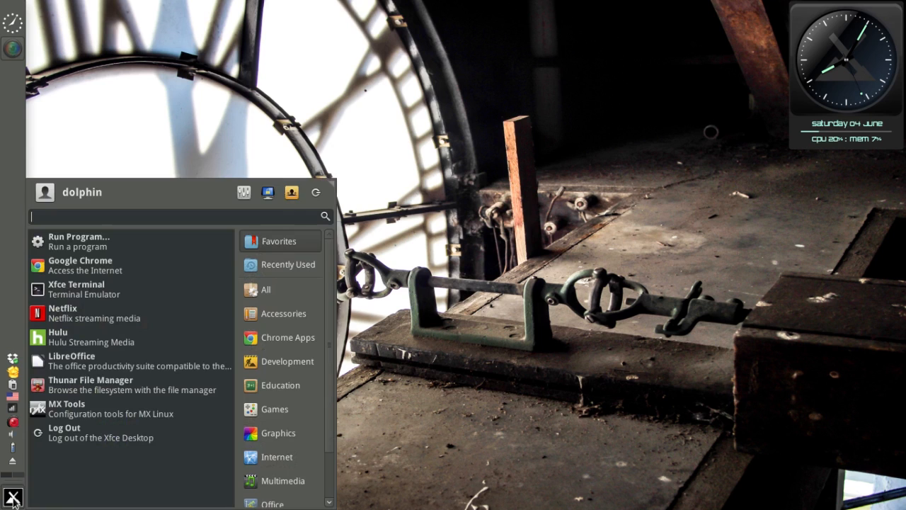
click(13, 497)
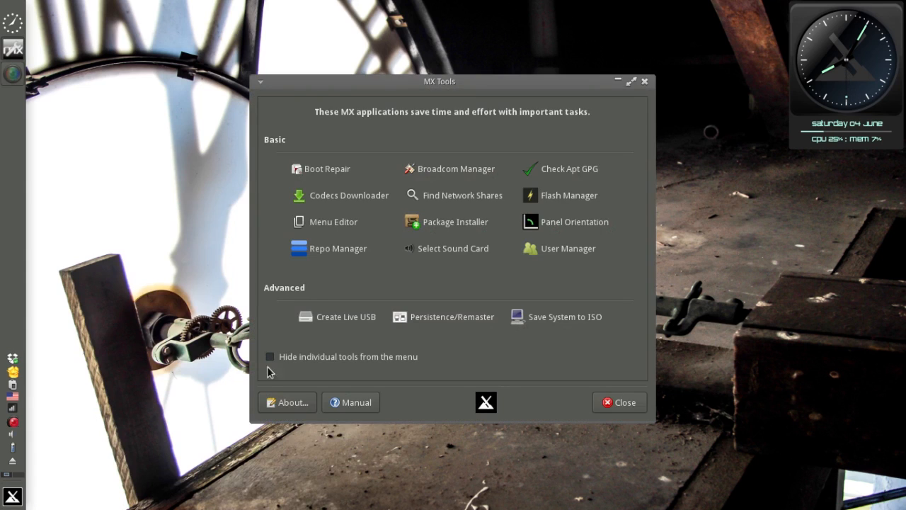
mouse_move(338, 249)
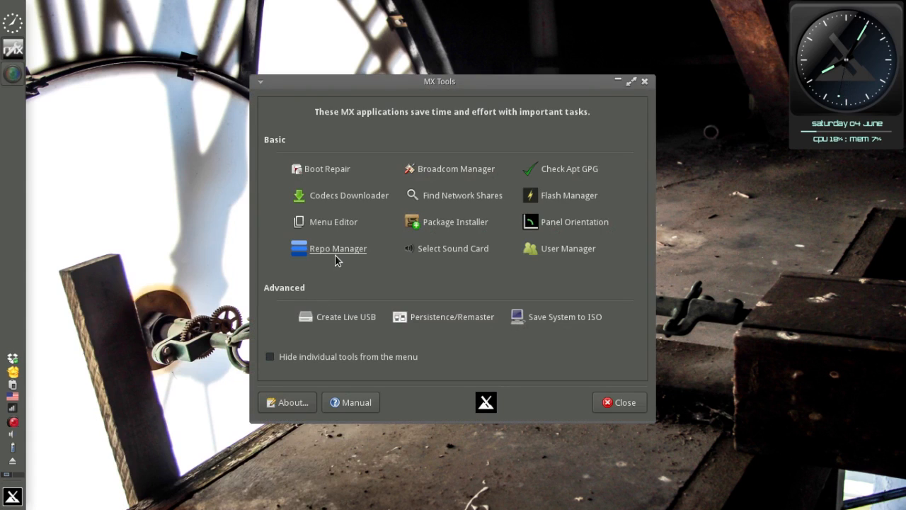
Open MX Repo Manager to view default APT mirrors with Reset repos chosen
click(338, 248)
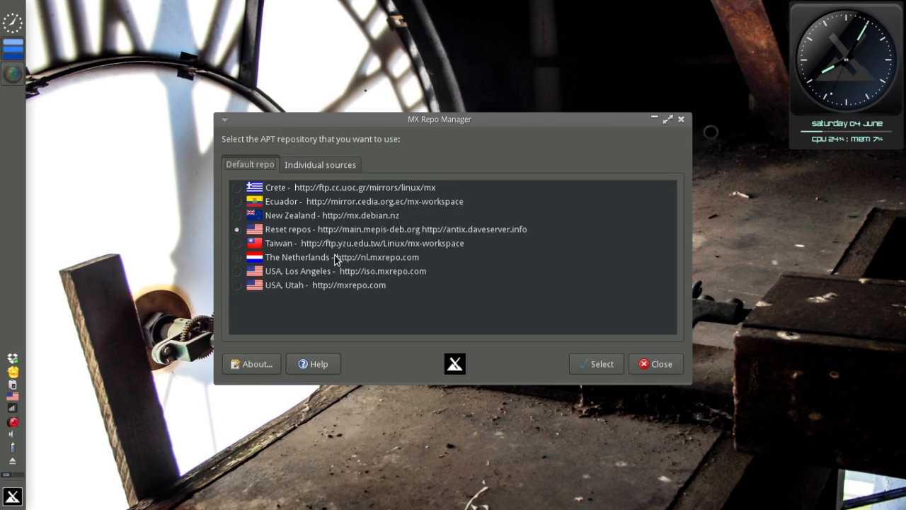
mouse_move(320, 217)
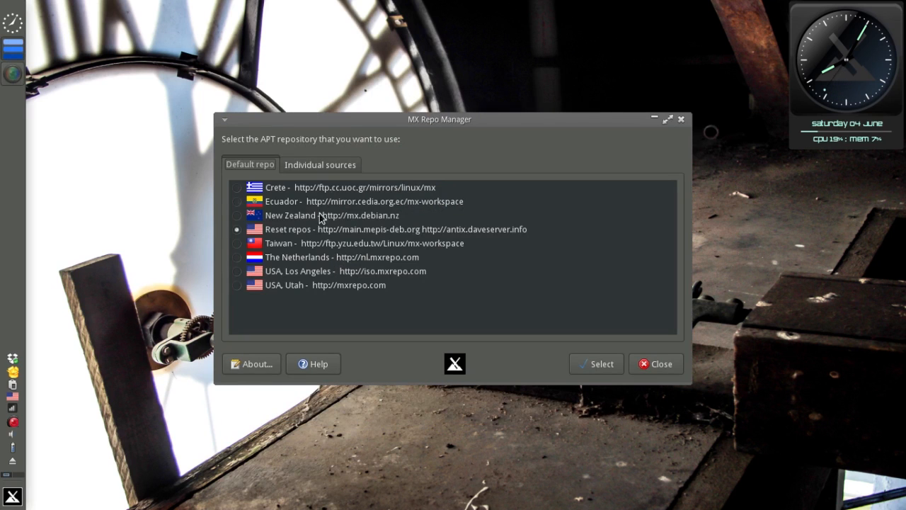
mouse_move(368, 295)
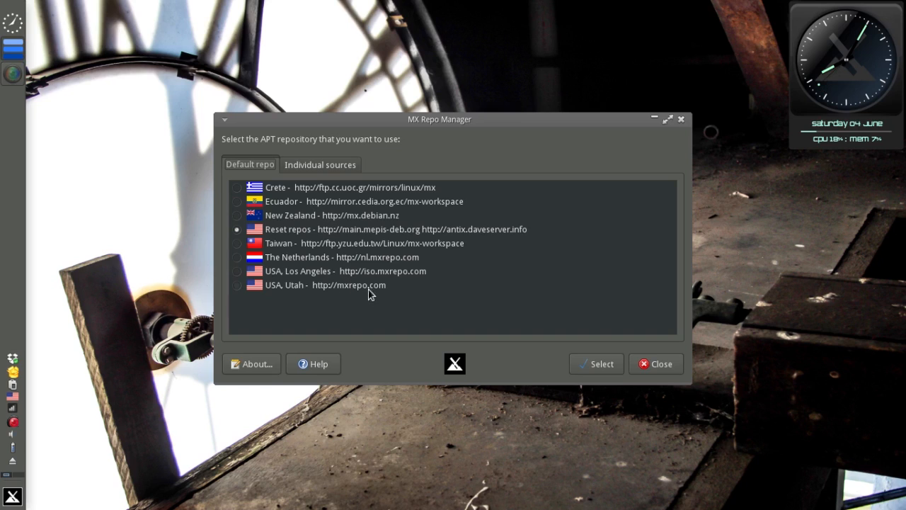
mouse_move(388, 292)
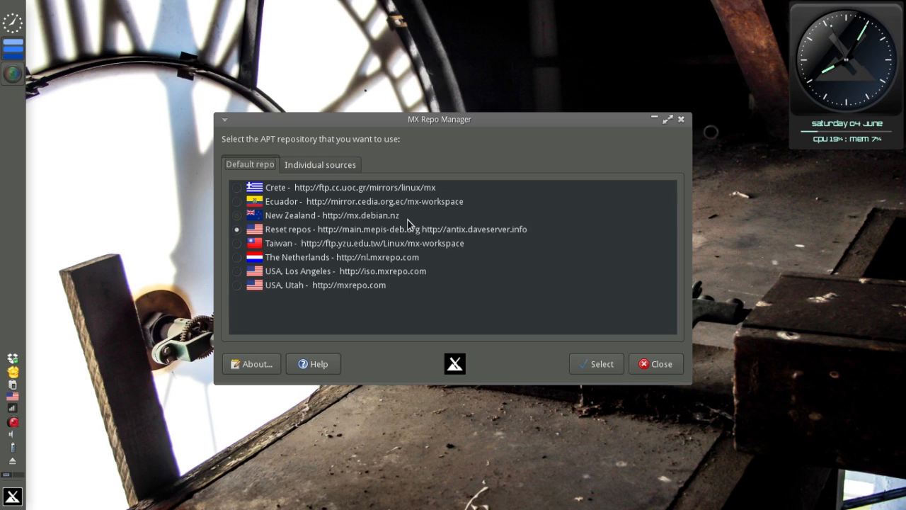
mouse_move(275, 292)
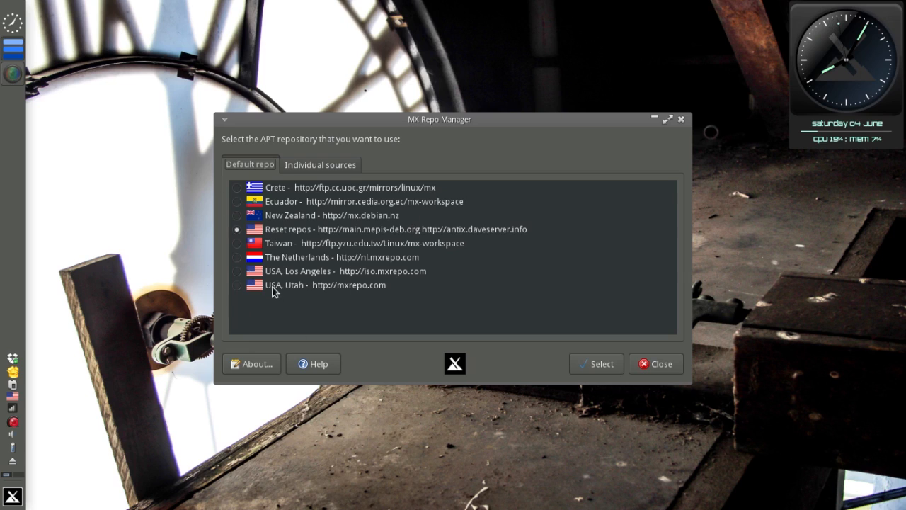
mouse_move(496, 367)
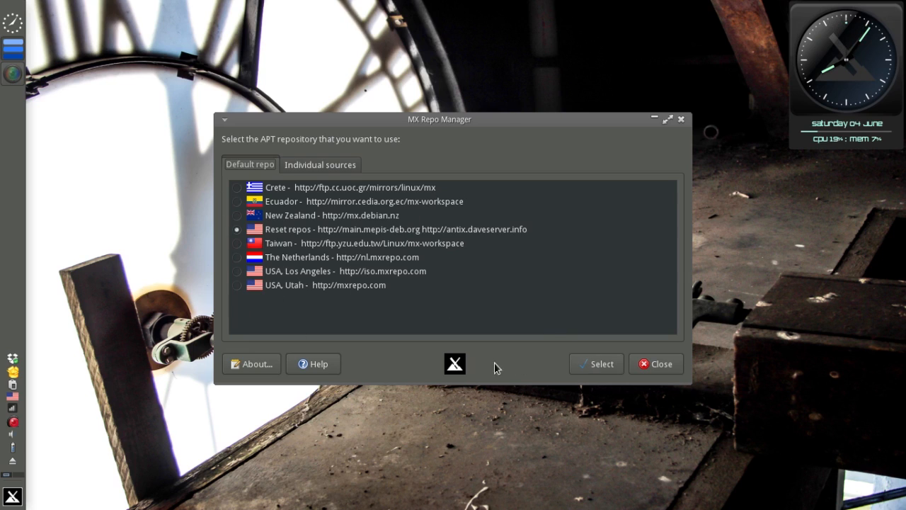
mouse_move(329, 168)
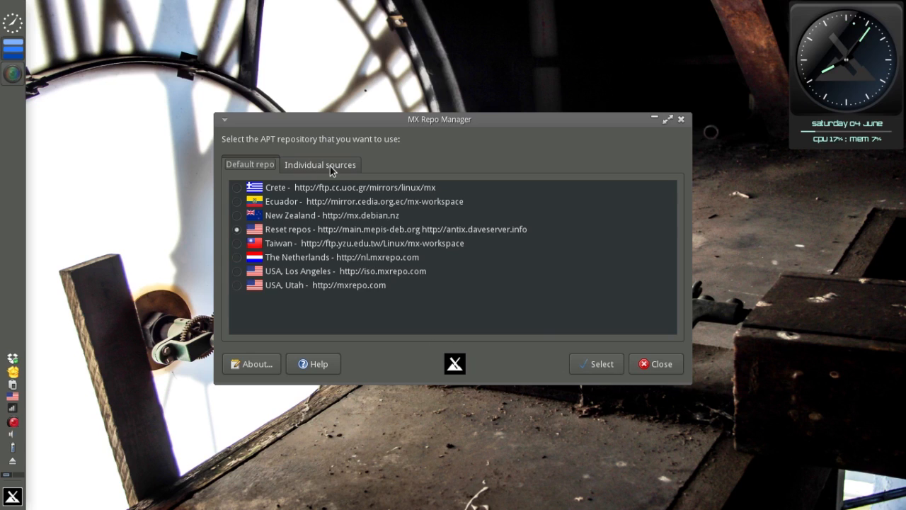
mouse_move(321, 167)
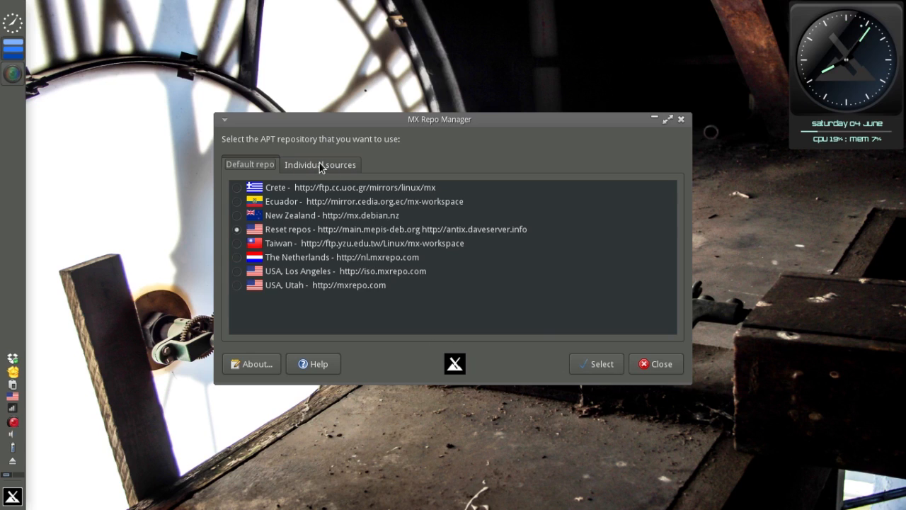
click(320, 164)
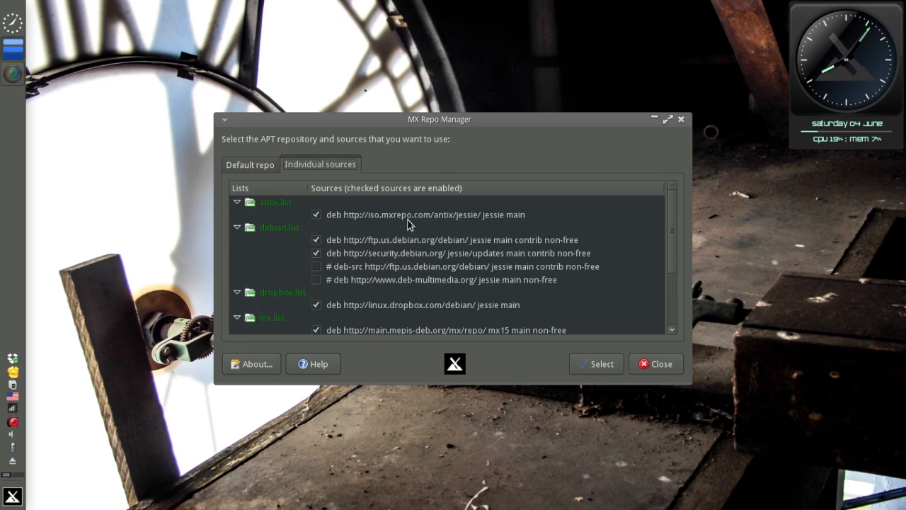
mouse_move(453, 241)
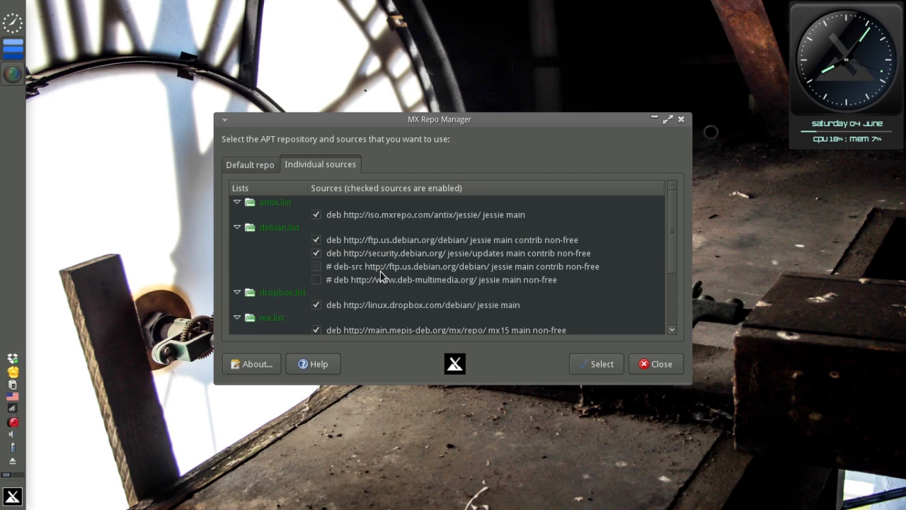
mouse_move(354, 237)
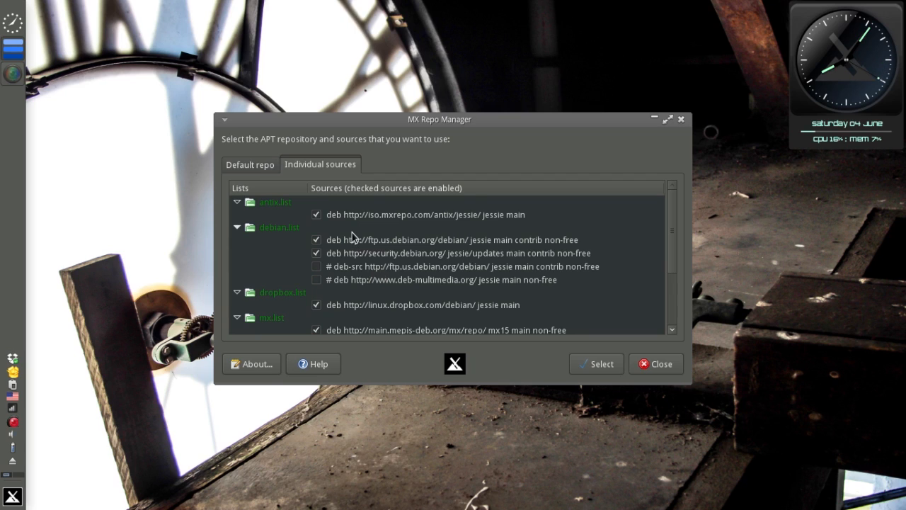
mouse_move(421, 280)
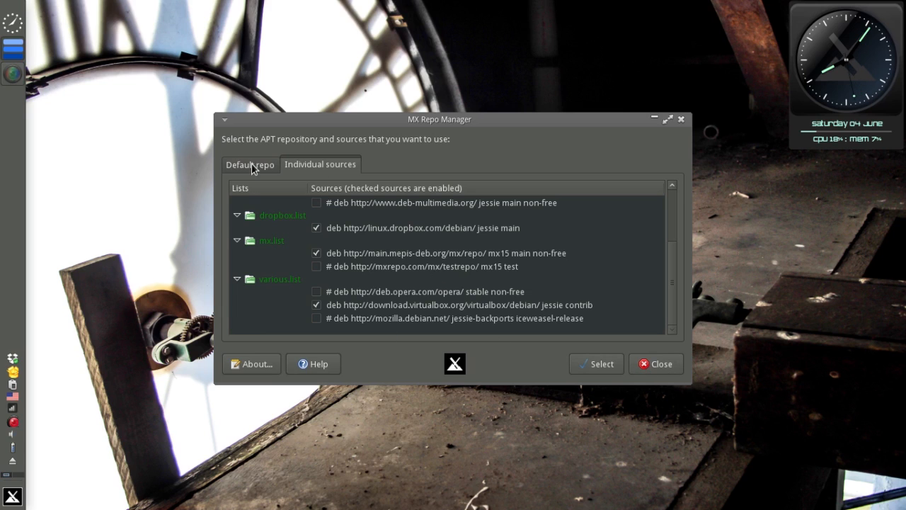
click(249, 165)
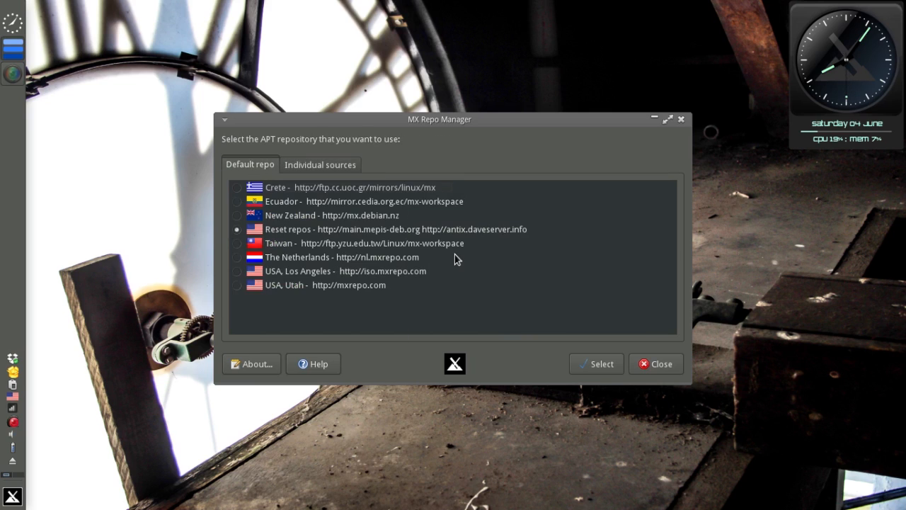
mouse_move(644, 364)
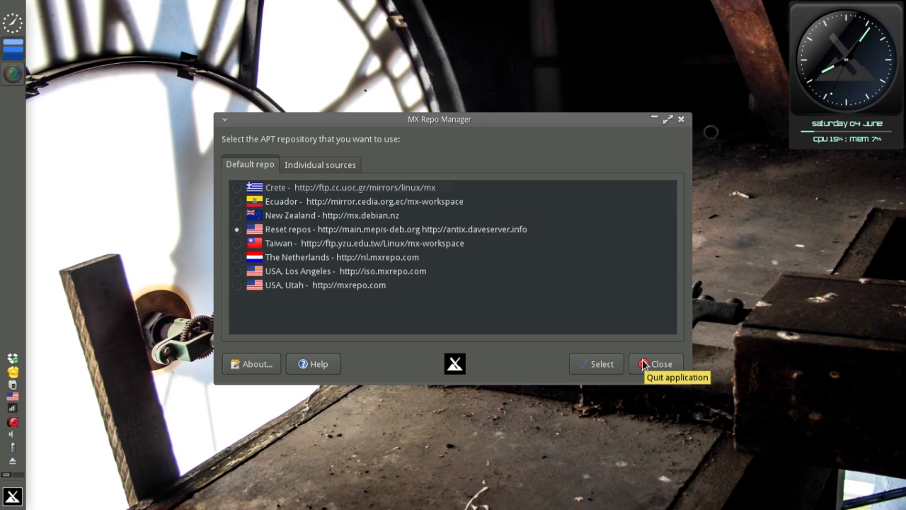
Close MX Repo Manager and launch MX Package Installer from MX Tools
click(656, 363)
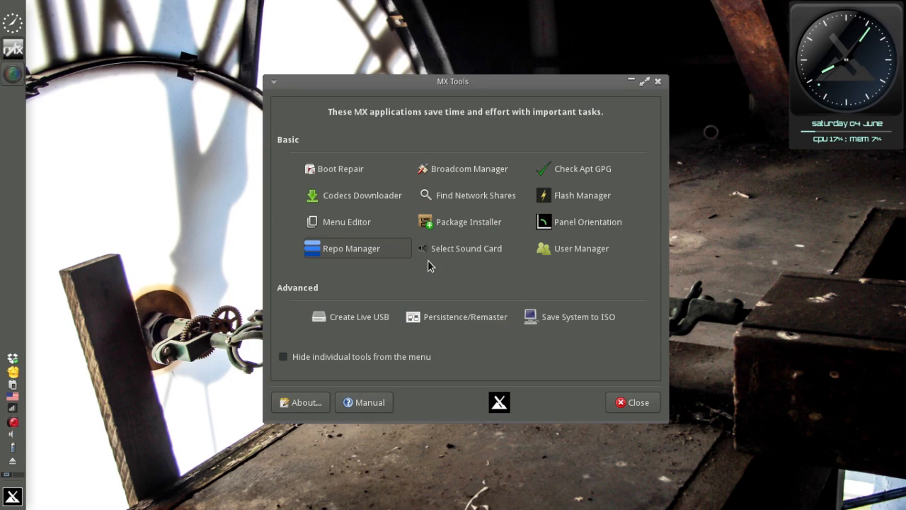
mouse_move(385, 289)
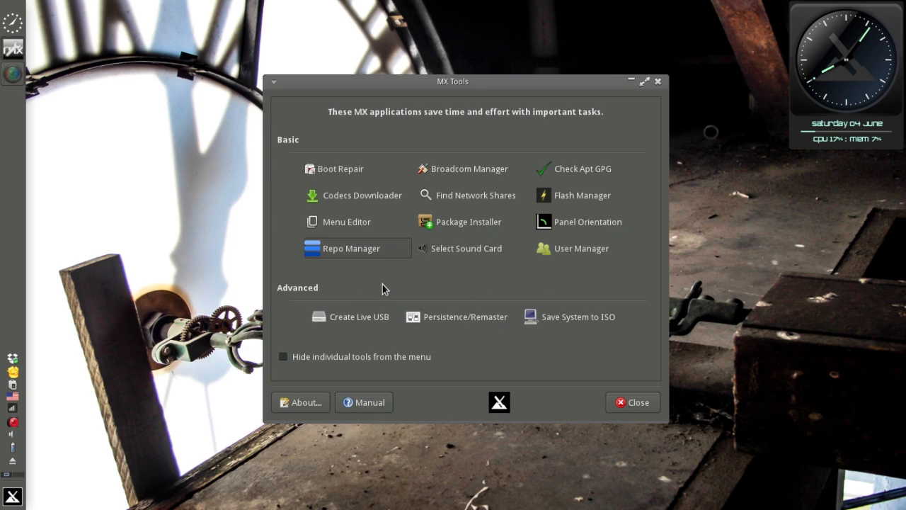
mouse_move(417, 286)
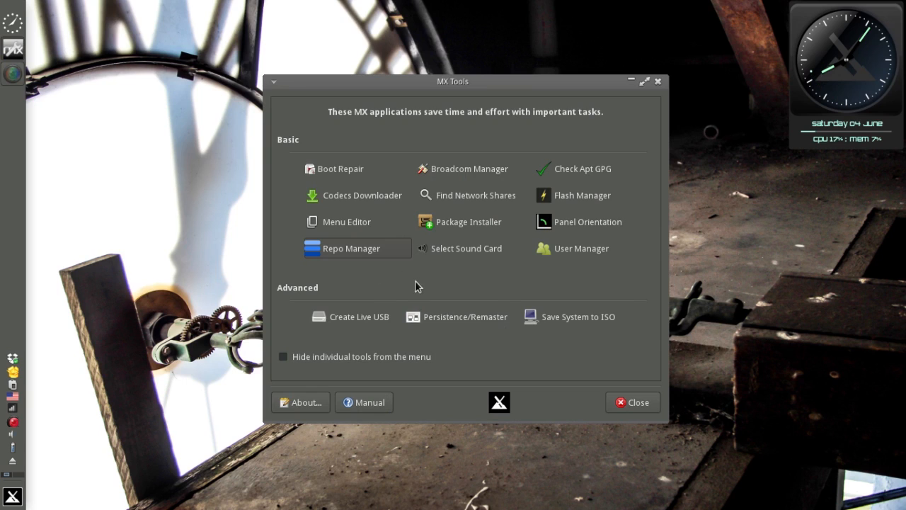
mouse_move(469, 222)
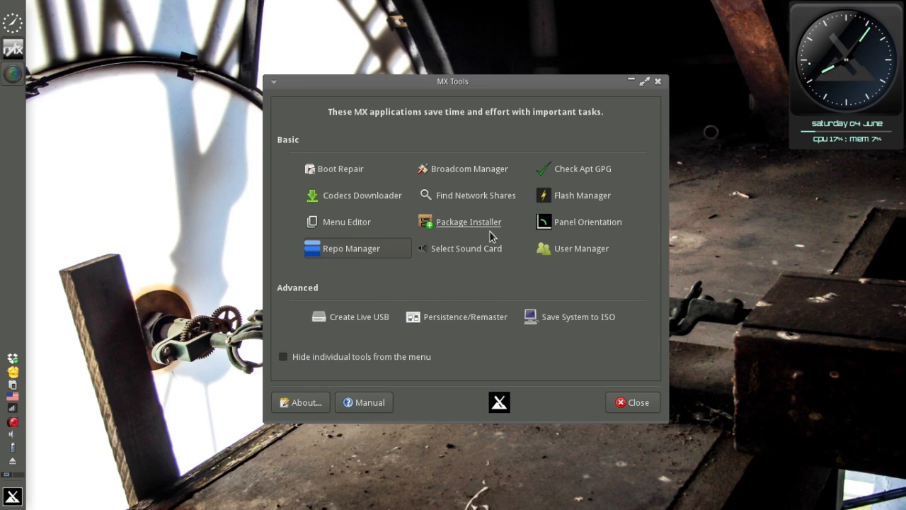
click(632, 402)
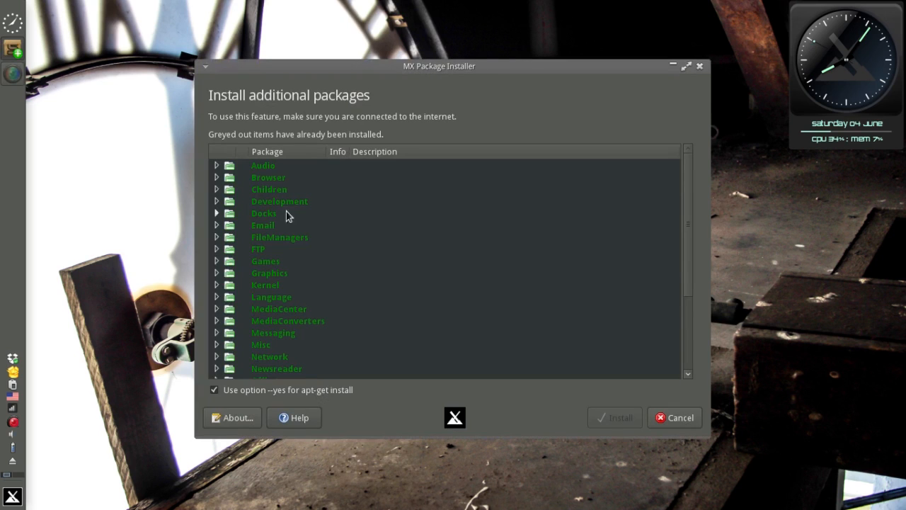
Expand and collapse the Audio, Messaging and MediaCenter categories while scrolling the package list
click(217, 165)
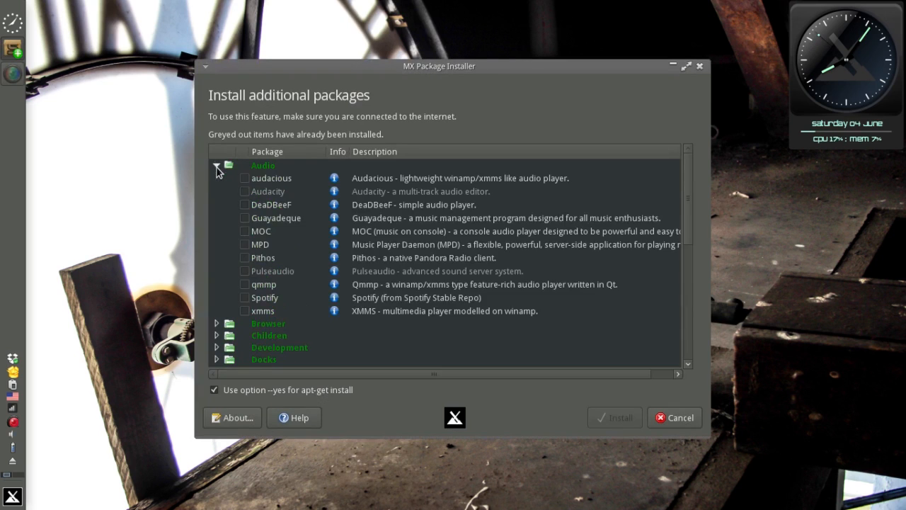
click(216, 165)
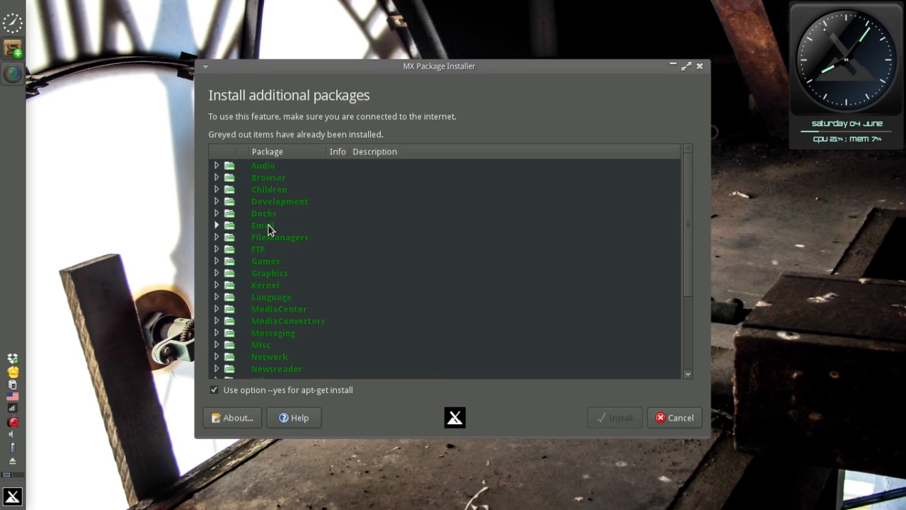
mouse_move(245, 287)
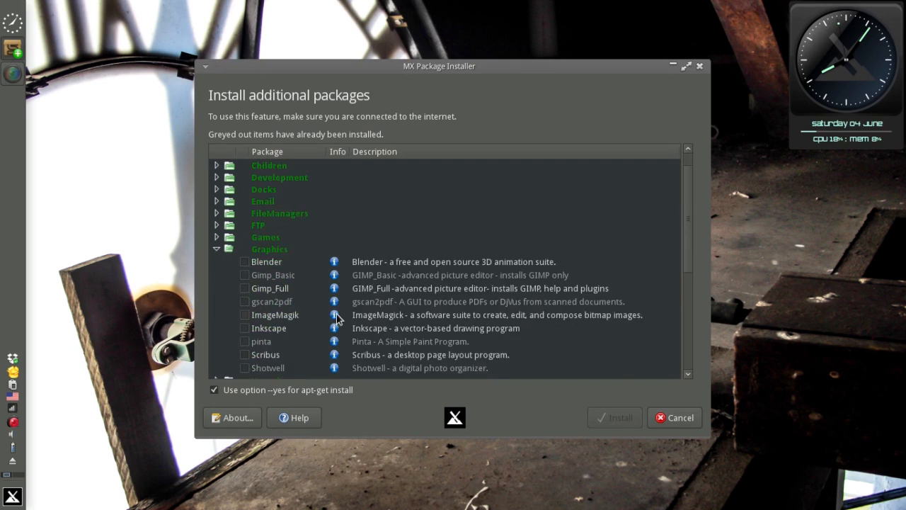
scroll(down, 3)
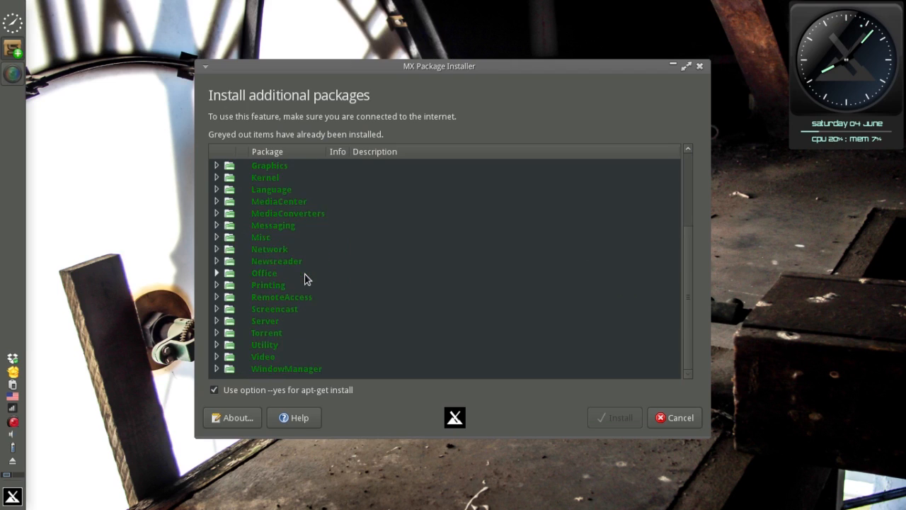
mouse_move(219, 245)
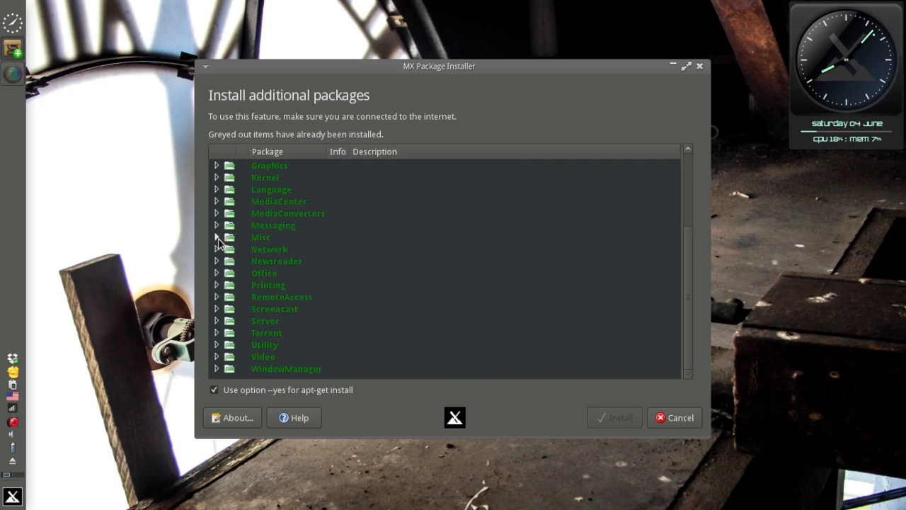
click(216, 226)
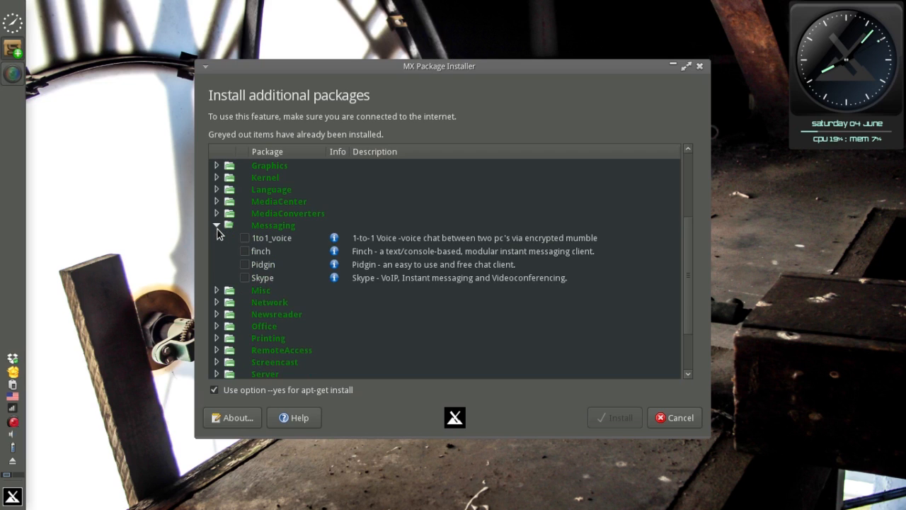
click(216, 225)
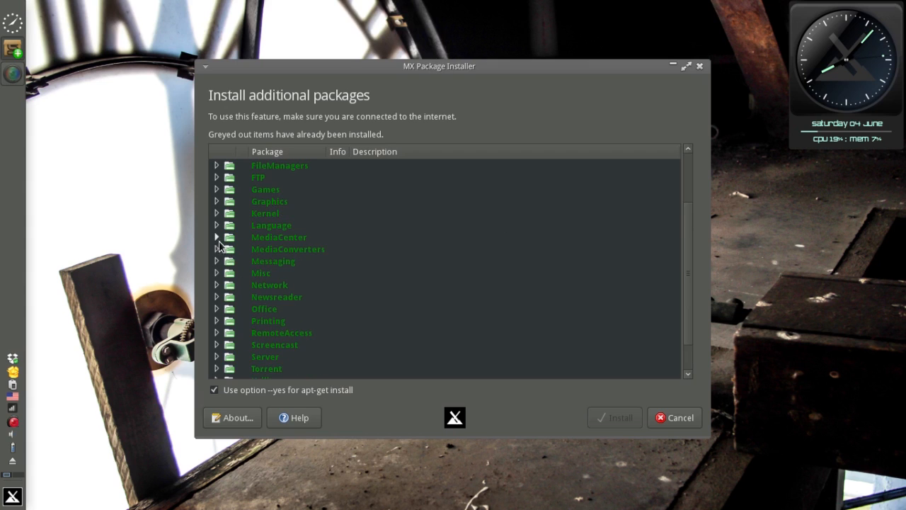
click(217, 237)
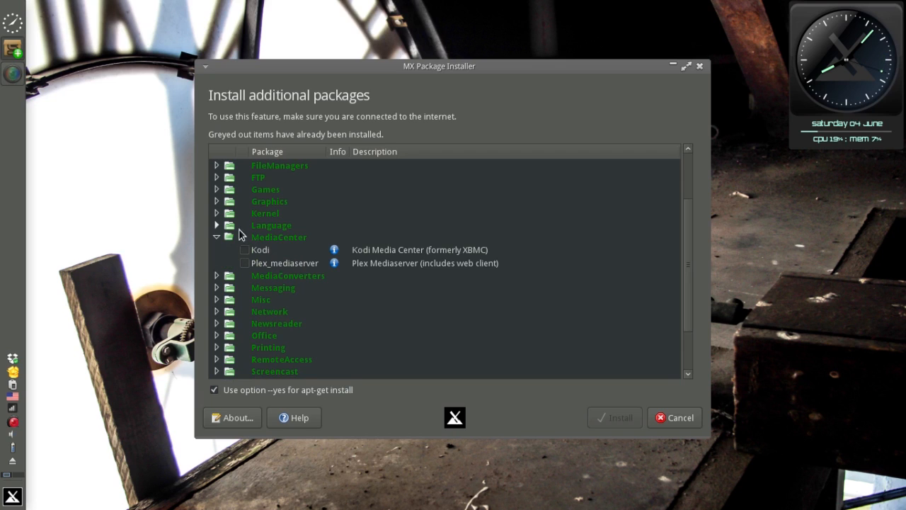
click(216, 237)
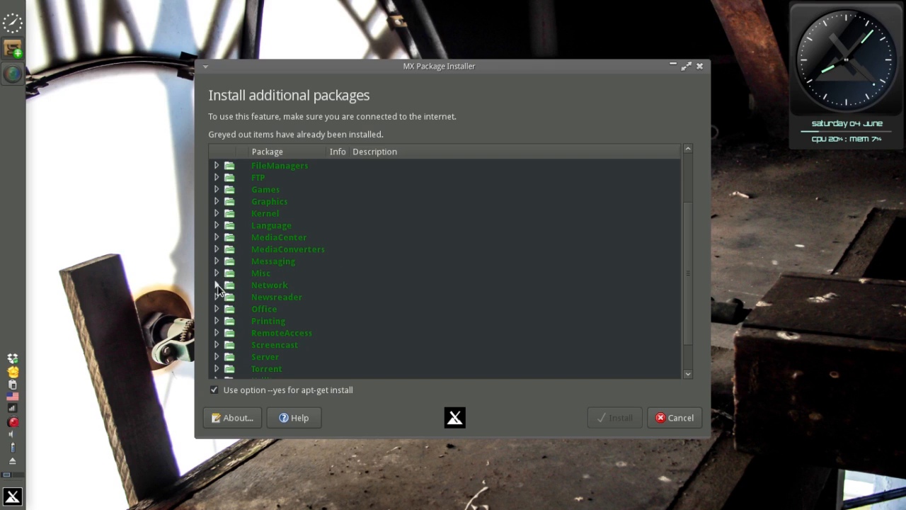
scroll(down, 3)
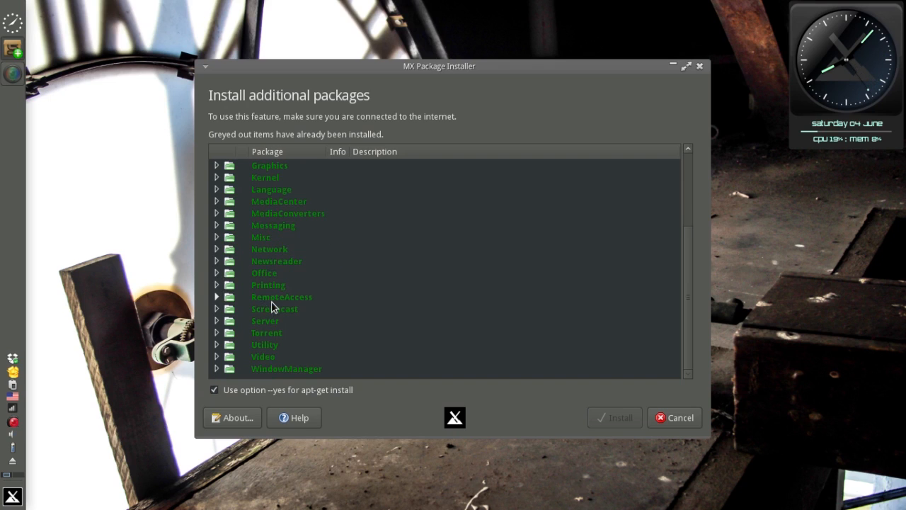
mouse_move(218, 352)
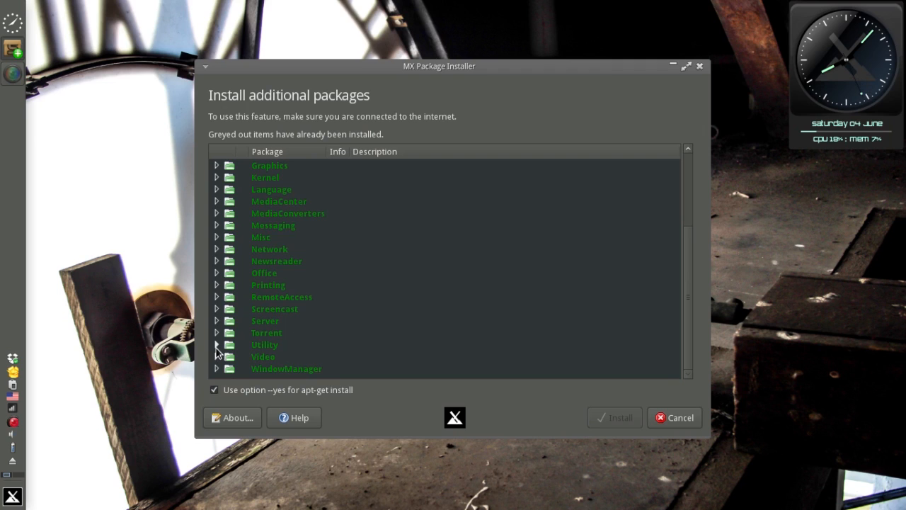
Expand the Utility category to list MX_Clocky, MX_USB_Unmounter and Streamlight_antiX
click(216, 344)
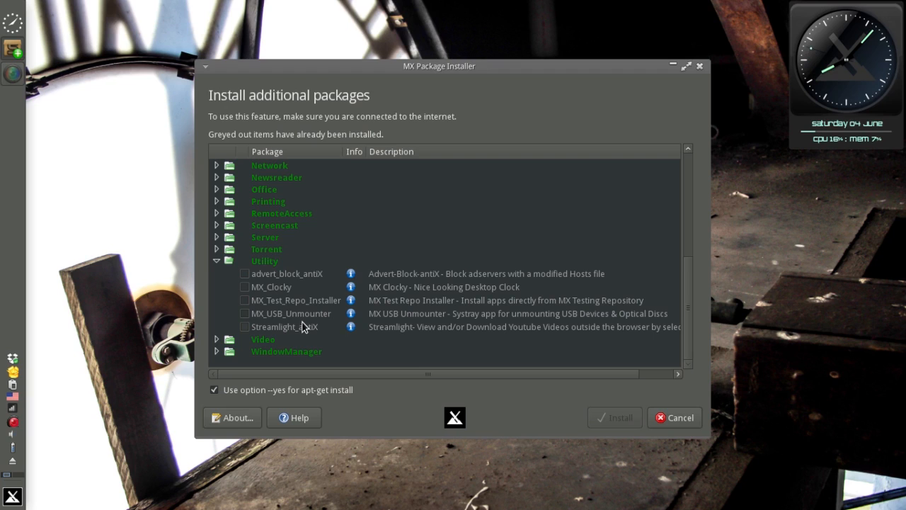
mouse_move(286, 296)
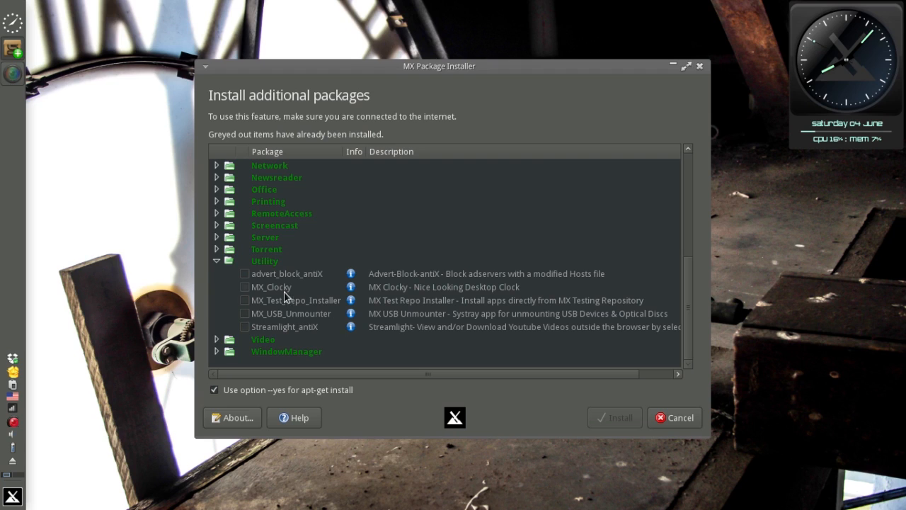
mouse_move(246, 276)
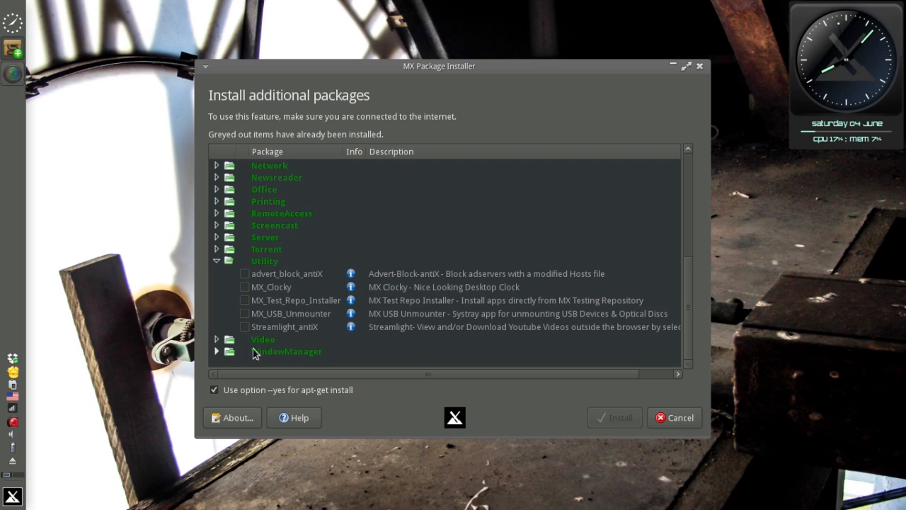
Expand the Video category and launch the antiX Advert Blocker tool
click(263, 339)
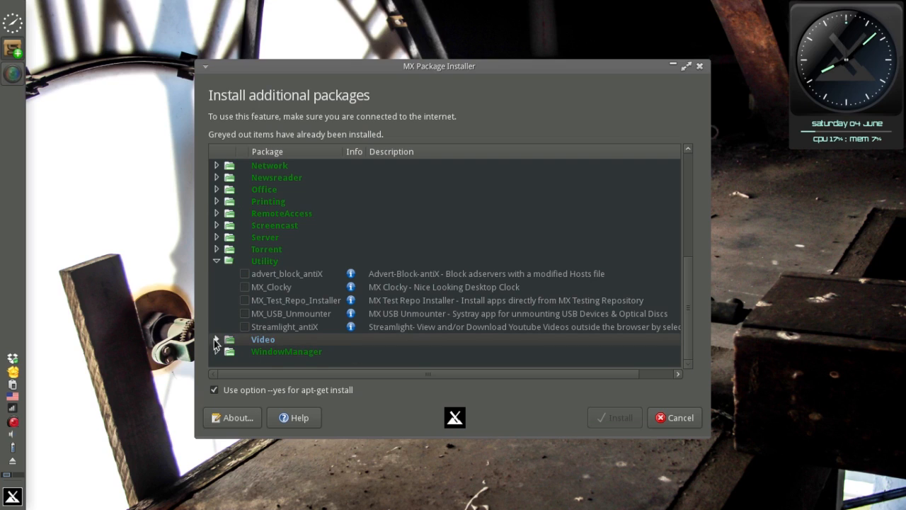
click(216, 339)
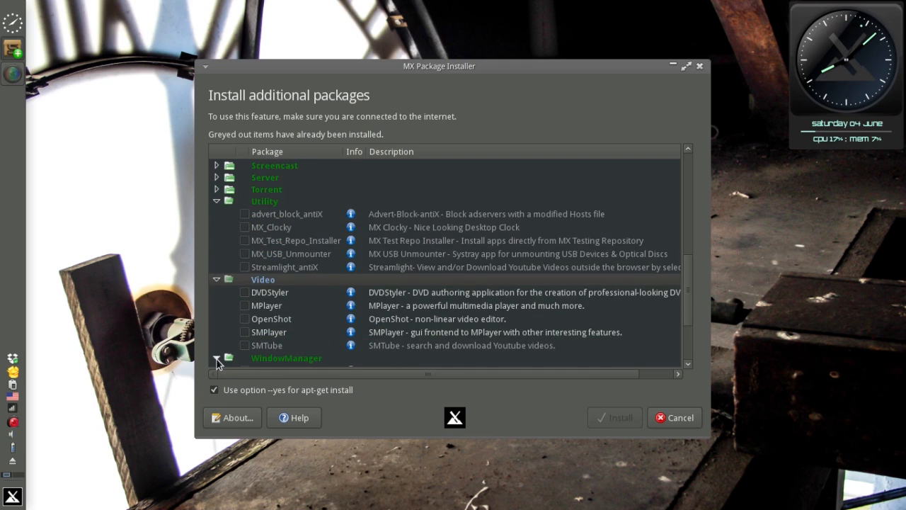
click(216, 358)
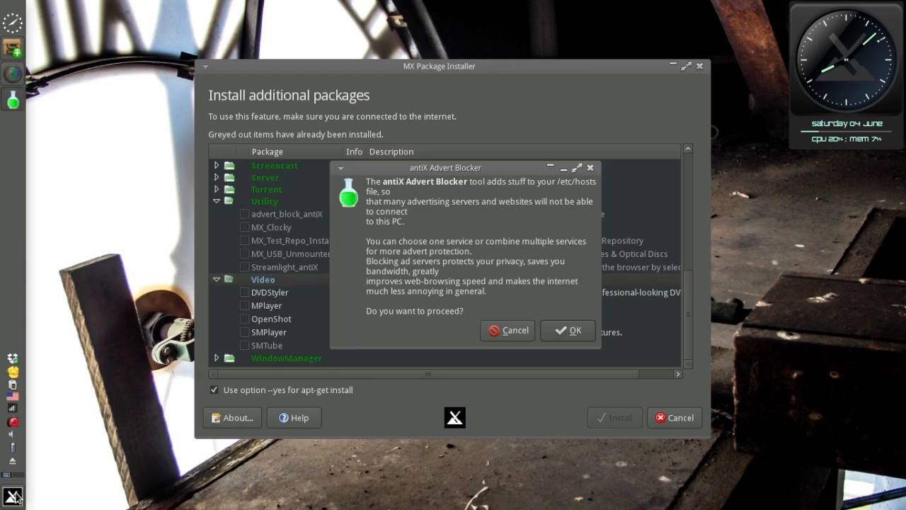
mouse_move(367, 321)
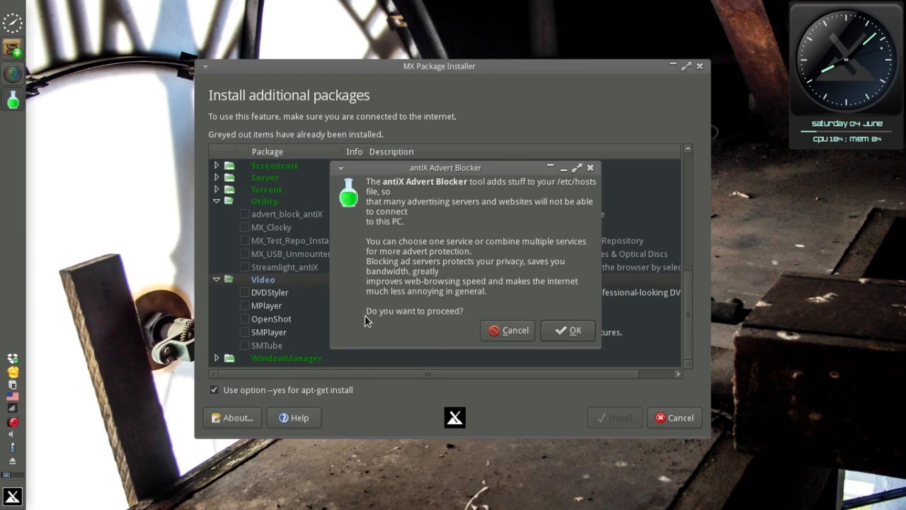
mouse_move(460, 205)
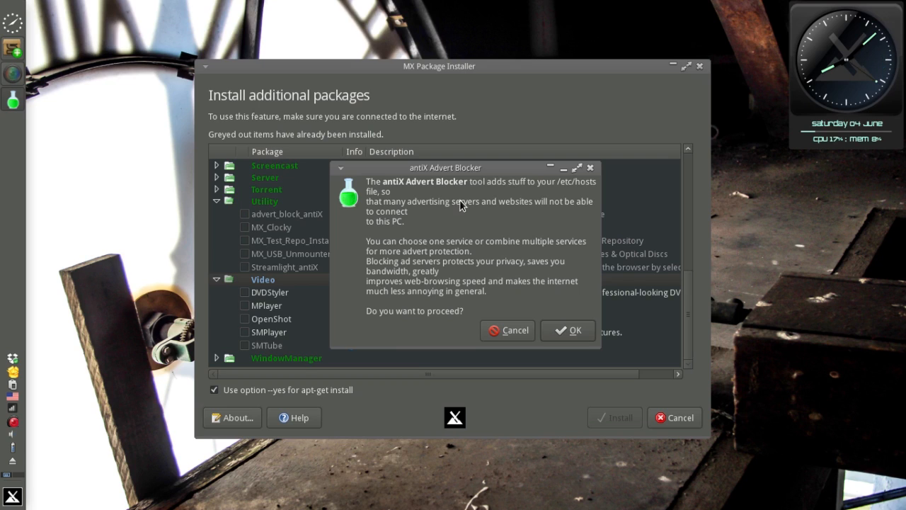
mouse_move(444, 261)
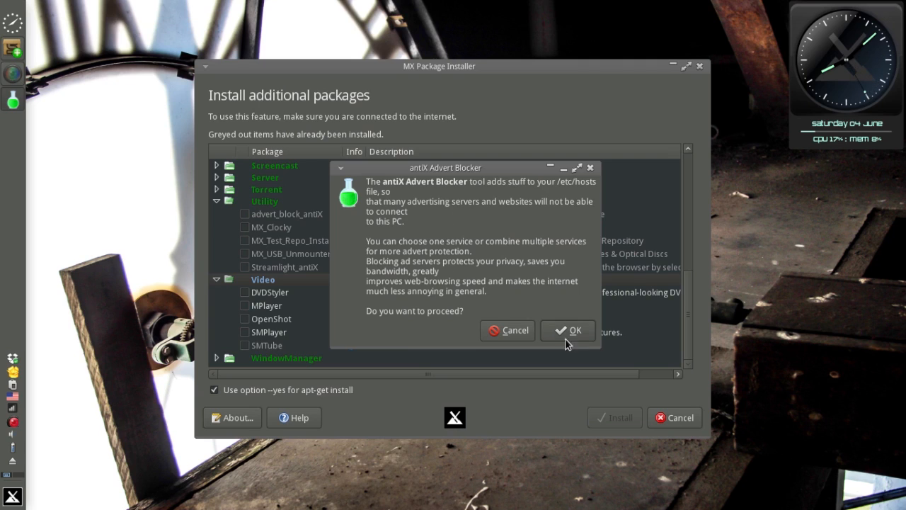
Tick the mvps.org ad-blocking service and apply it to update the hosts file
click(569, 330)
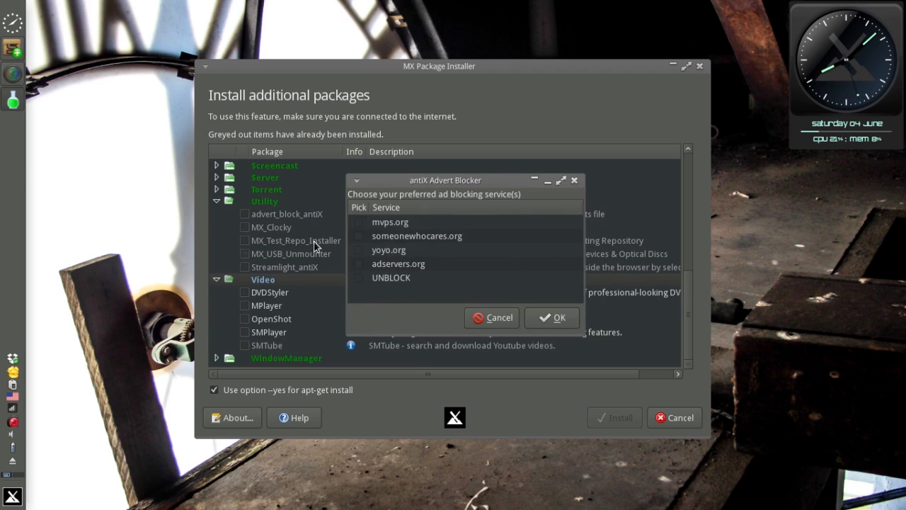
mouse_move(433, 284)
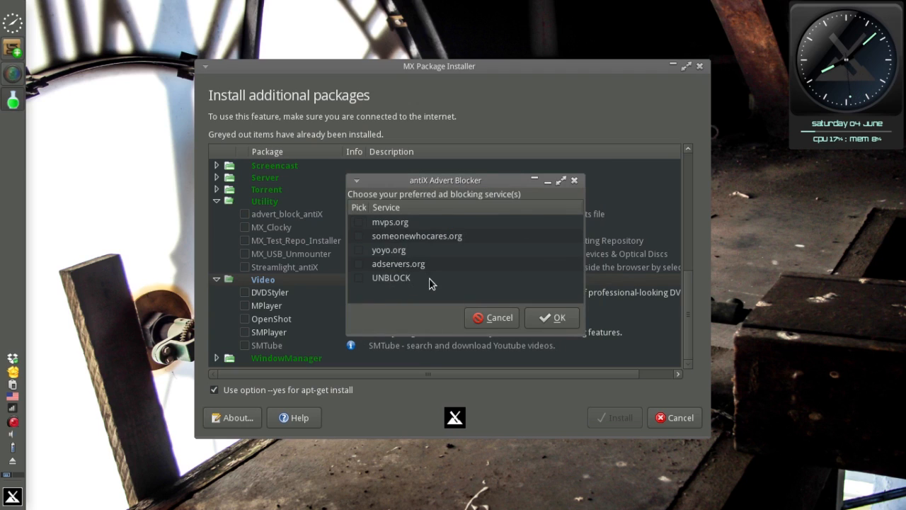
mouse_move(360, 227)
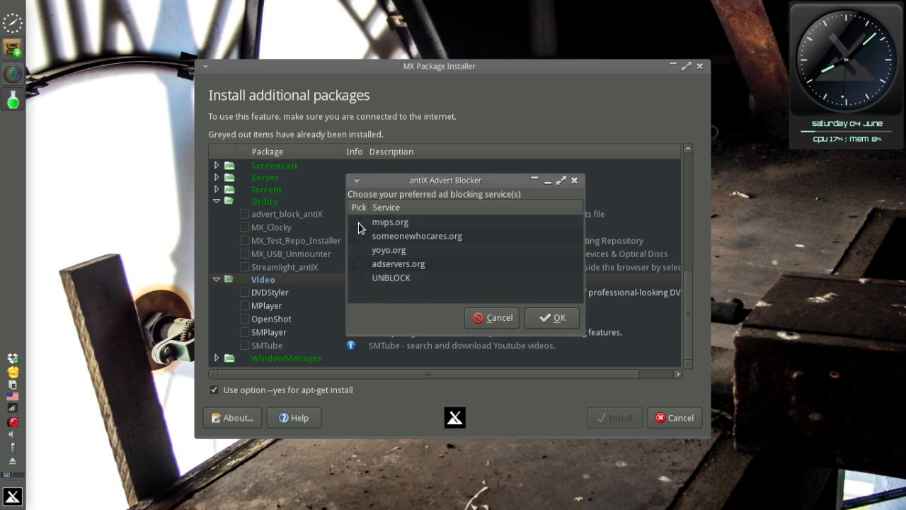
click(359, 235)
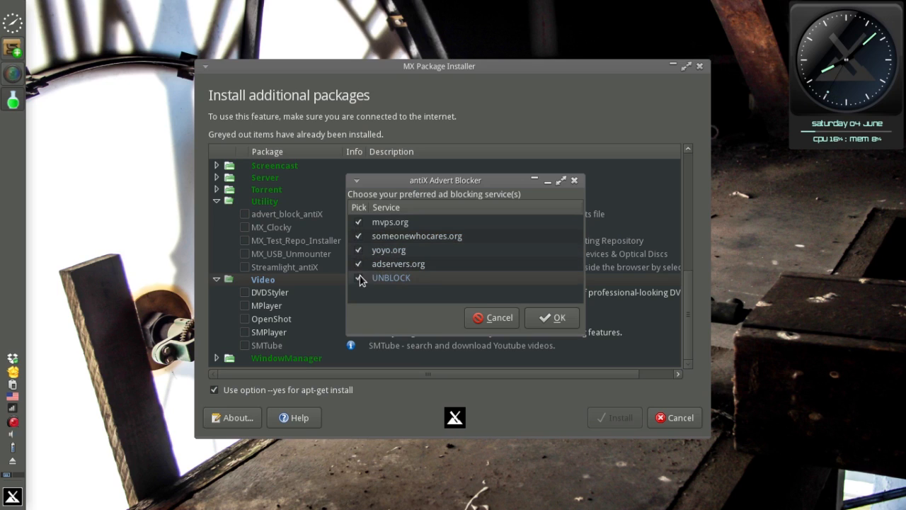
click(552, 317)
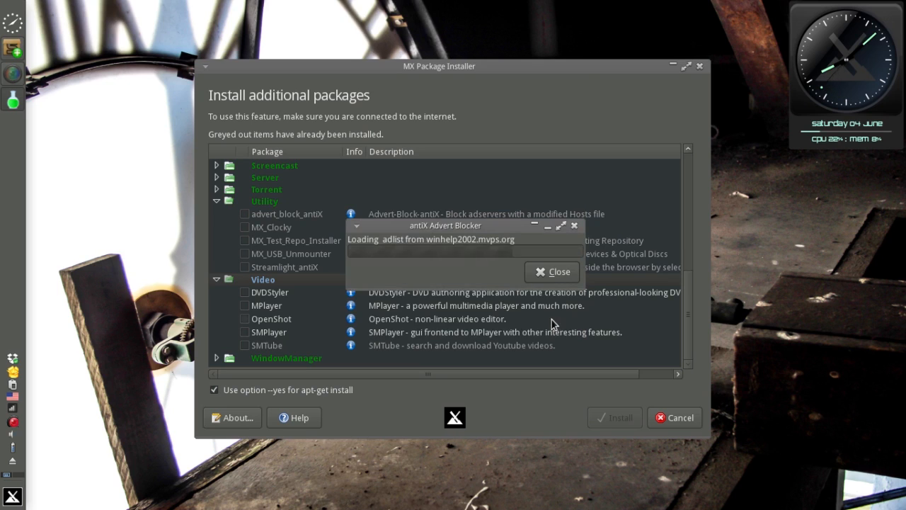
click(553, 271)
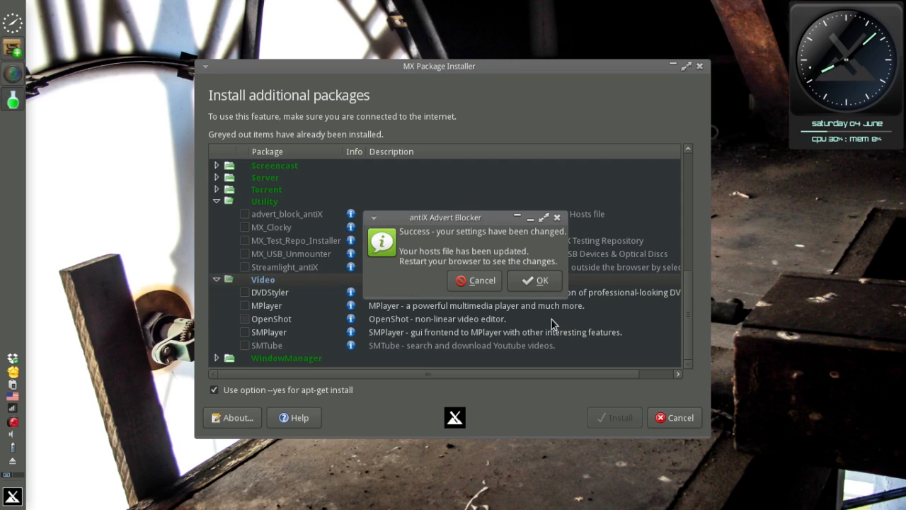
mouse_move(368, 285)
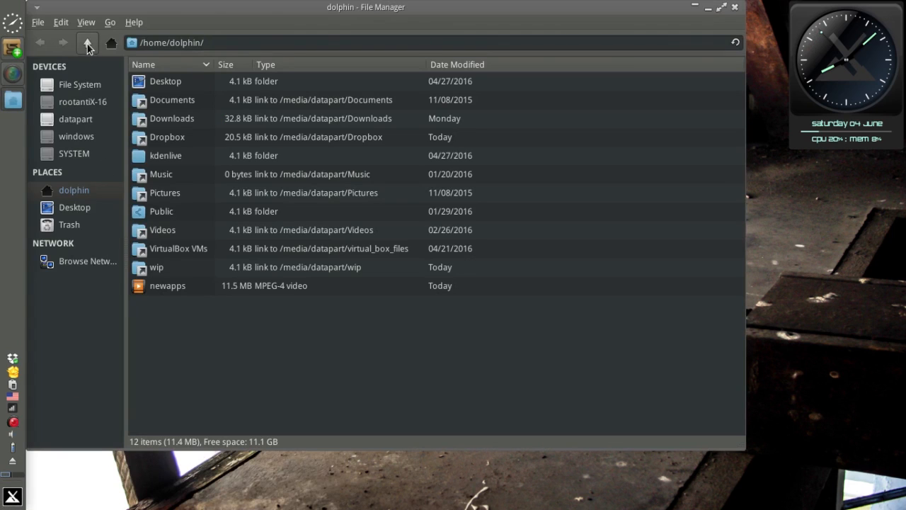
Browse Thunar to /etc and bring up the actions for the hosts file
click(87, 42)
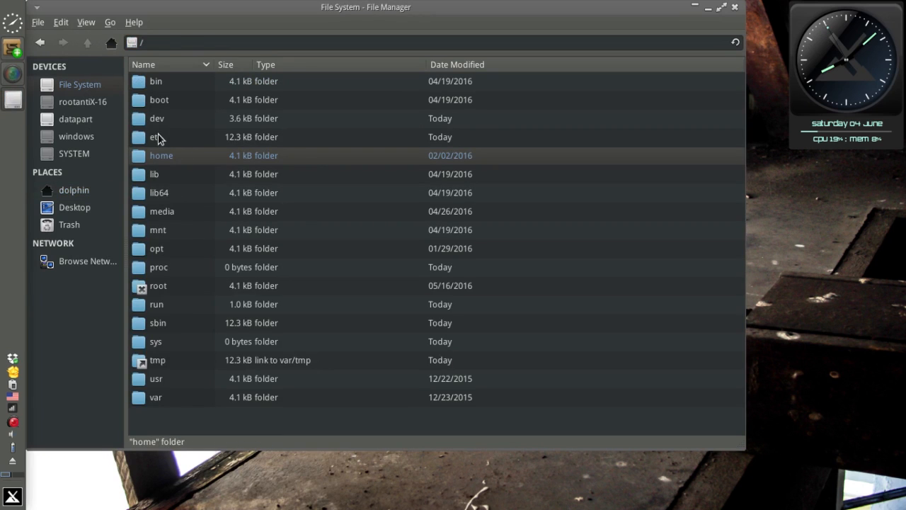
double_click(156, 136)
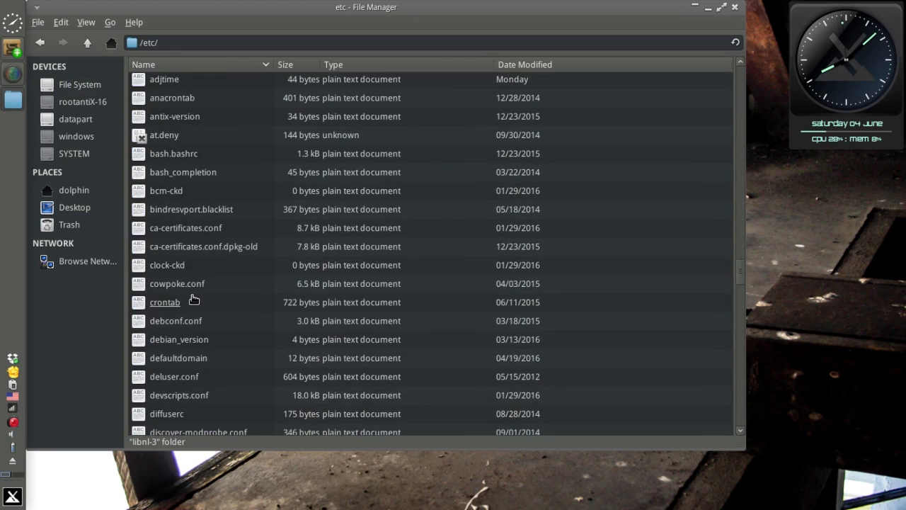
scroll(down, 3)
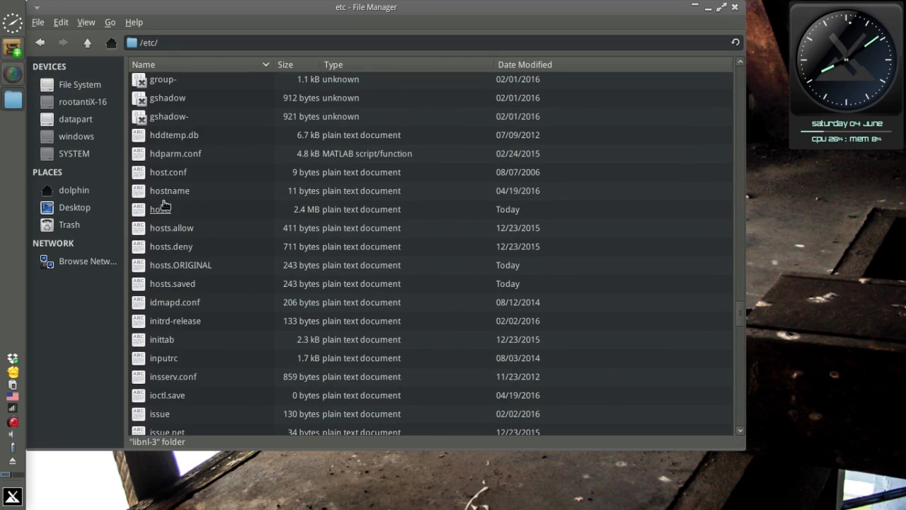
right_click(160, 209)
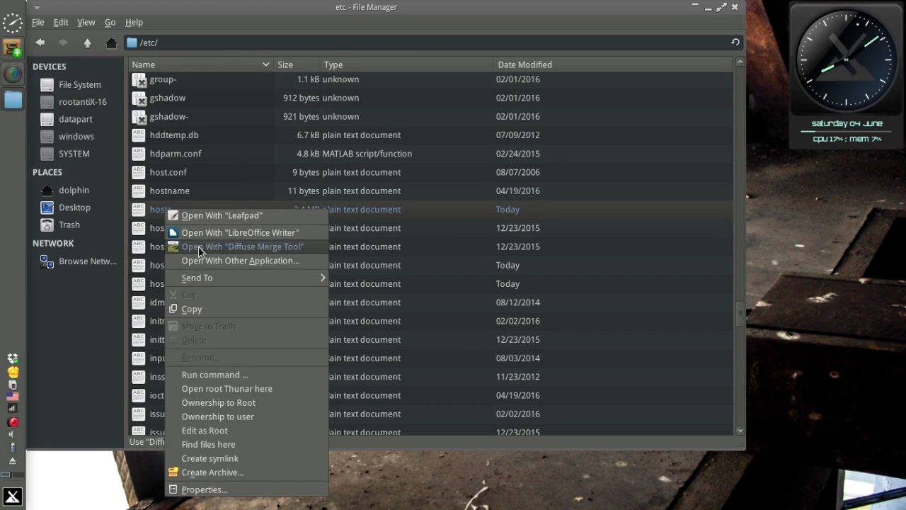
Open hosts in Leafpad and scroll through the antiX-advert-blocker domain entries
click(222, 215)
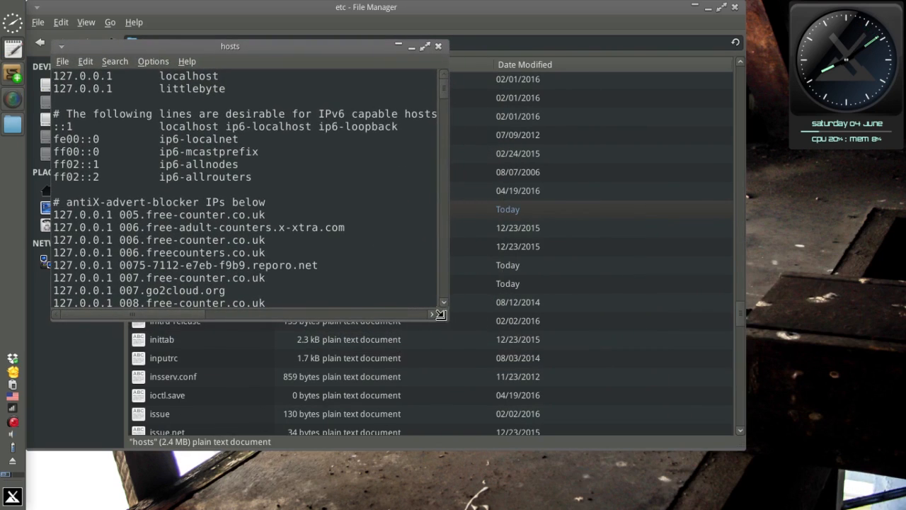
mouse_move(446, 327)
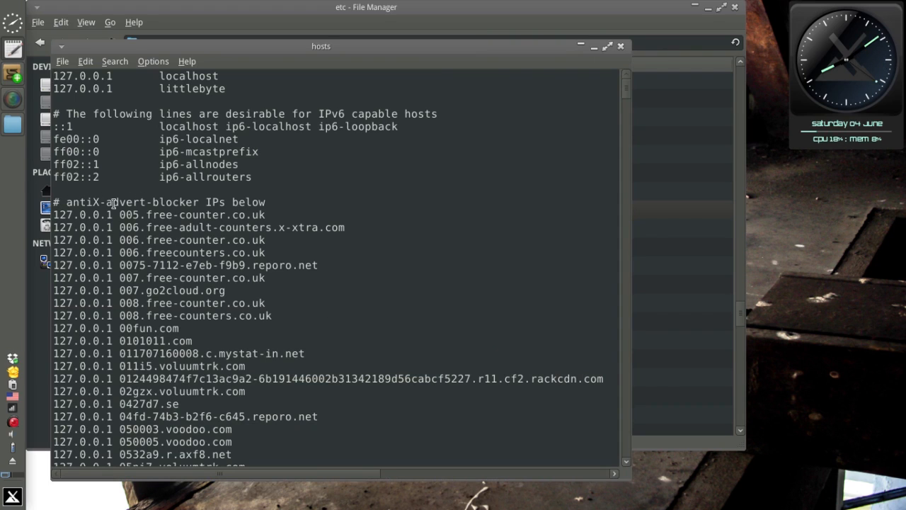
scroll(down, 3)
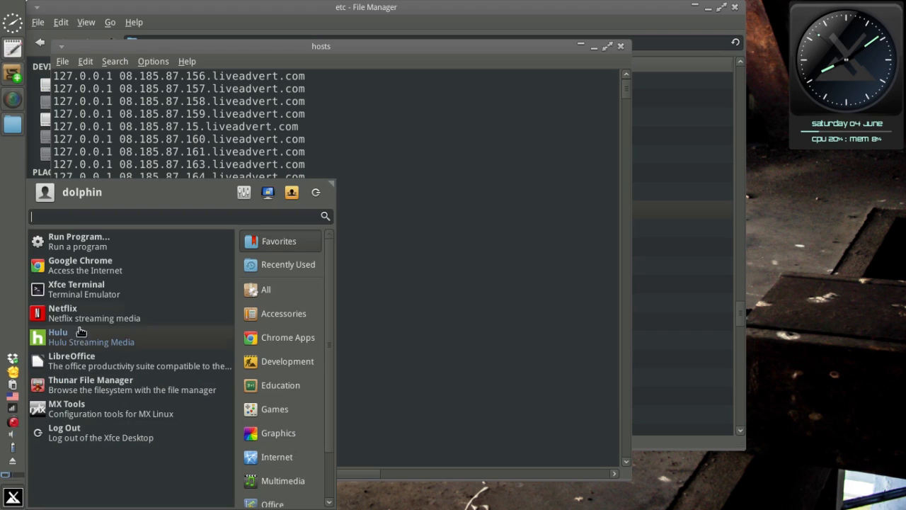
mouse_move(129, 359)
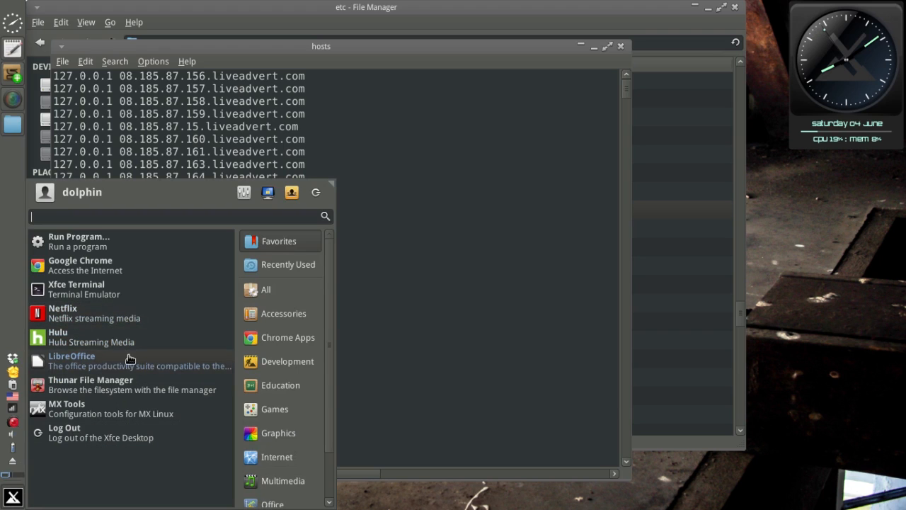
Open and close the application menu, intending to launch Firefox
click(277, 457)
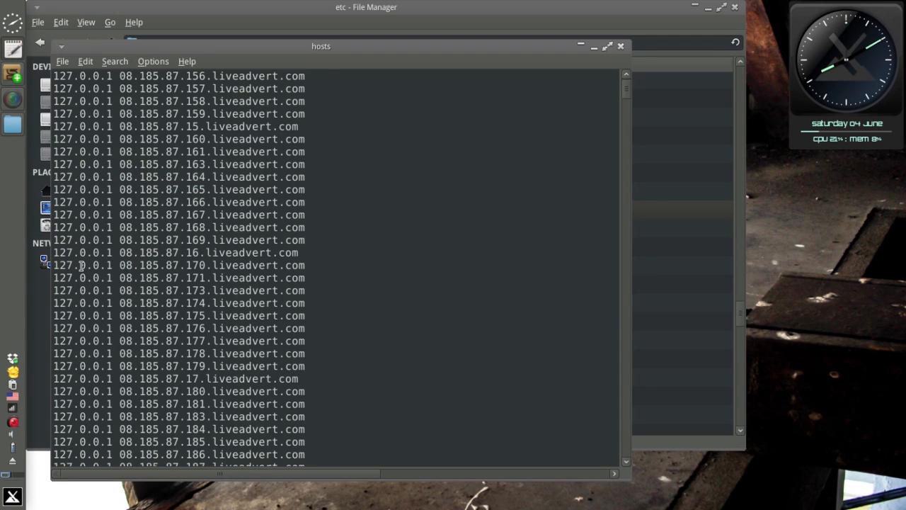
mouse_move(533, 272)
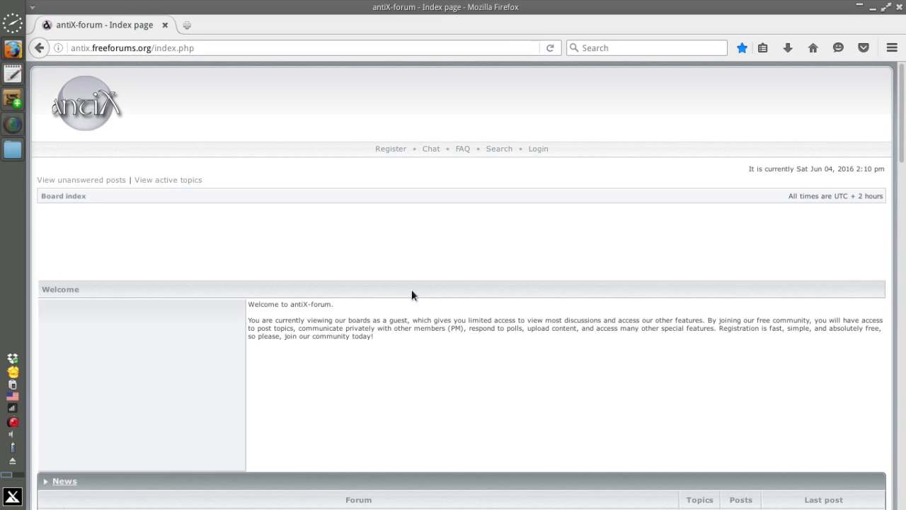
mouse_move(623, 227)
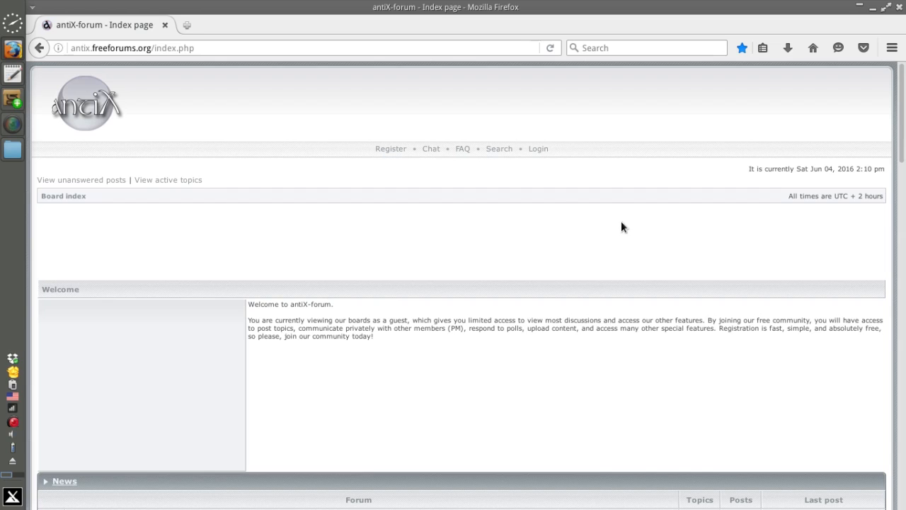
mouse_move(483, 302)
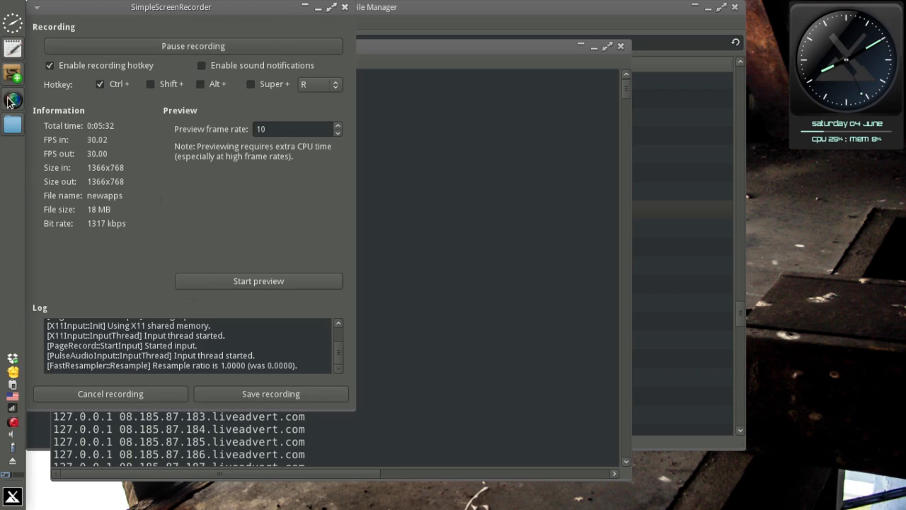
Turn off antiX Advert Blocker and confirm the liveadvert entries are gone from /etc/hosts
click(320, 46)
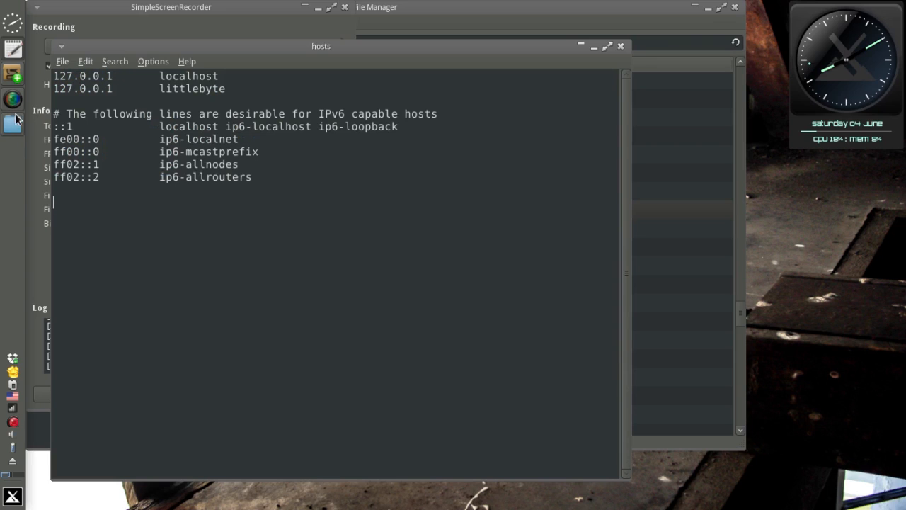
click(62, 61)
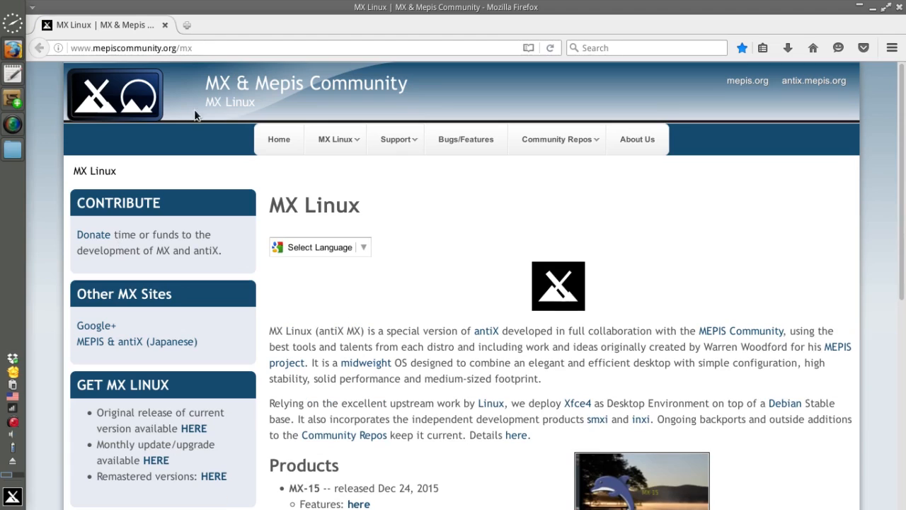
Load antix.freeforums.org in Firefox and scroll the forum index as ads load
text(antix.freeforums.org/)
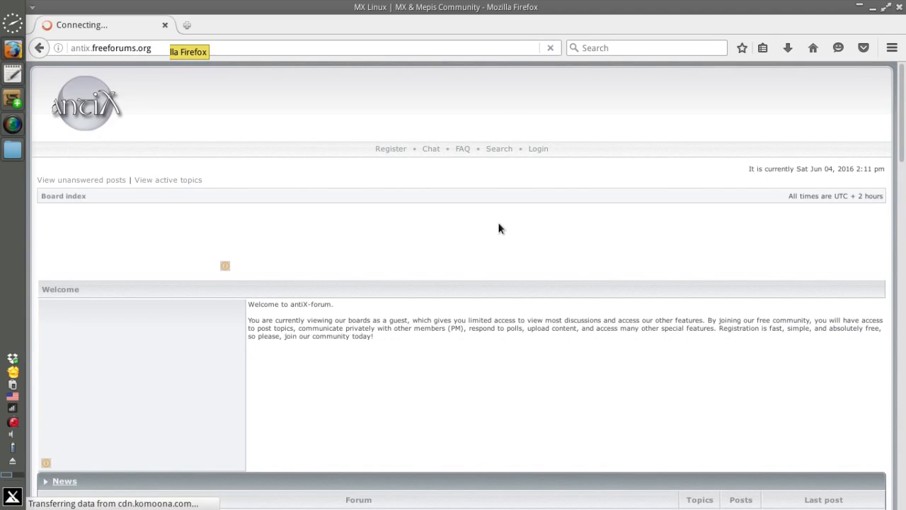
scroll(down, 3)
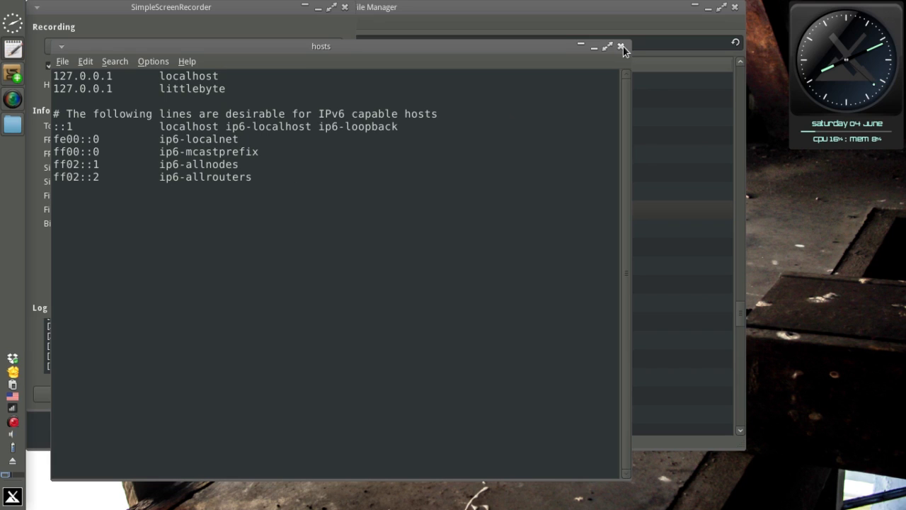
Close the Leafpad hosts window, bringing MX Package Installer with Utility and Video expanded forward
click(621, 46)
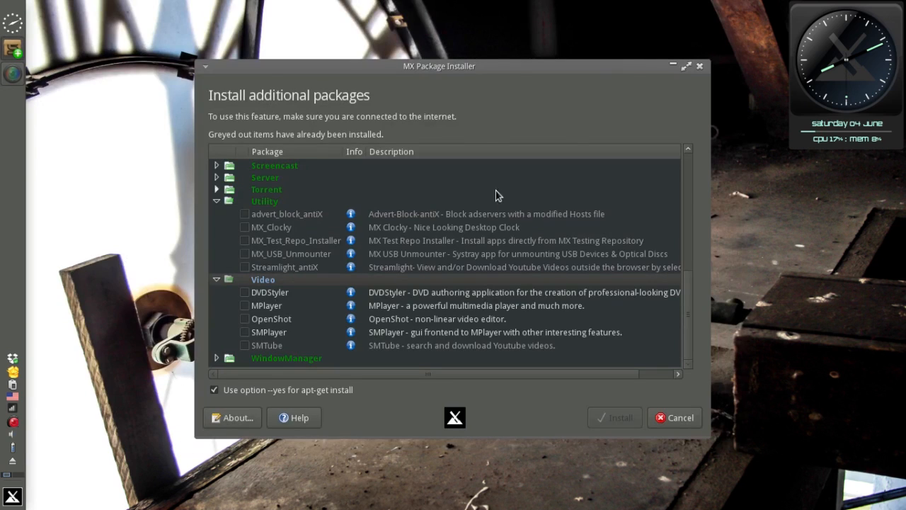
mouse_move(276, 243)
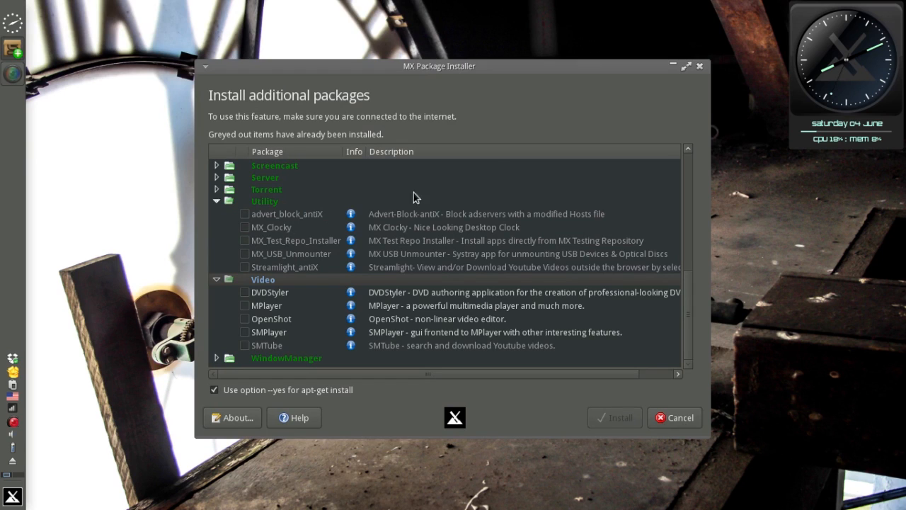
mouse_move(818, 75)
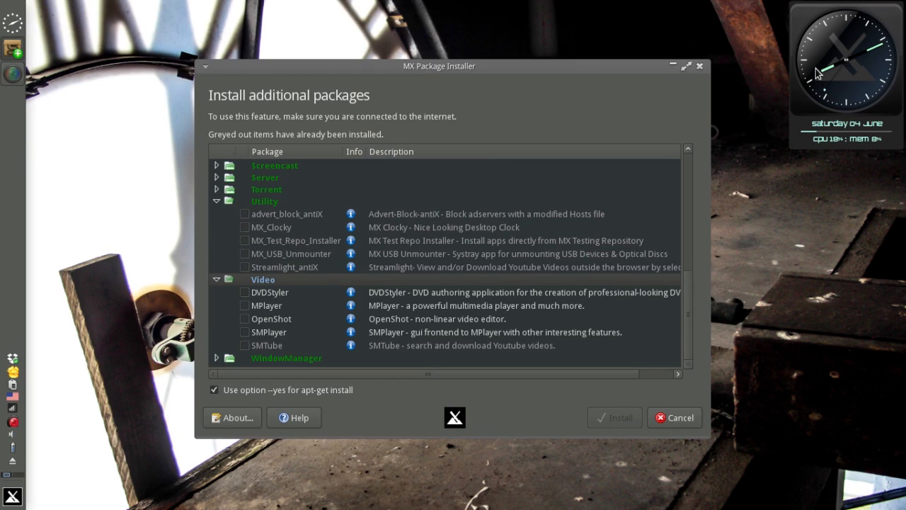
mouse_move(845, 68)
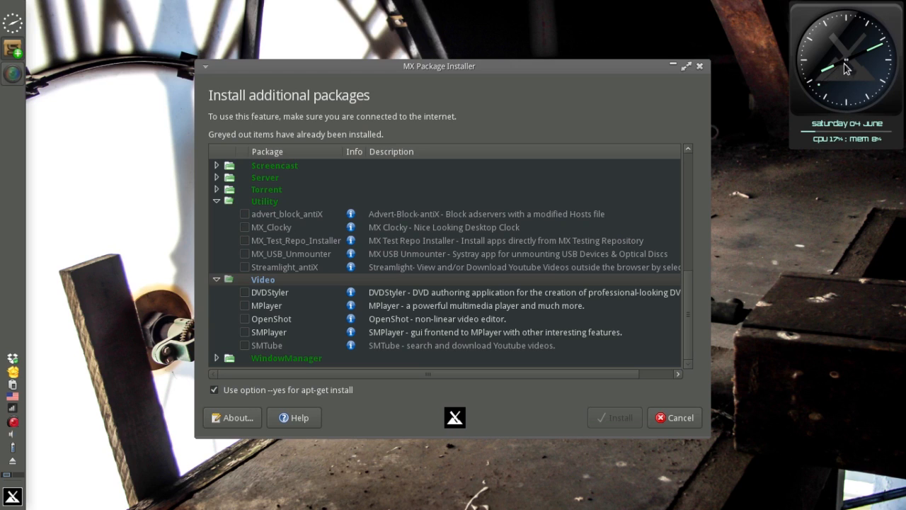
mouse_move(839, 58)
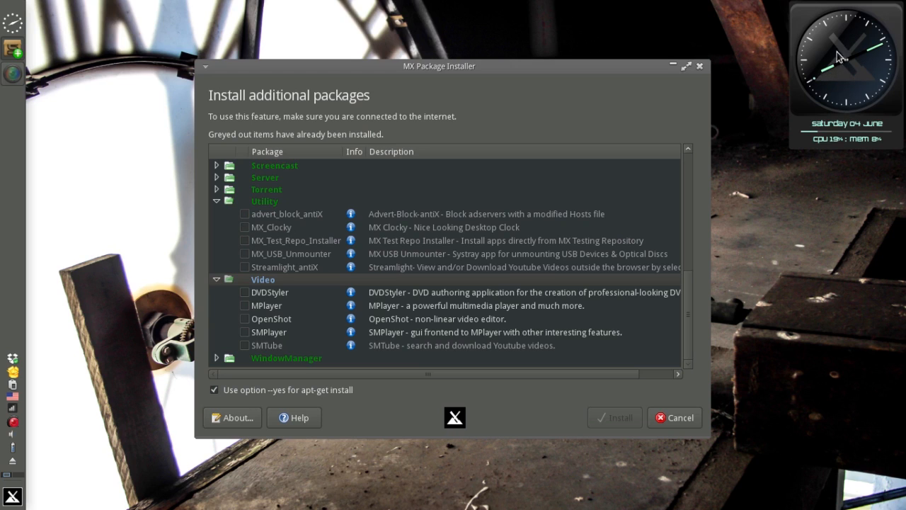
Preview and apply the 5: Cairo theme to the desktop clock, then close the chooser
right_click(839, 58)
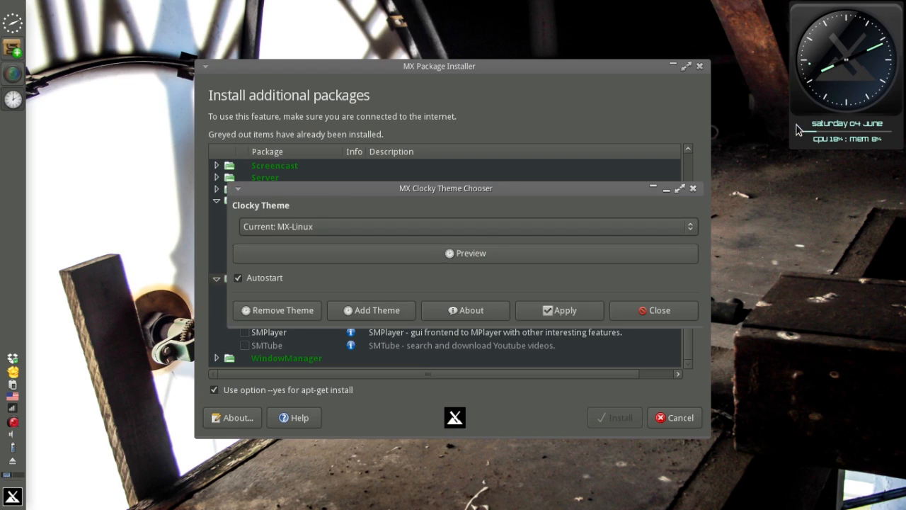
mouse_move(414, 234)
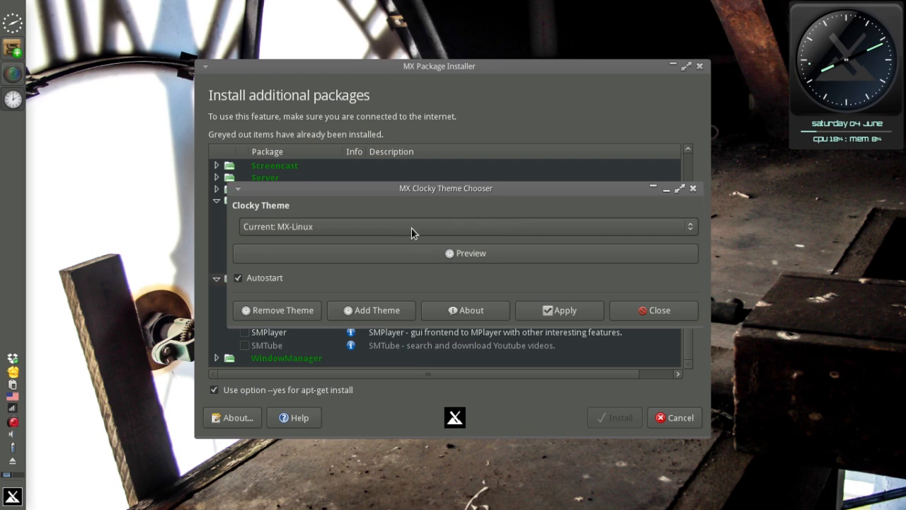
click(464, 226)
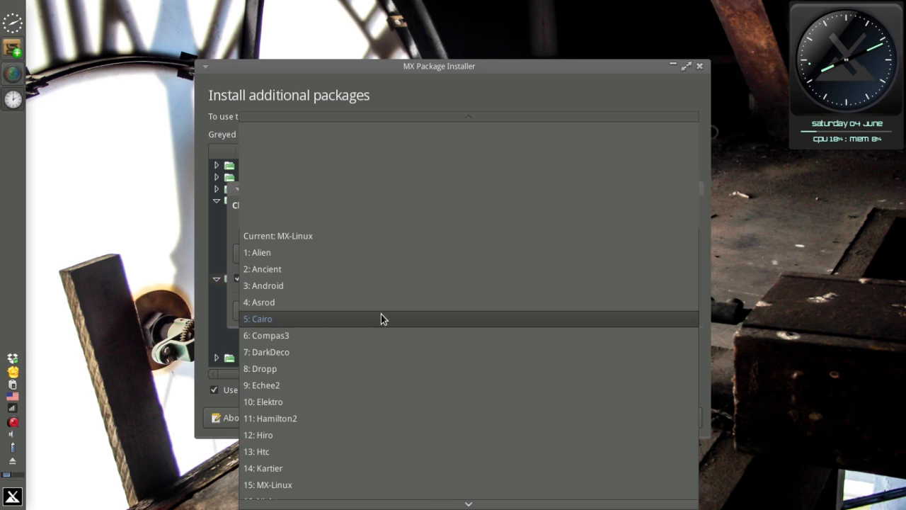
click(262, 318)
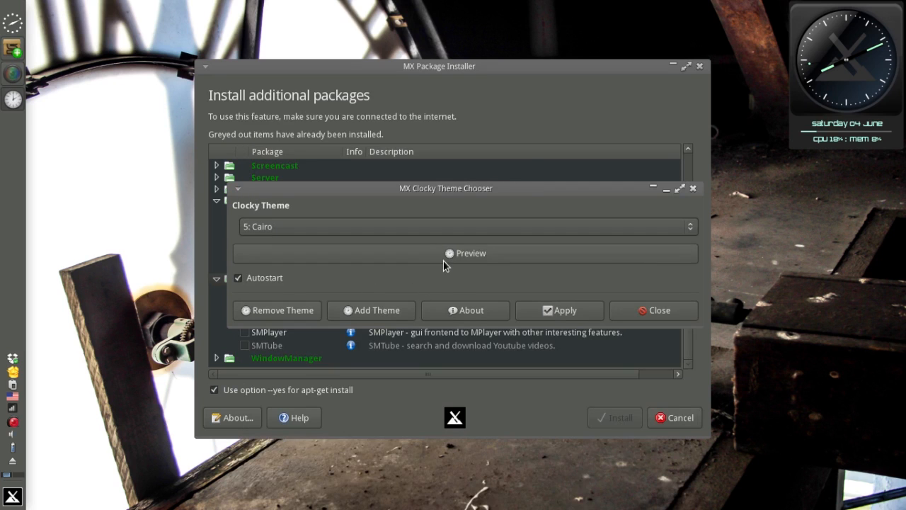
click(465, 253)
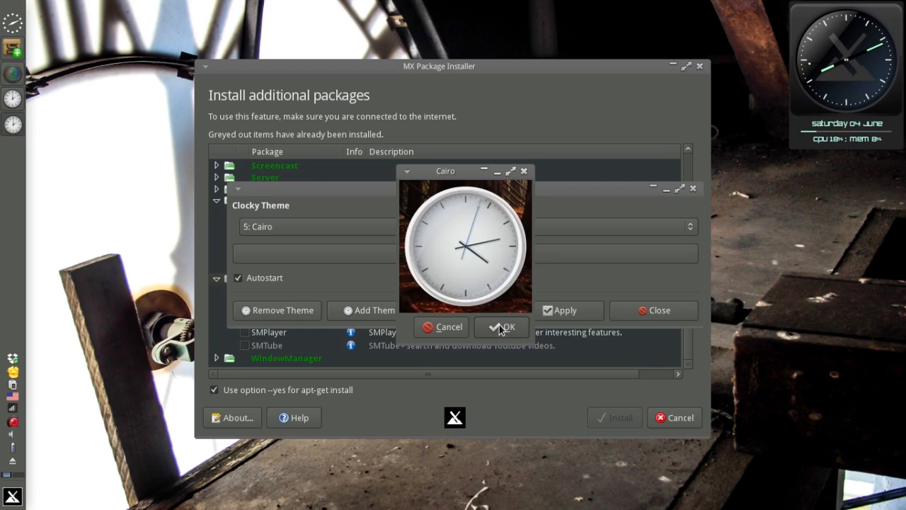
click(503, 326)
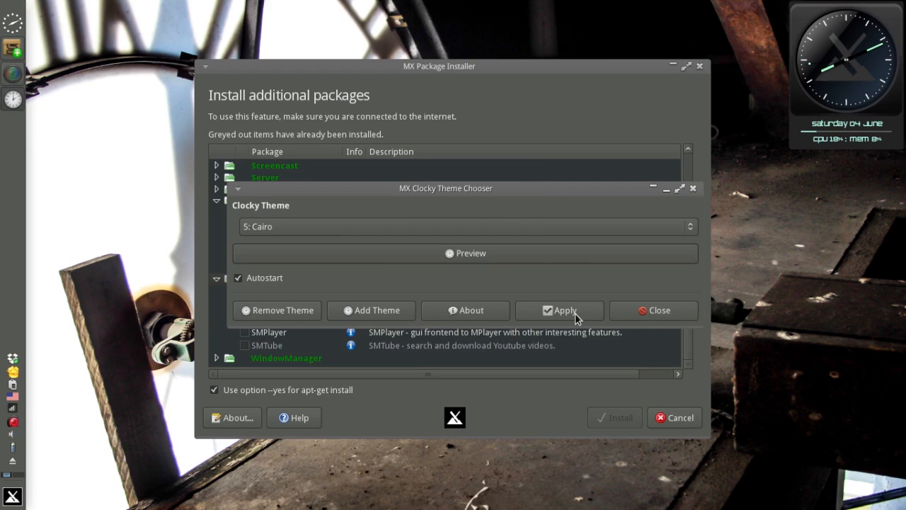
click(559, 310)
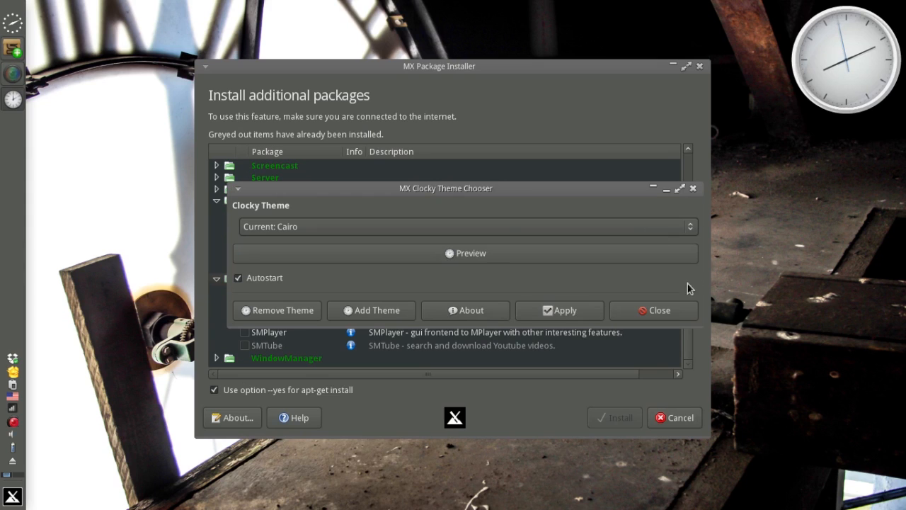
click(653, 310)
text(test)
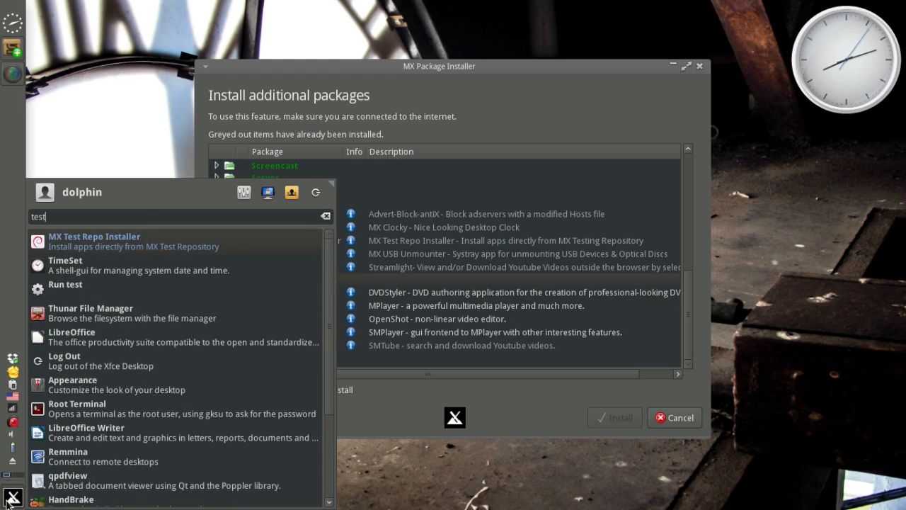
Launch MX Test Repo Installer from search results and scroll its testing-repository package list
click(94, 241)
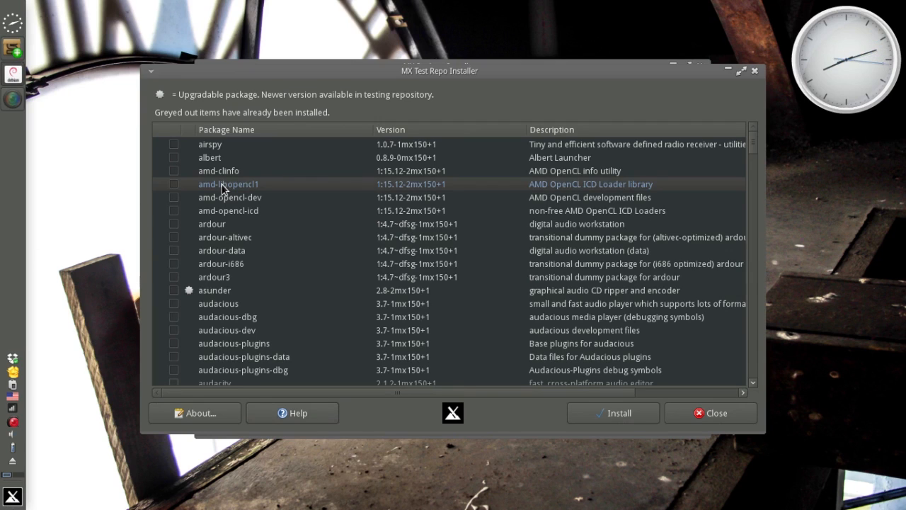
mouse_move(244, 202)
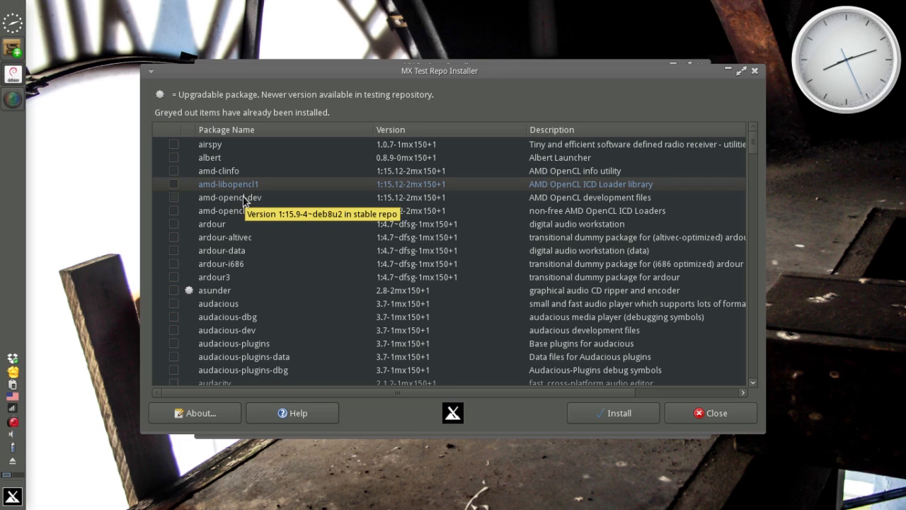
mouse_move(363, 235)
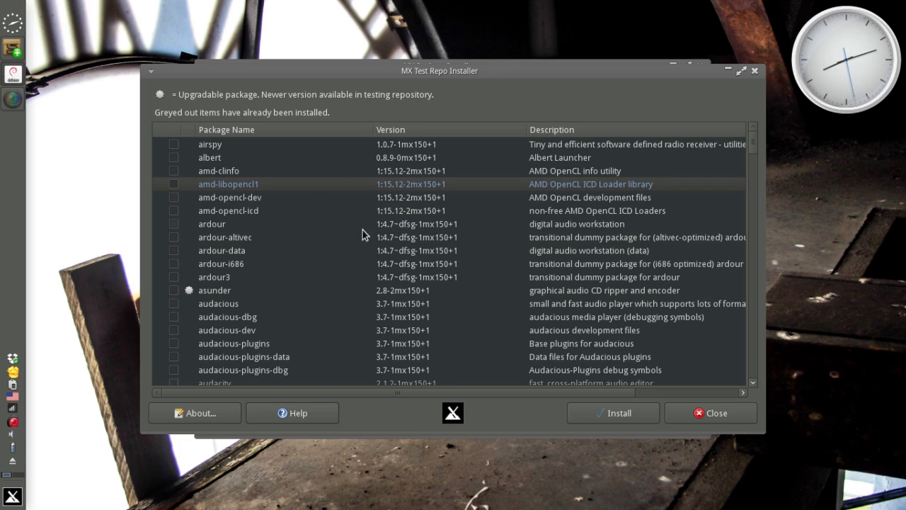
mouse_move(240, 185)
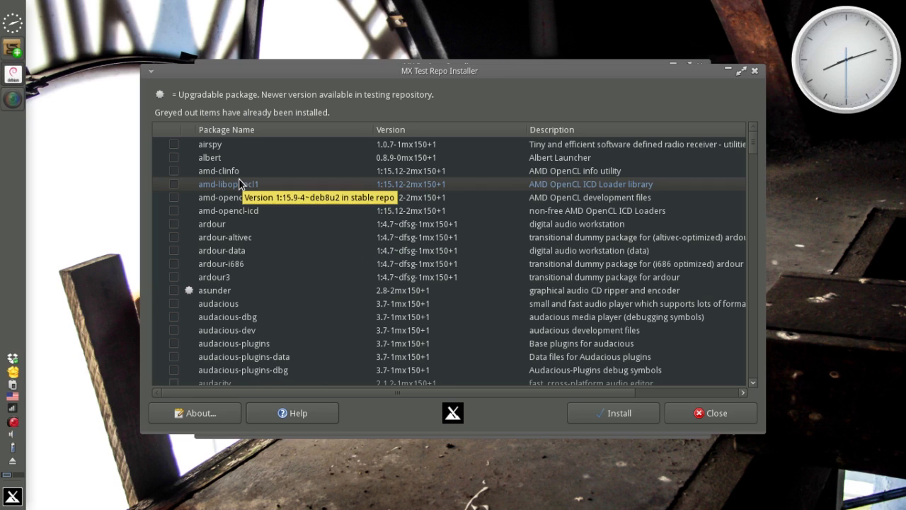
mouse_move(303, 240)
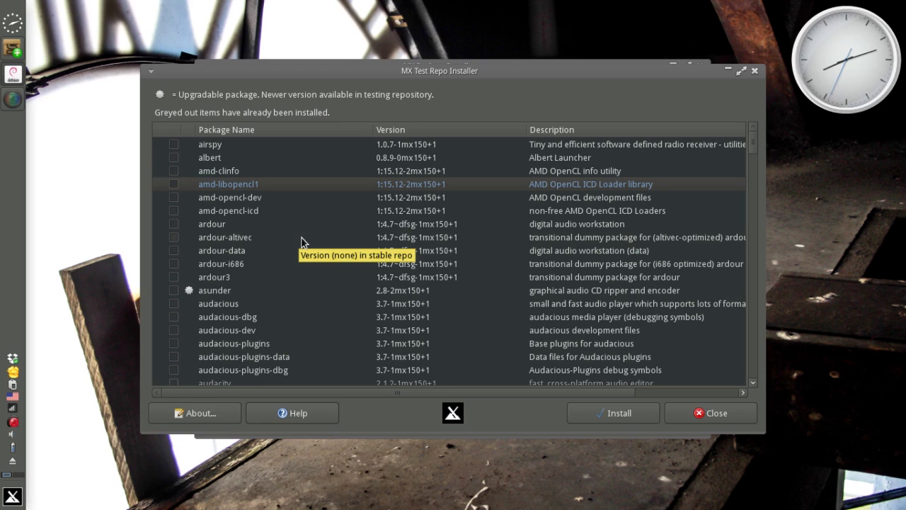
mouse_move(244, 212)
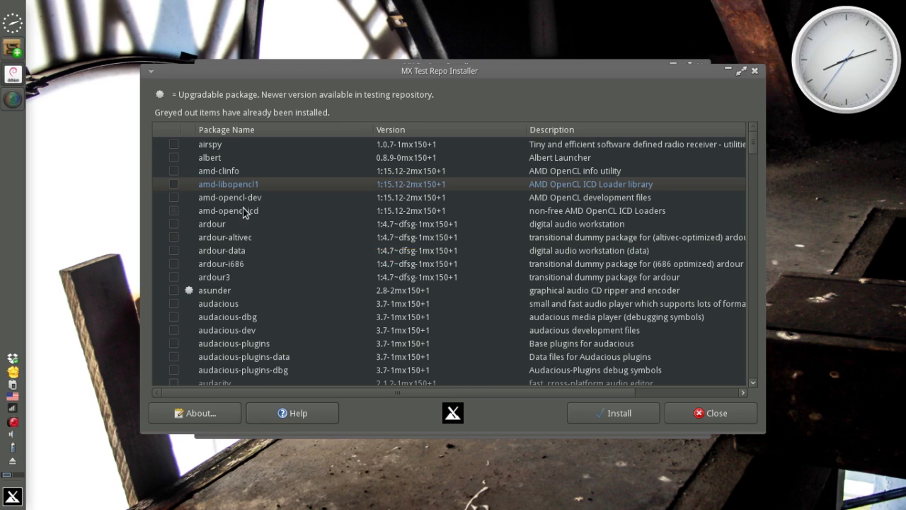
scroll(down, 3)
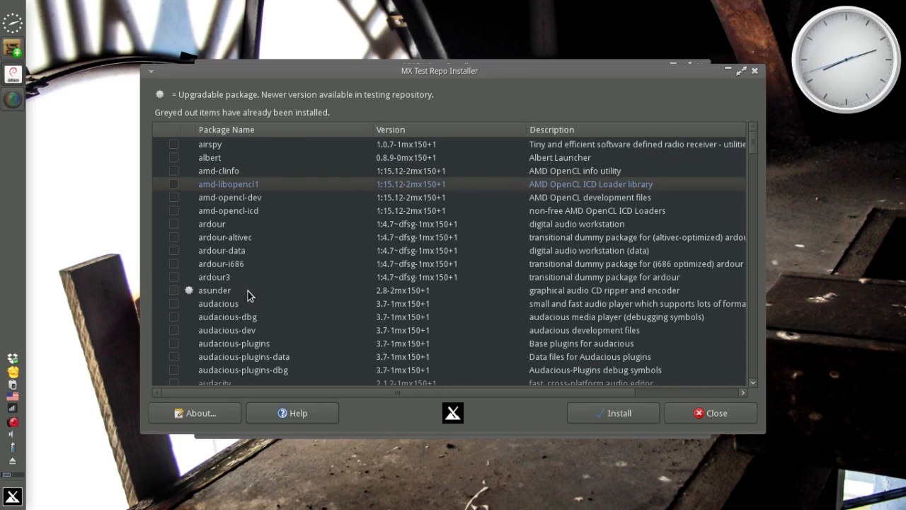
mouse_move(305, 284)
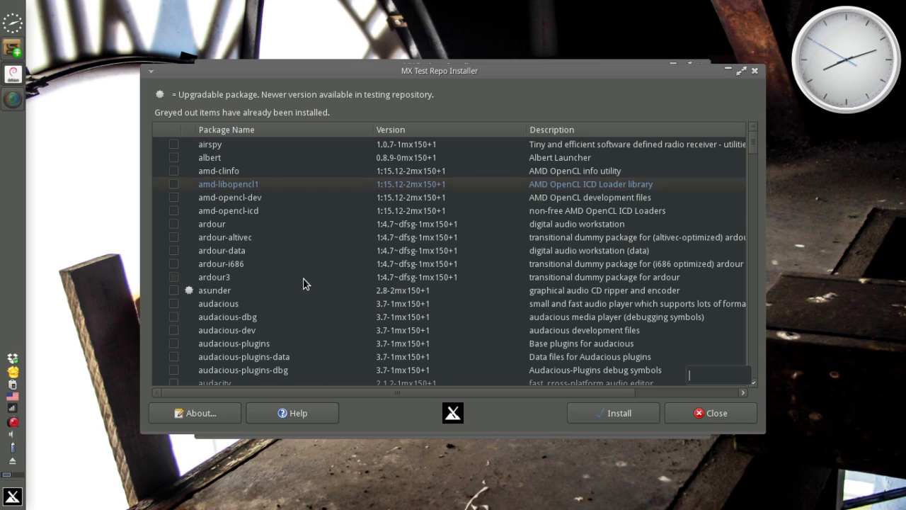
text(obs)
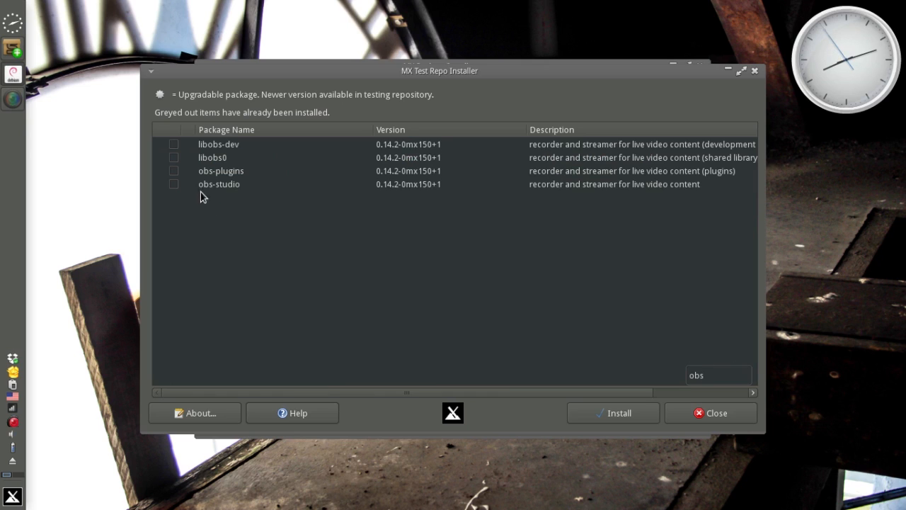
click(218, 184)
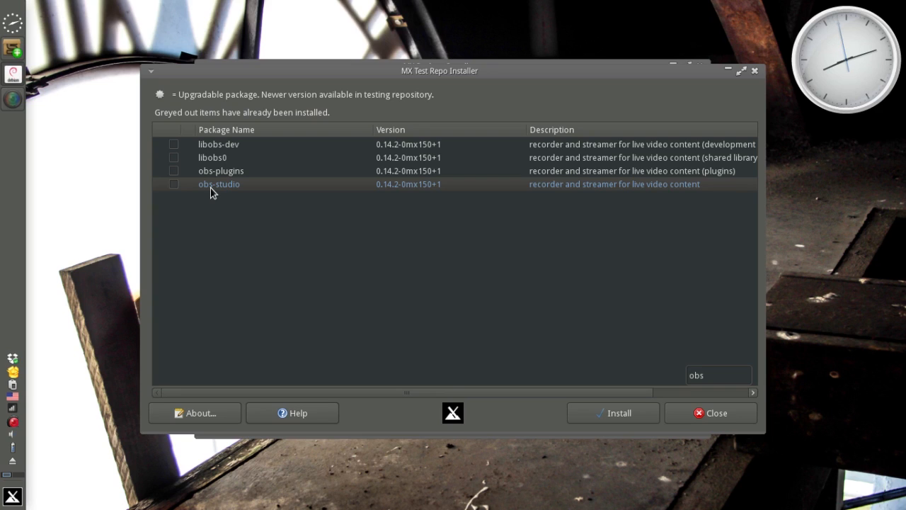
mouse_move(238, 189)
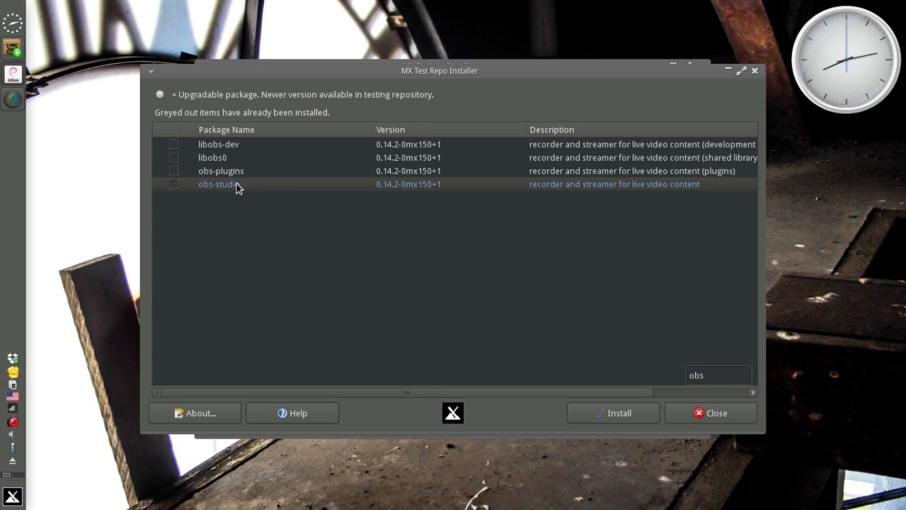
mouse_move(218, 184)
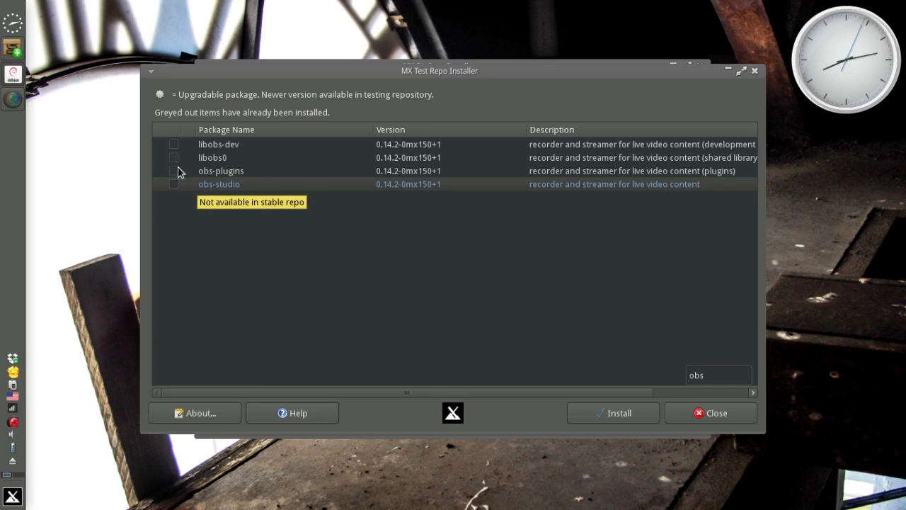
mouse_move(358, 216)
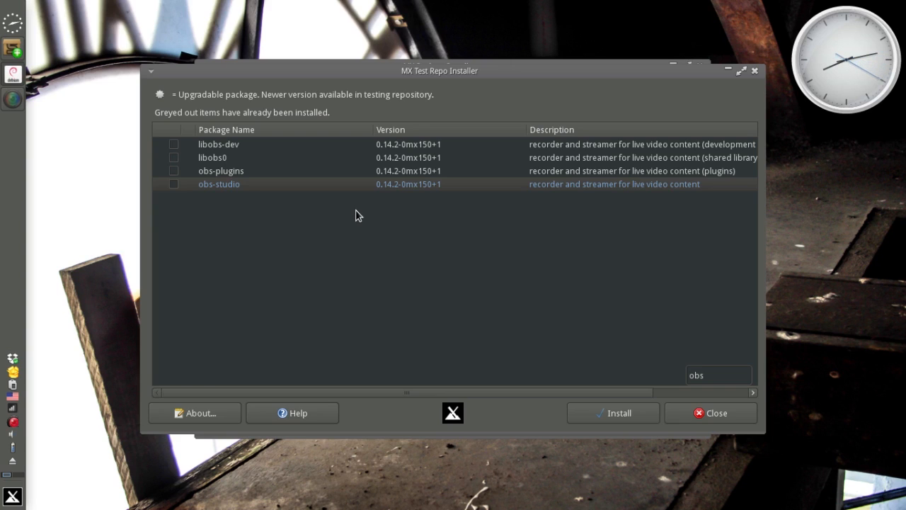
mouse_move(245, 172)
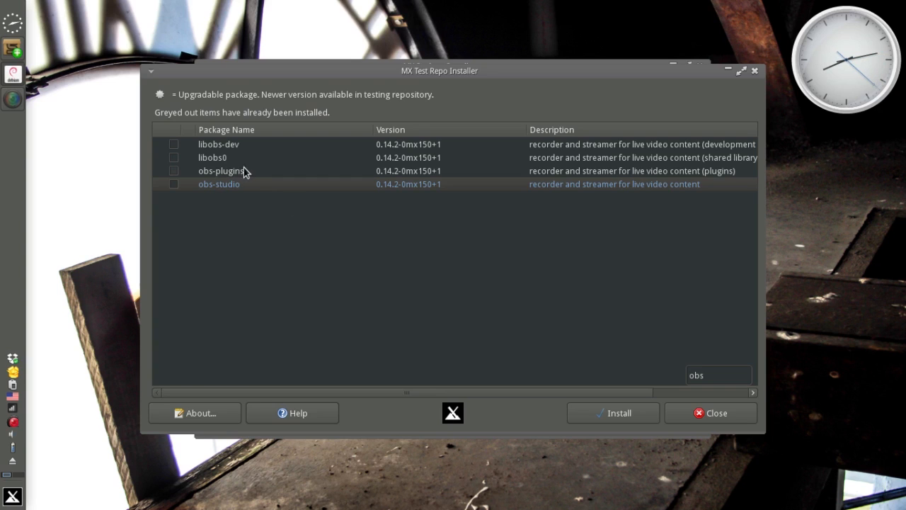
mouse_move(260, 180)
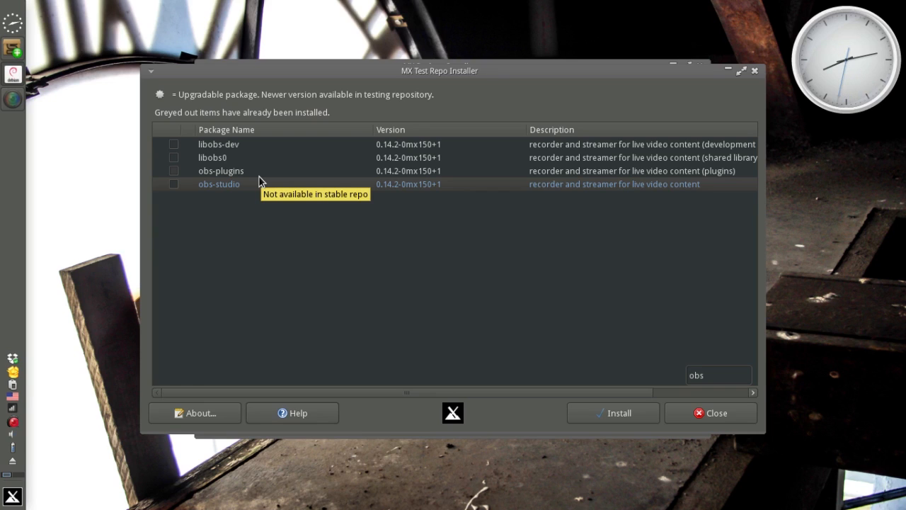
mouse_move(262, 181)
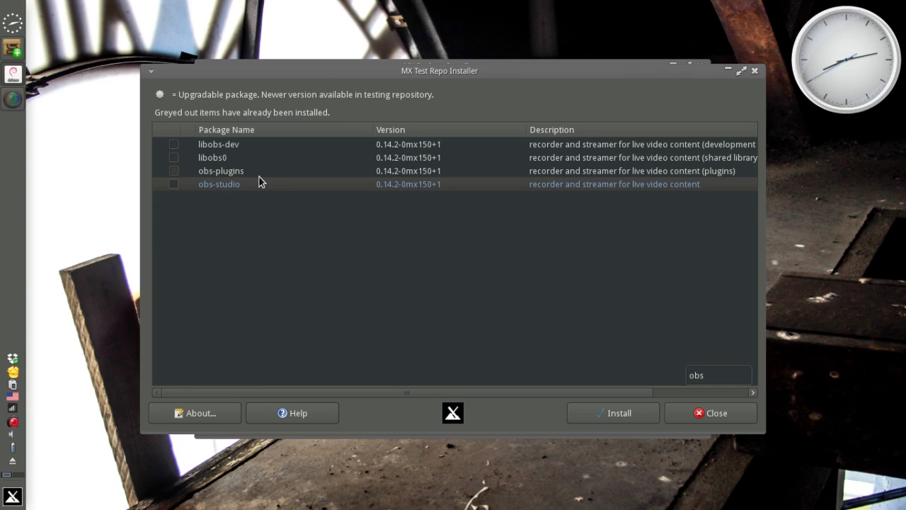
mouse_move(337, 212)
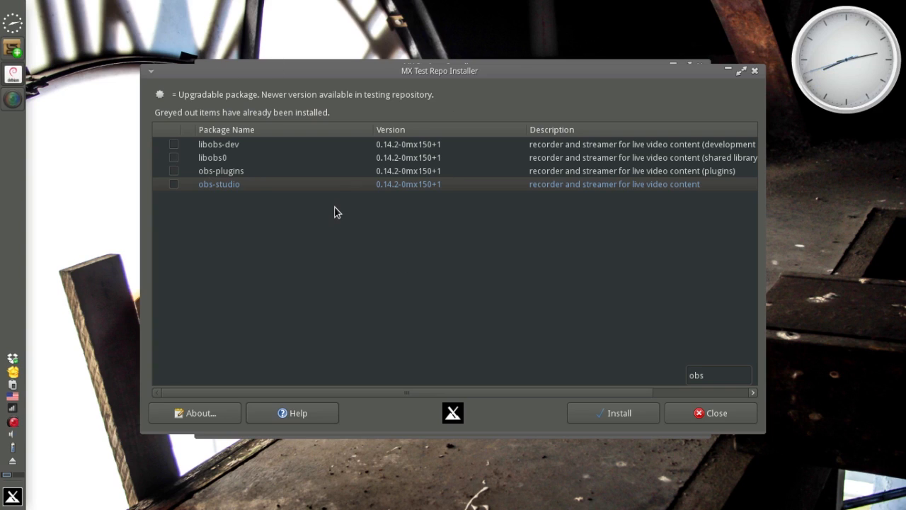
mouse_move(729, 422)
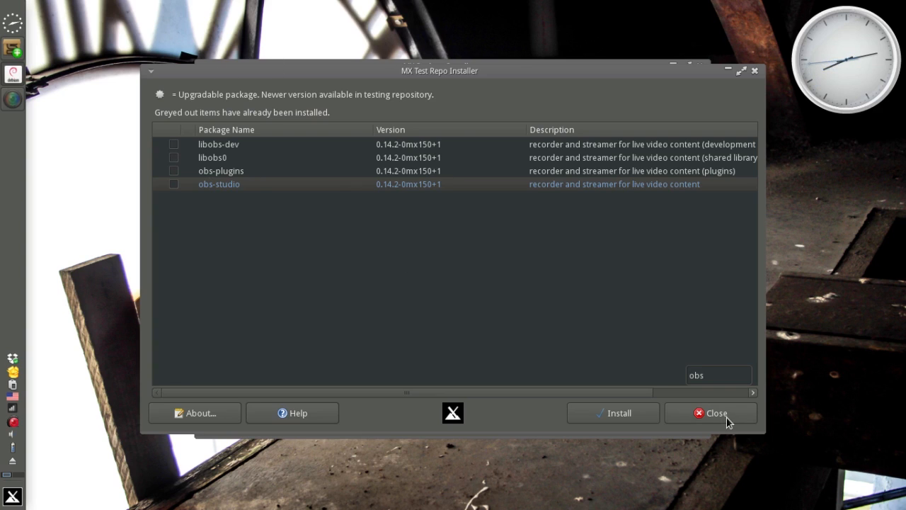
mouse_move(717, 413)
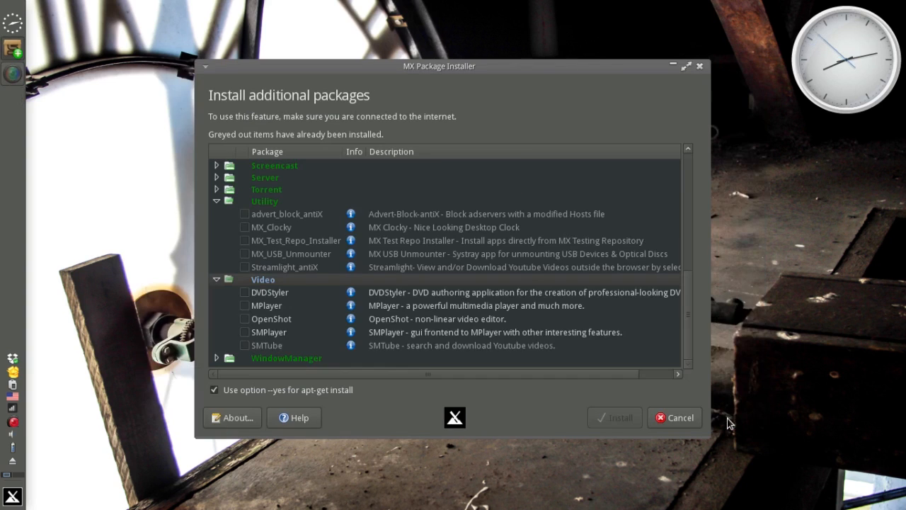
mouse_move(278, 247)
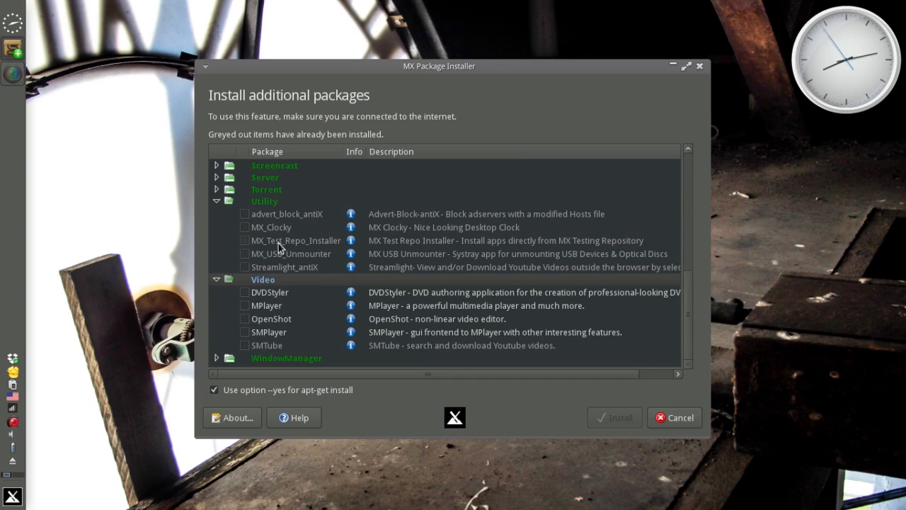
mouse_move(66, 434)
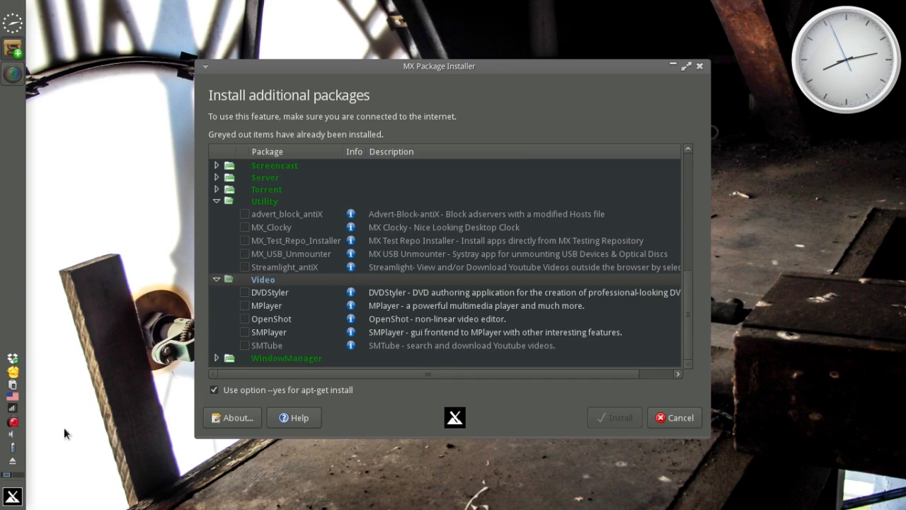
mouse_move(13, 464)
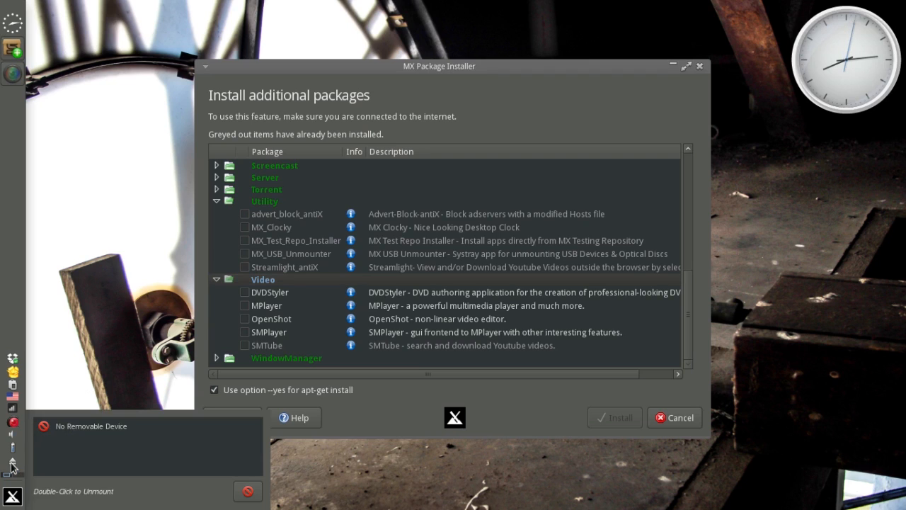
mouse_move(168, 484)
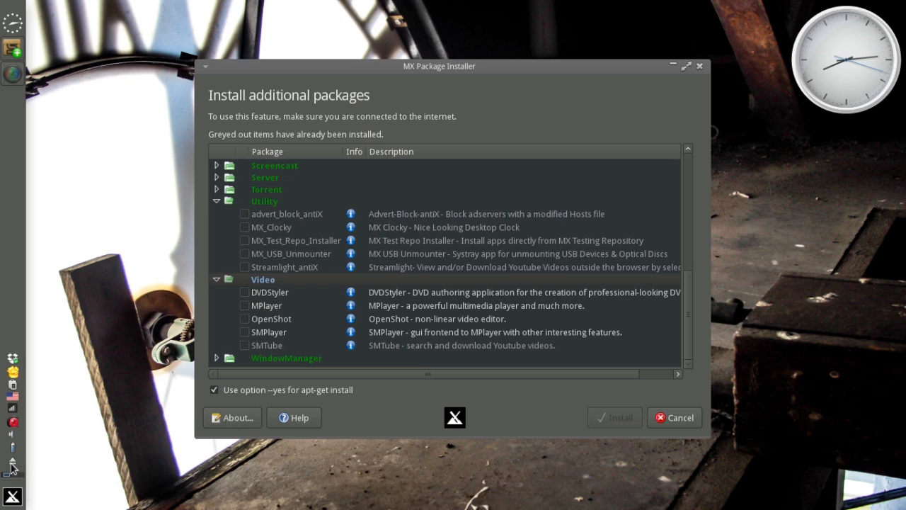
click(12, 465)
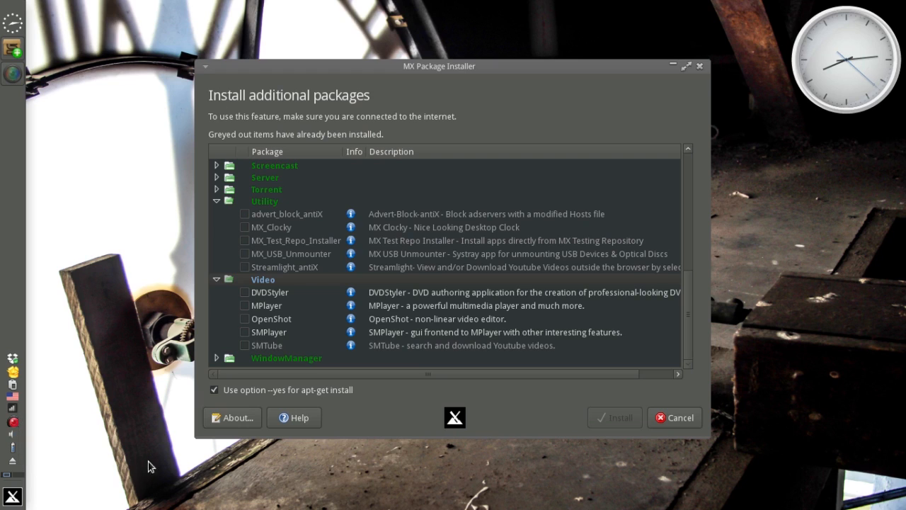
mouse_move(13, 460)
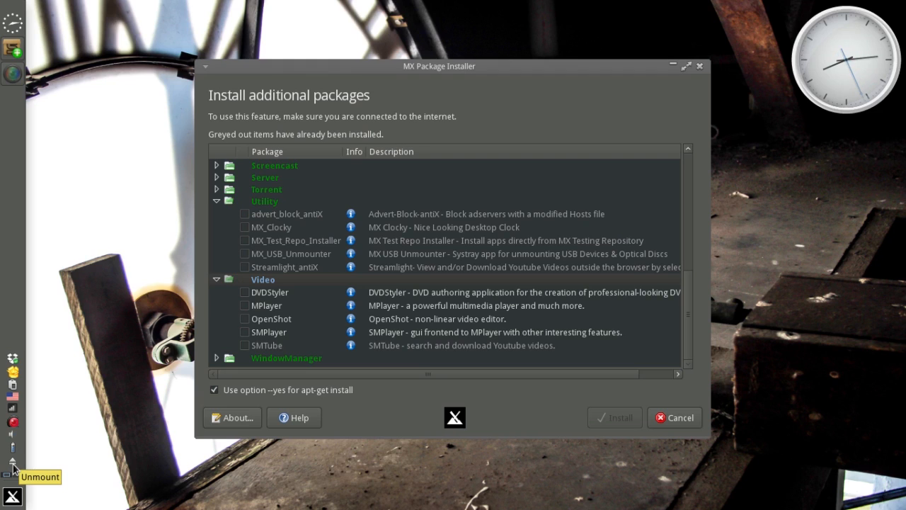
mouse_move(261, 252)
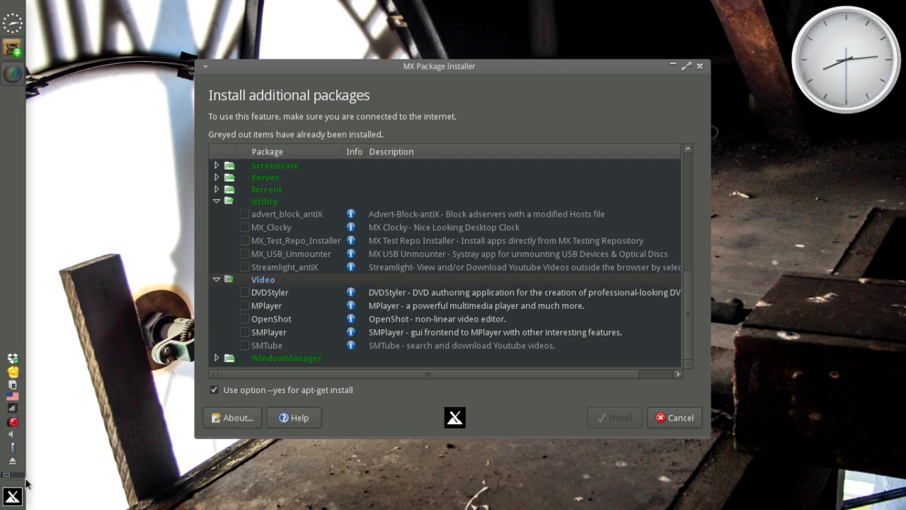
mouse_move(144, 339)
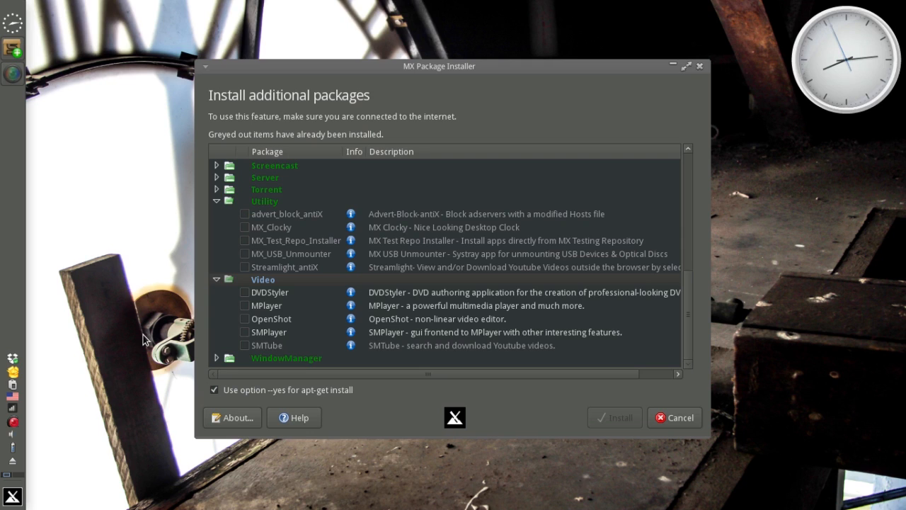
mouse_move(665, 388)
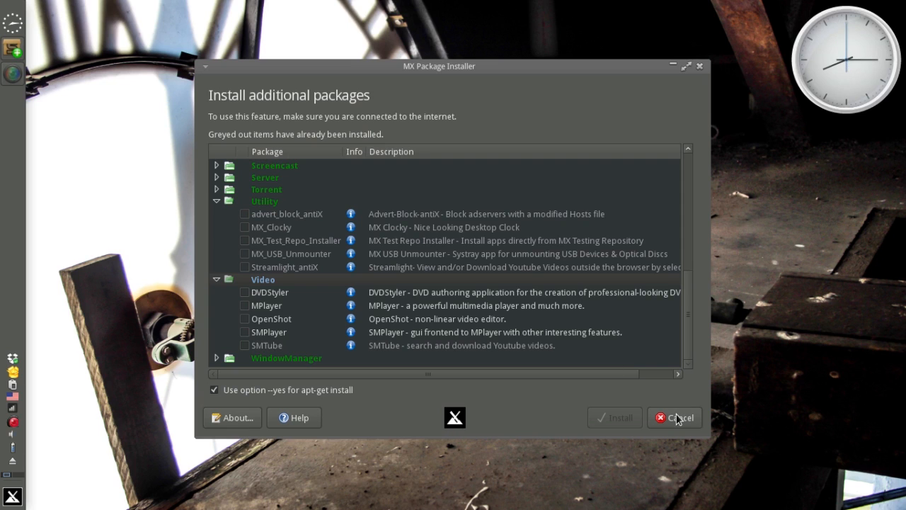
Cancel MX Package Installer to return to the MX Tools window
click(673, 417)
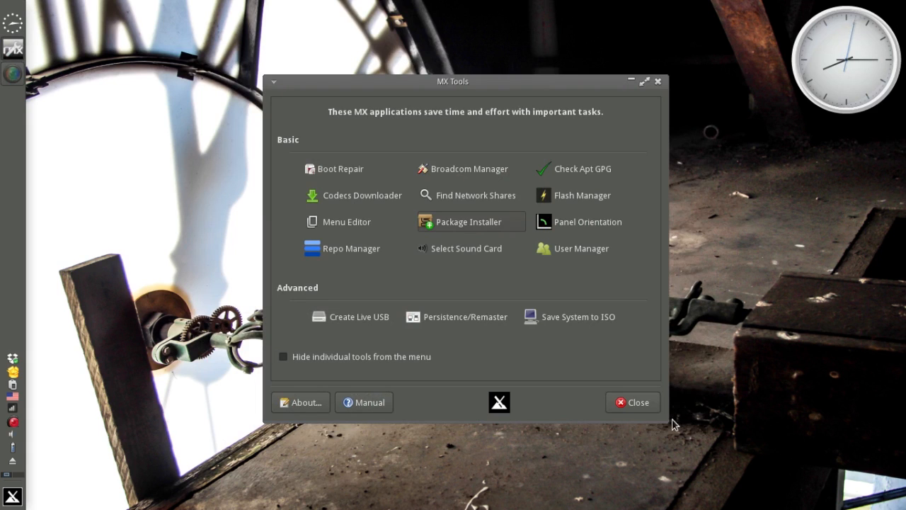
mouse_move(209, 293)
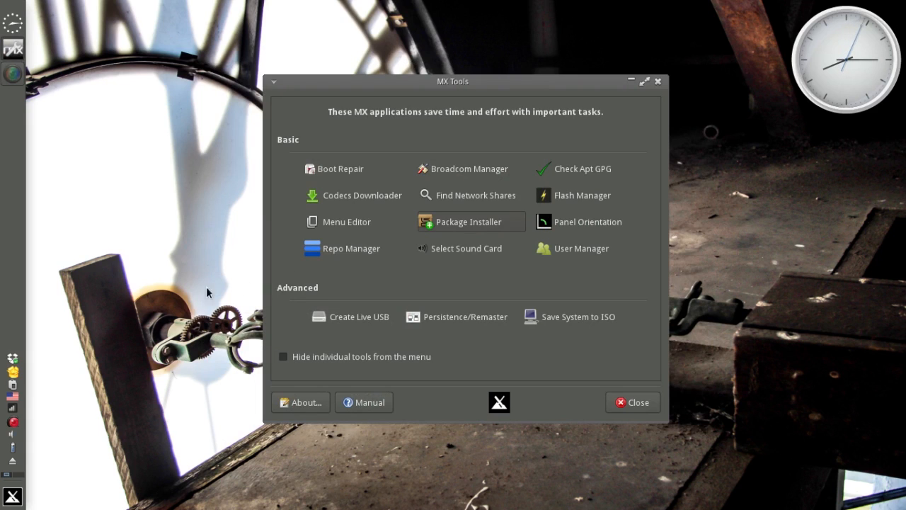
mouse_move(18, 388)
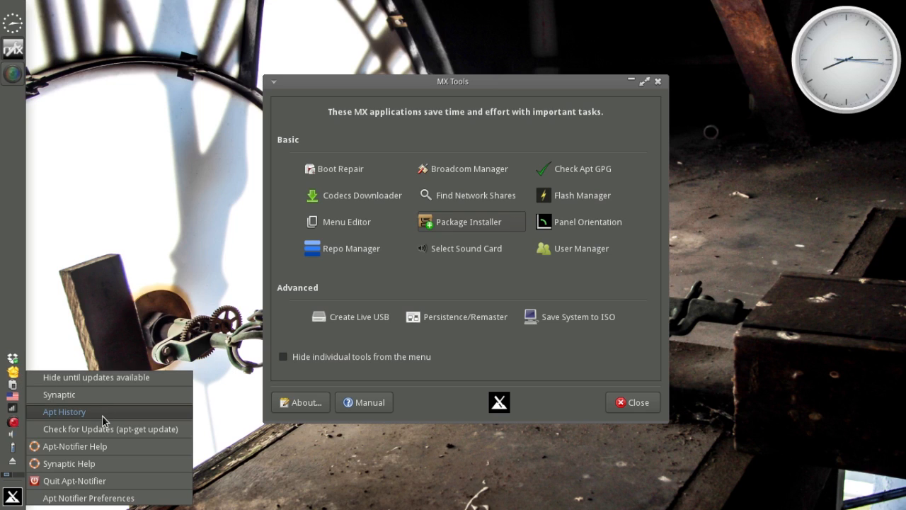
click(63, 411)
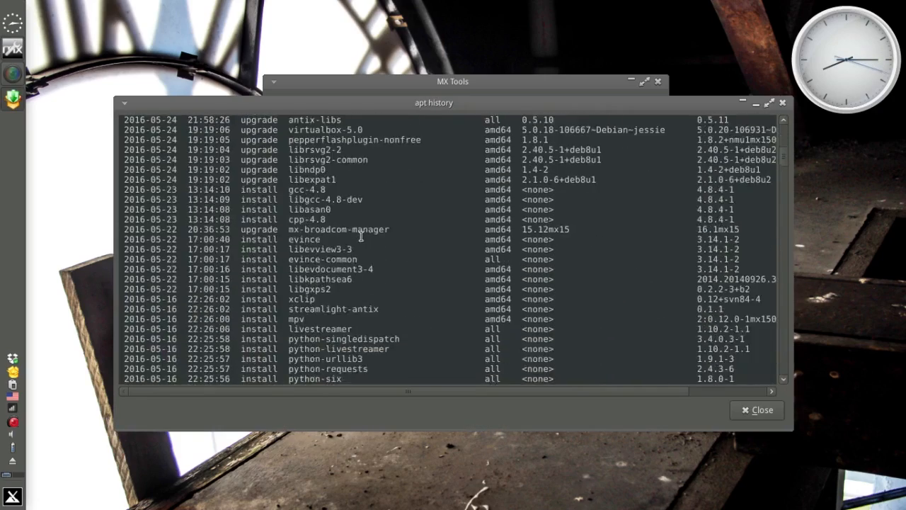
scroll(down, 3)
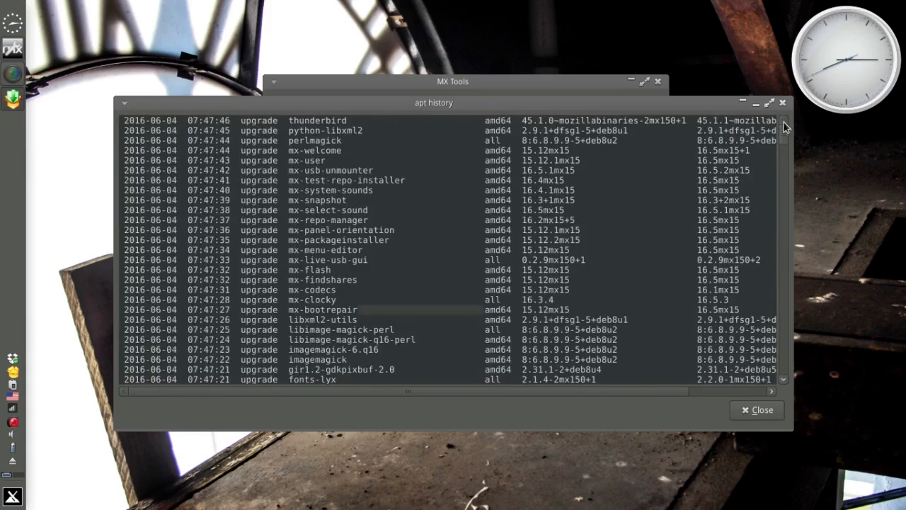
mouse_move(761, 416)
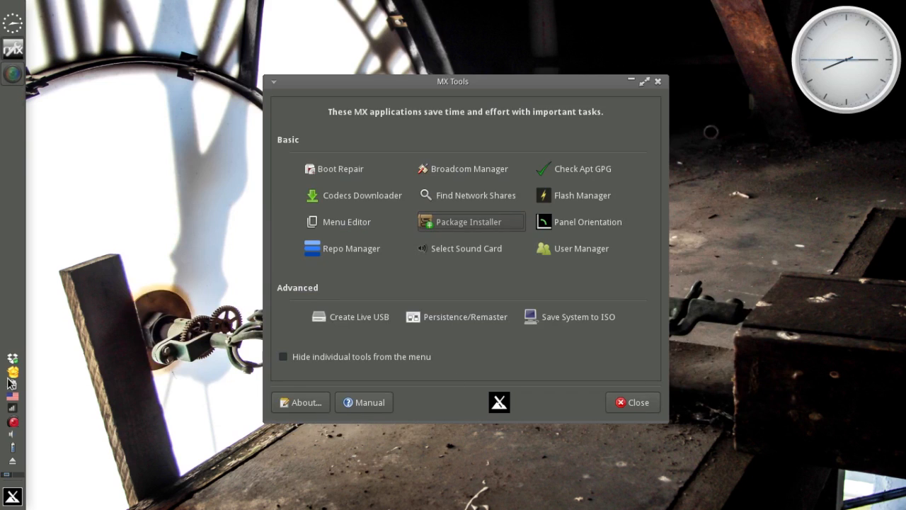
click(13, 373)
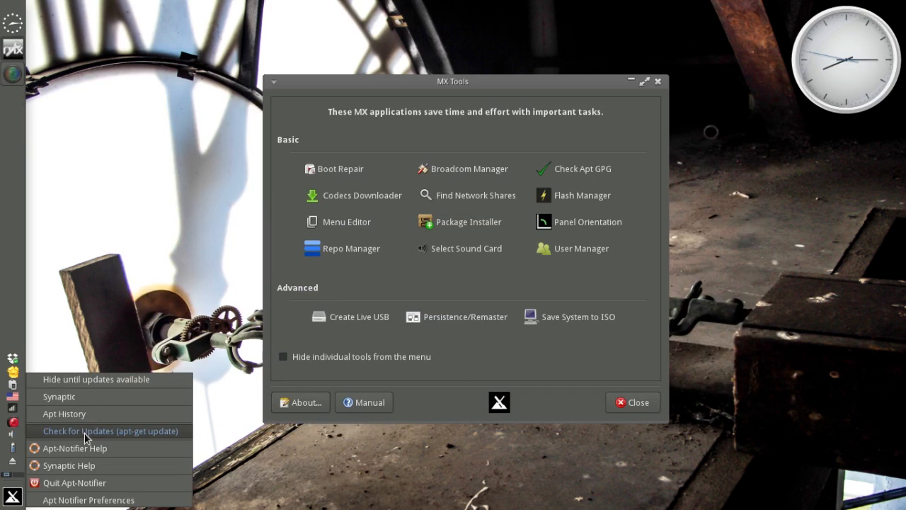
mouse_move(90, 421)
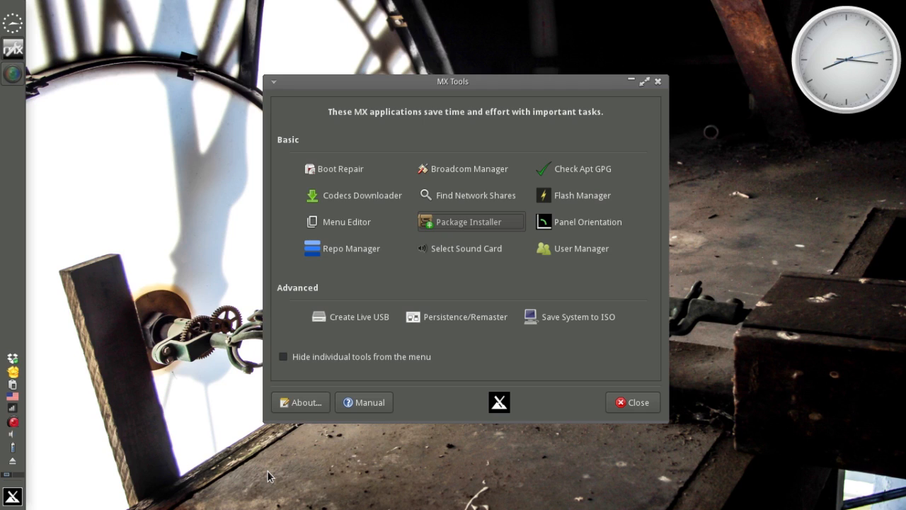
mouse_move(576, 388)
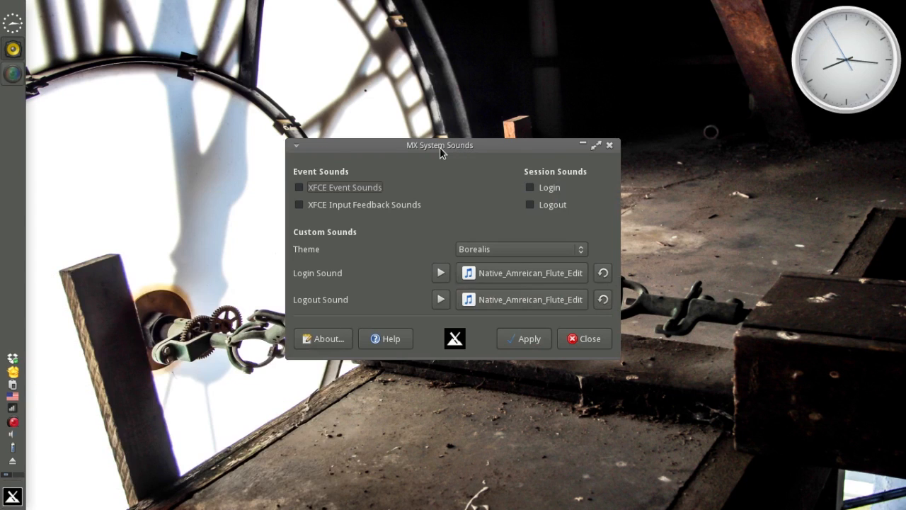
mouse_move(51, 396)
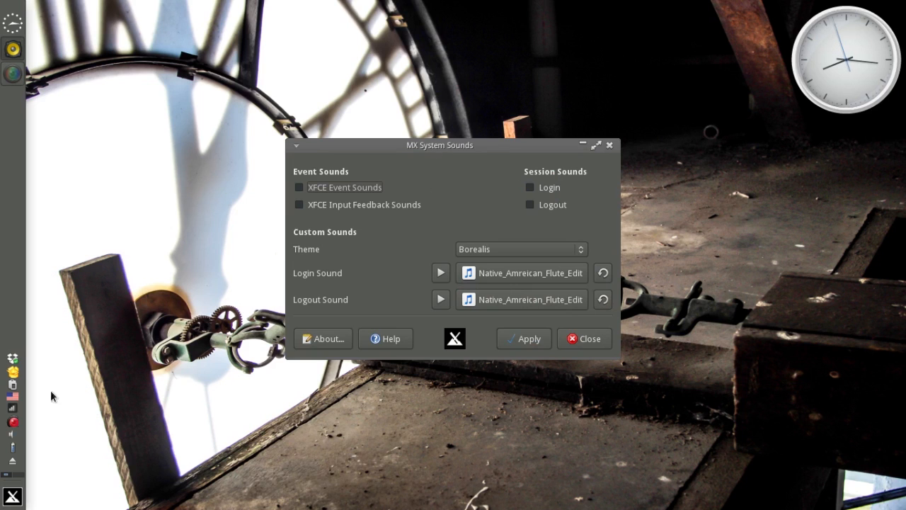
Find Appearance via 'ape', check its disabled event sounds, then close it
click(13, 496)
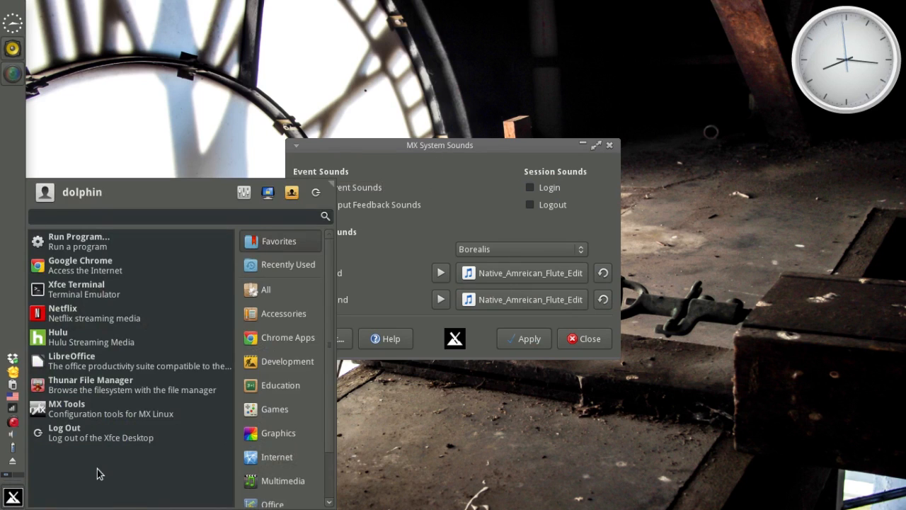
text(ape)
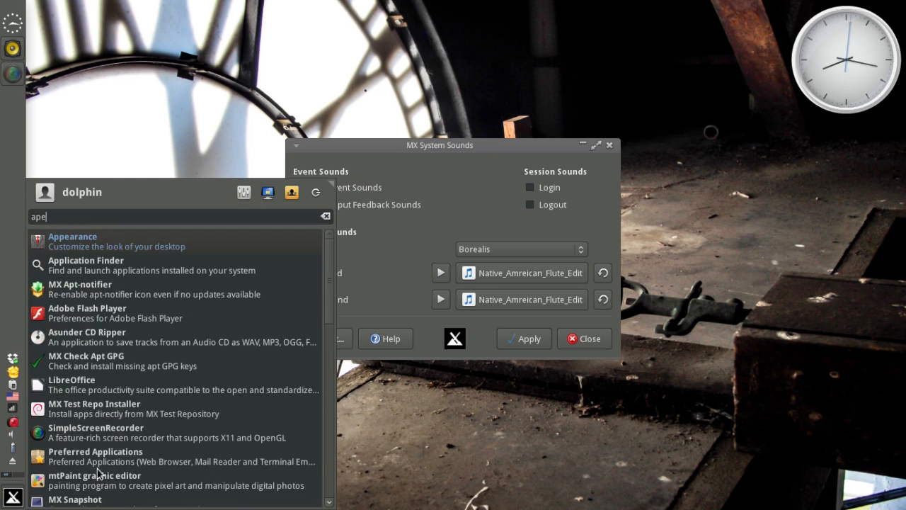
click(72, 236)
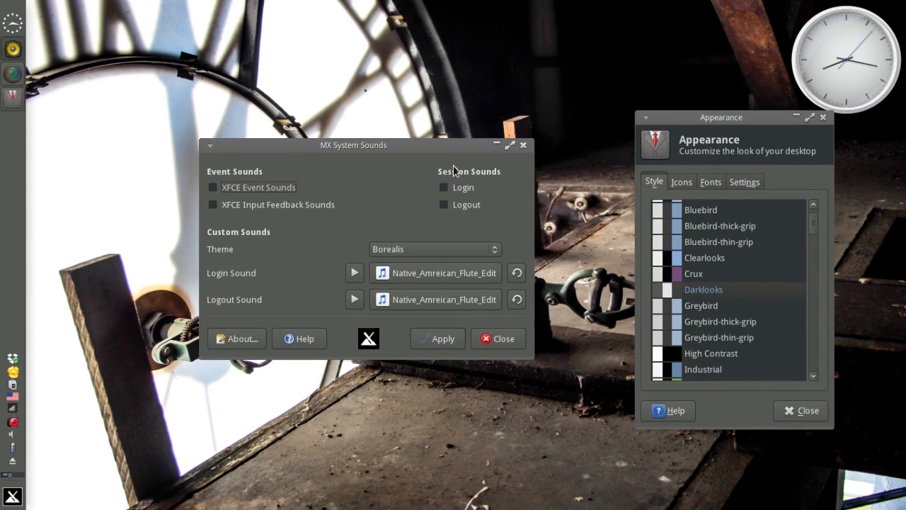
mouse_move(327, 285)
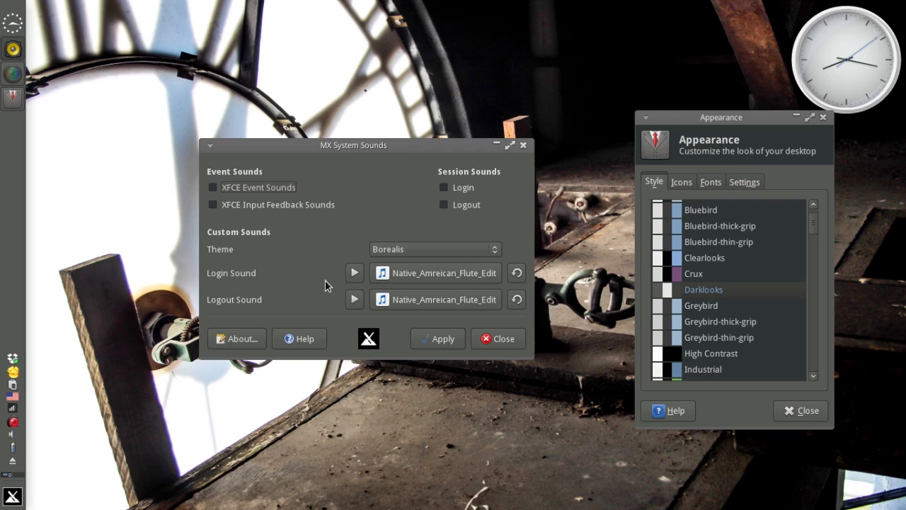
mouse_move(262, 180)
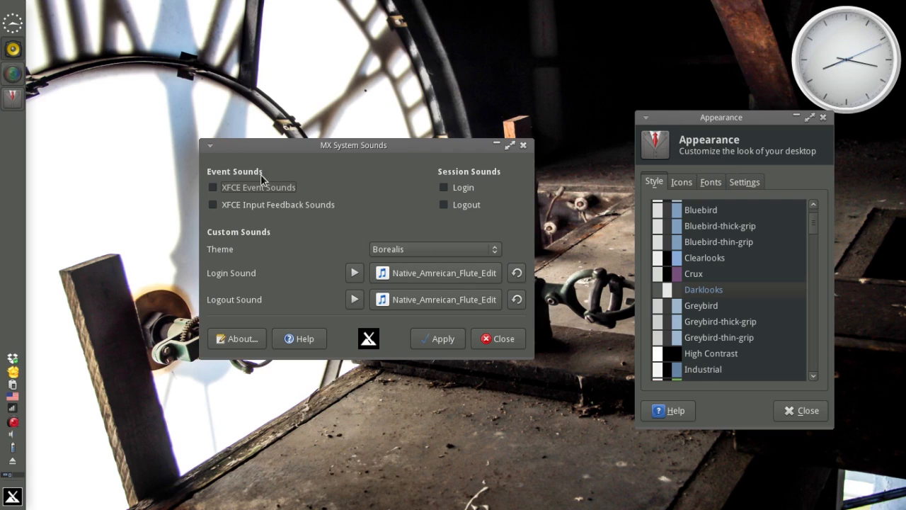
mouse_move(248, 196)
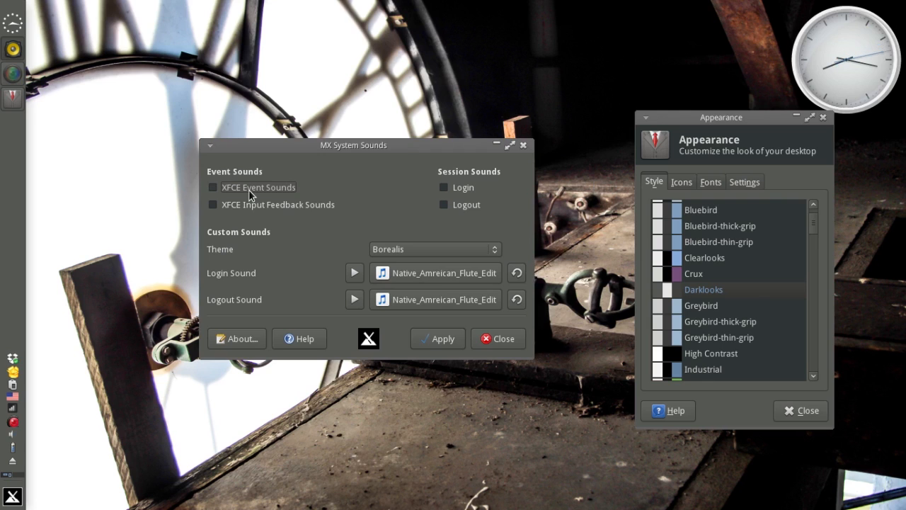
click(744, 182)
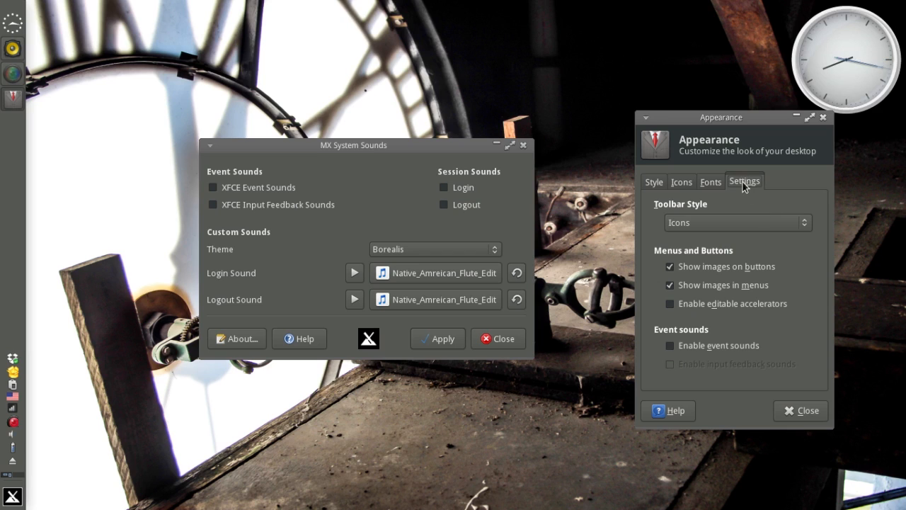
mouse_move(685, 340)
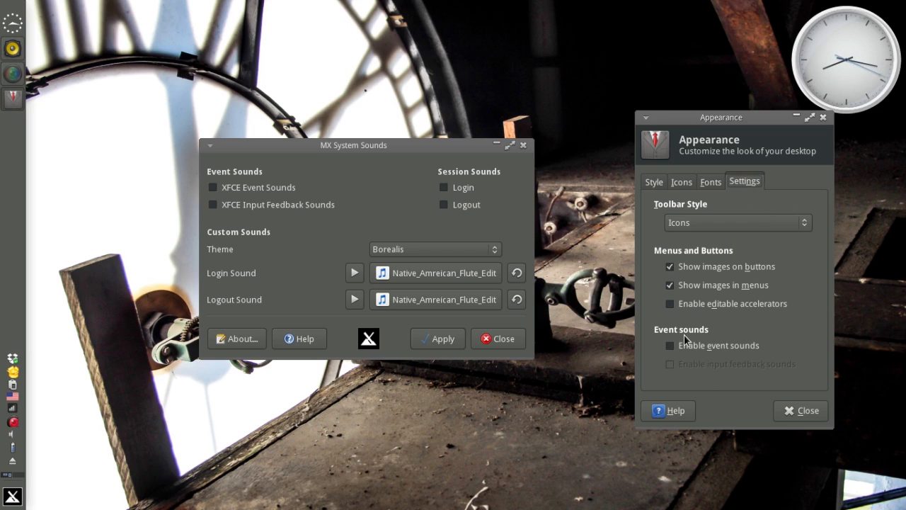
mouse_move(686, 320)
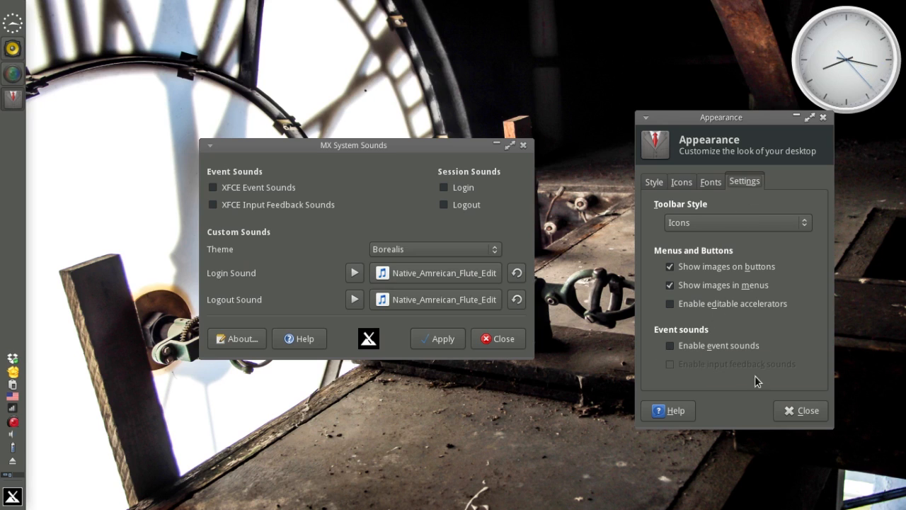
mouse_move(343, 217)
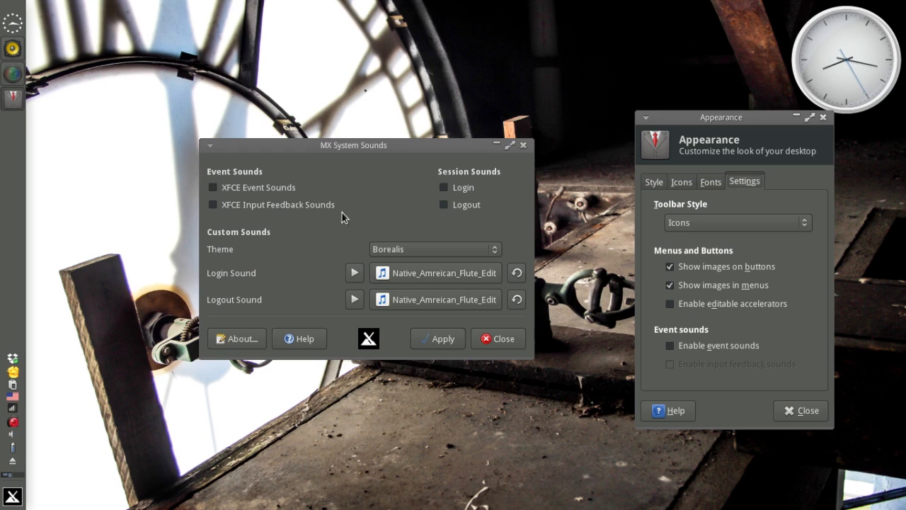
mouse_move(293, 220)
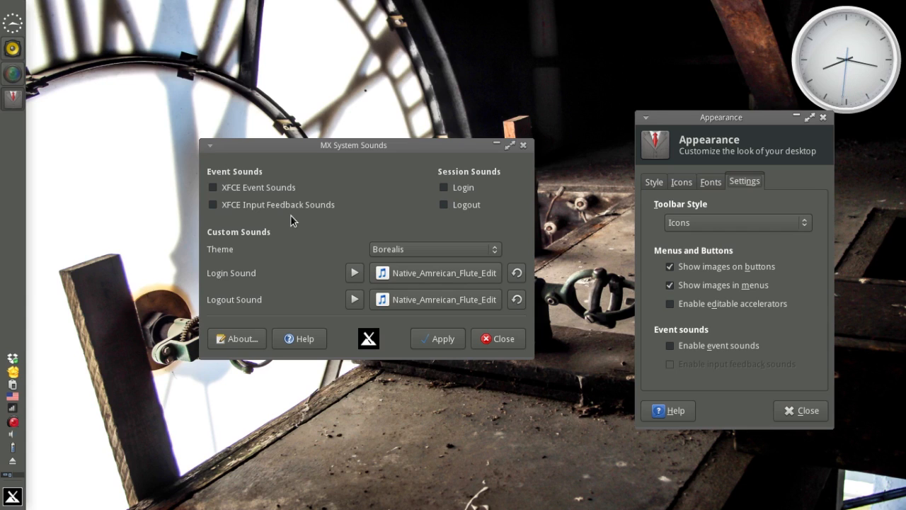
mouse_move(584, 338)
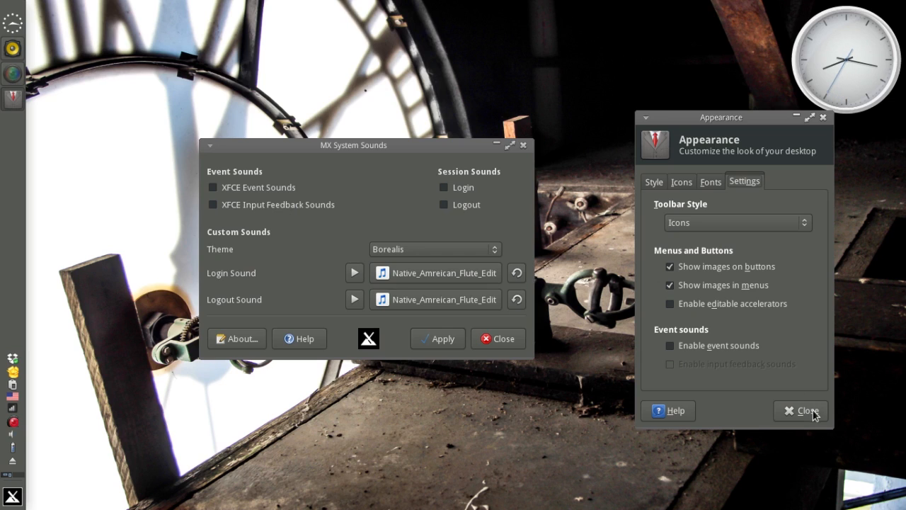
click(800, 411)
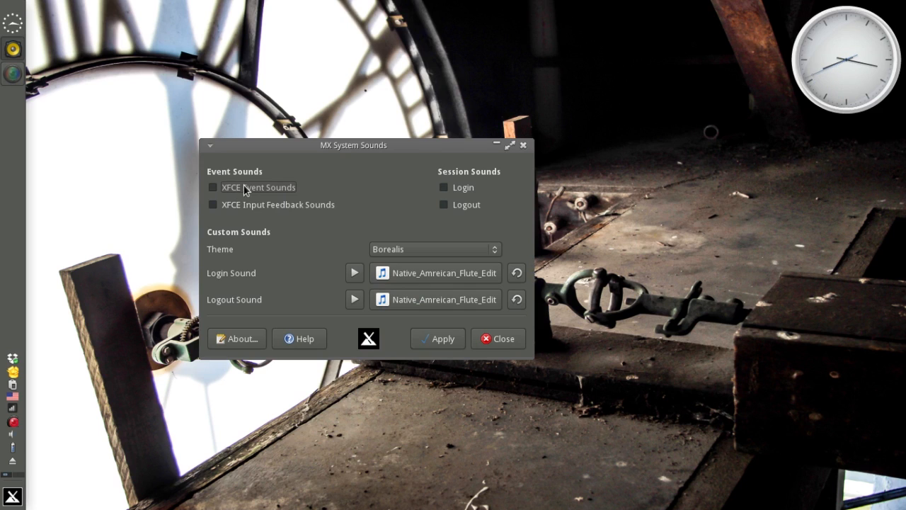
mouse_move(267, 211)
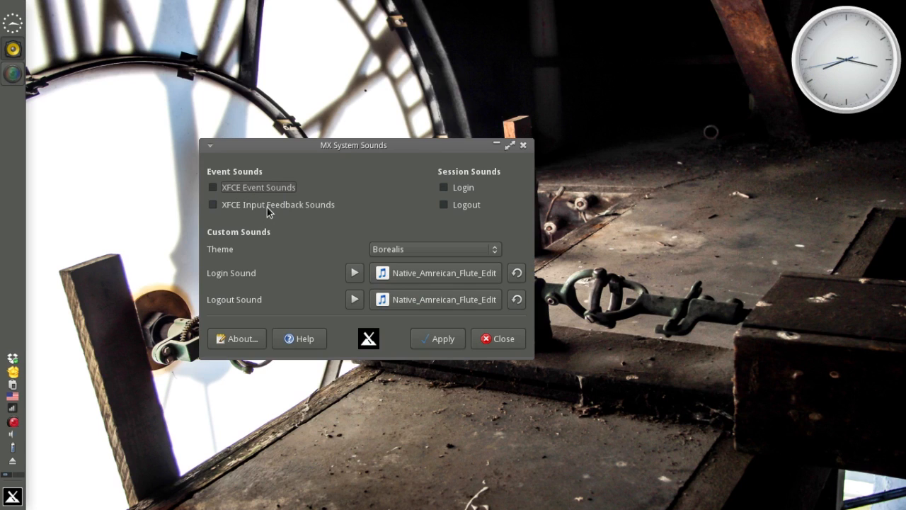
mouse_move(421, 198)
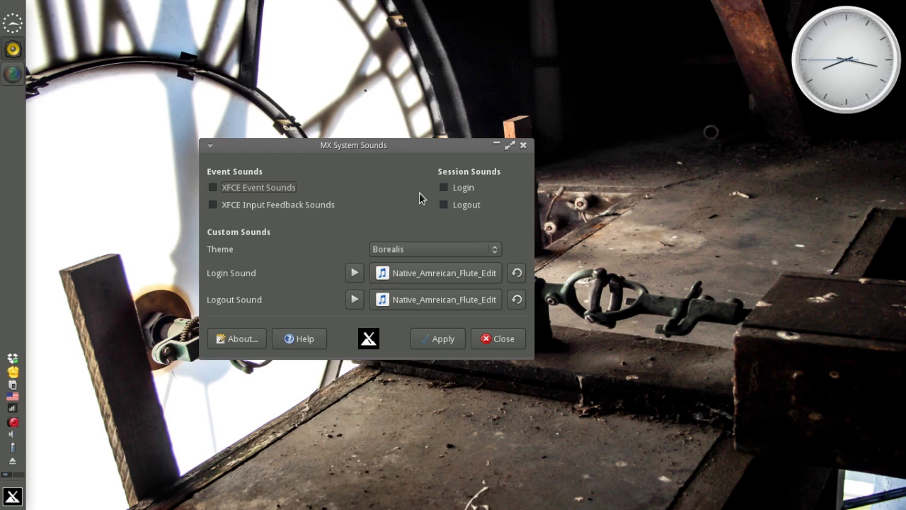
mouse_move(242, 205)
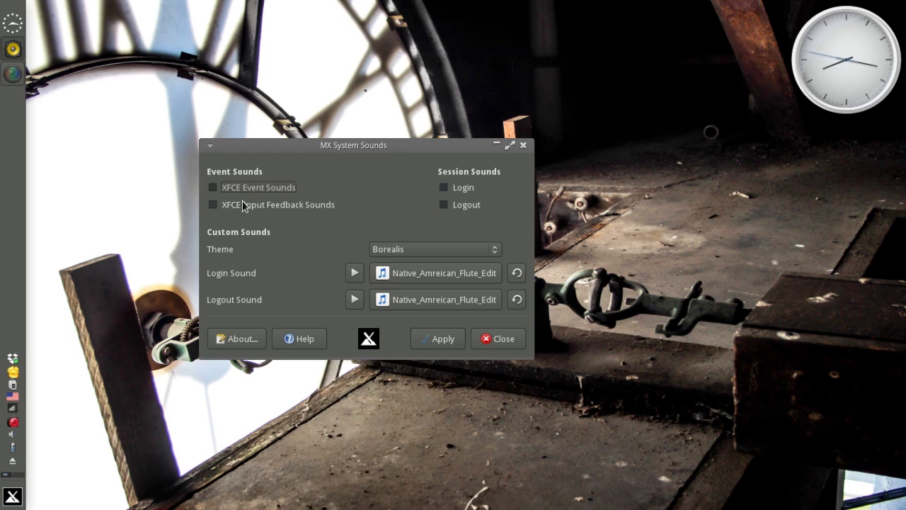
mouse_move(359, 280)
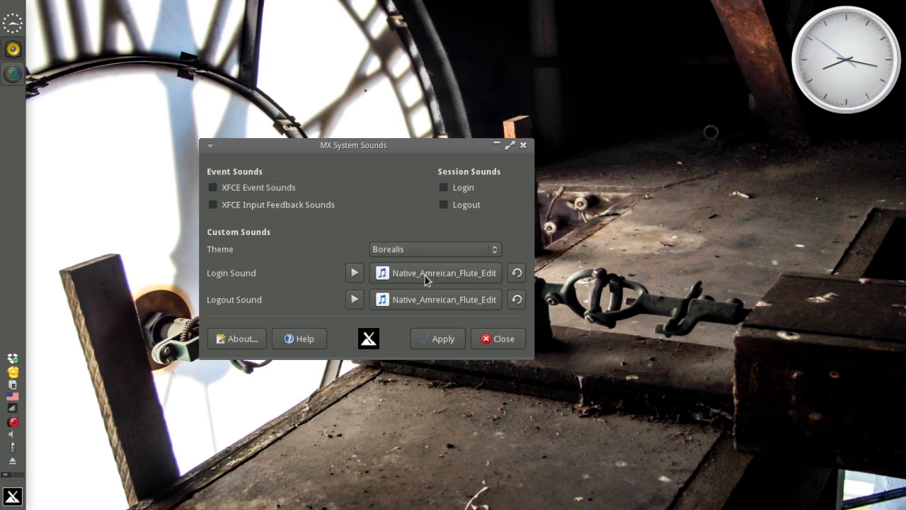
Cancel the login sound file chooser and reset the logout sound to Default
click(445, 272)
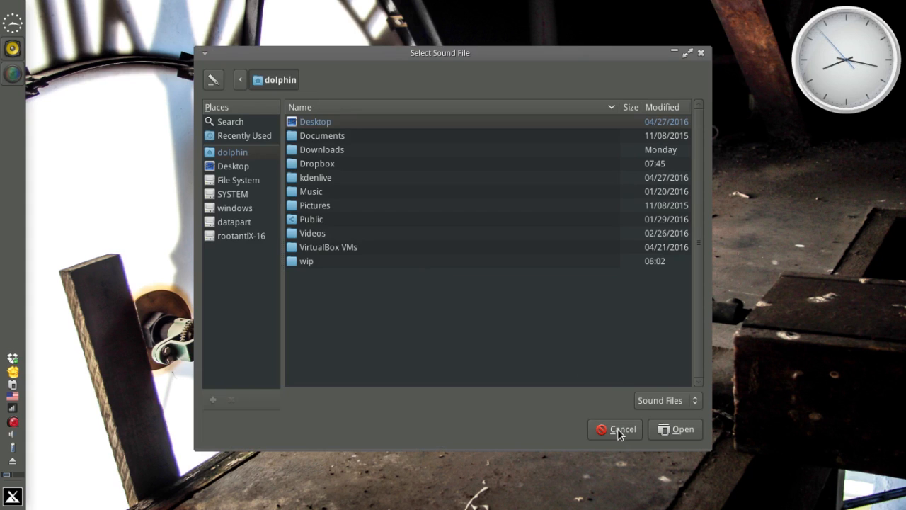
click(615, 429)
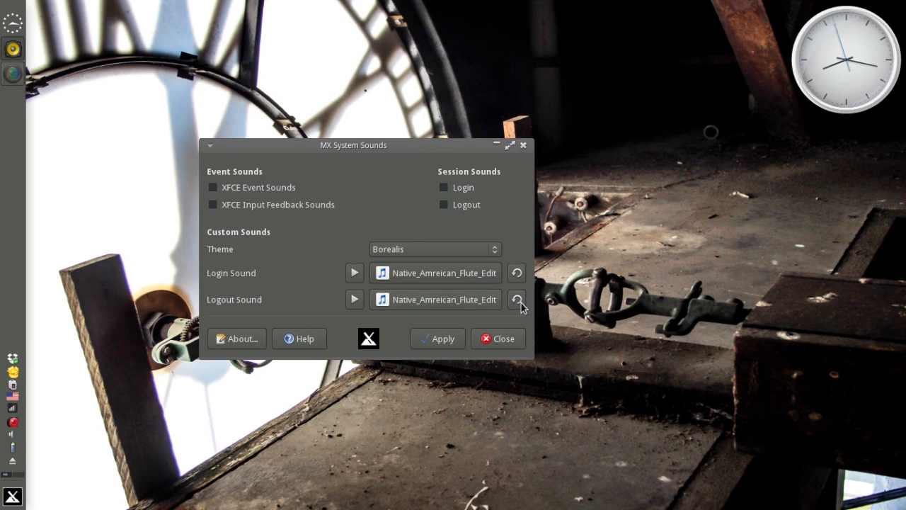
click(516, 299)
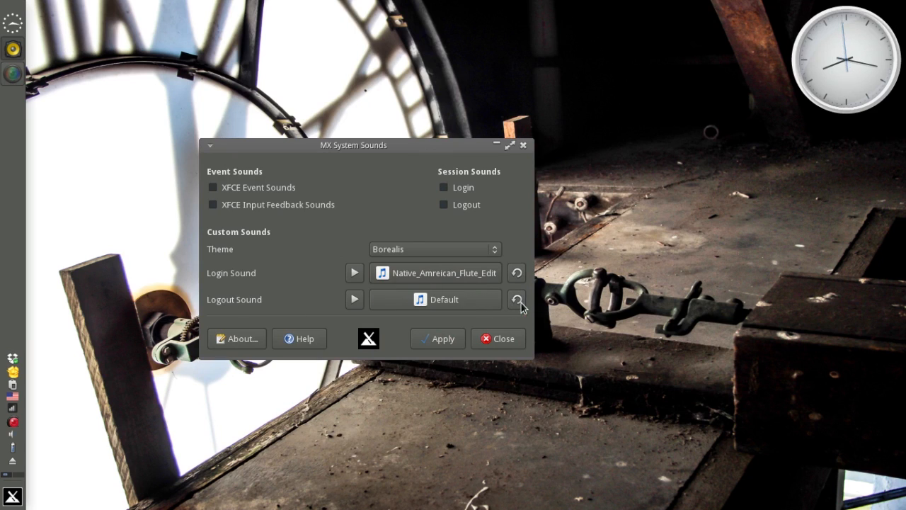
mouse_move(357, 314)
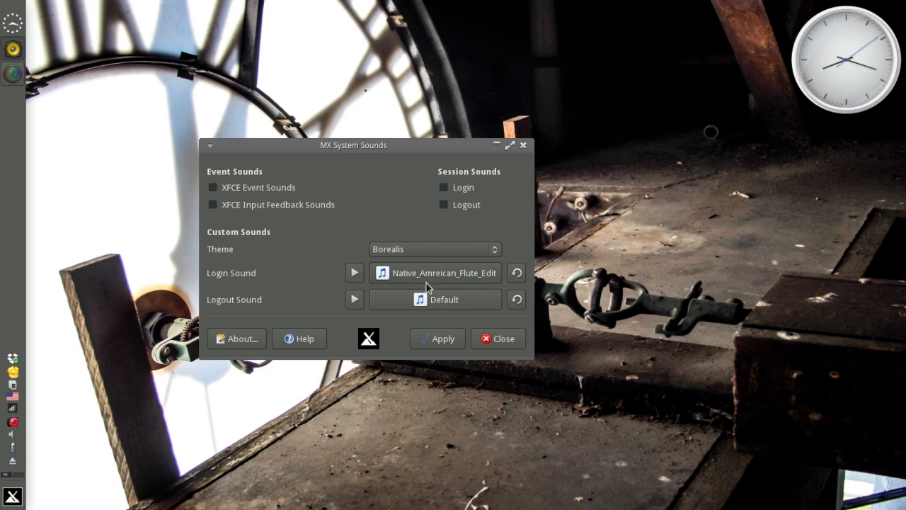
mouse_move(489, 285)
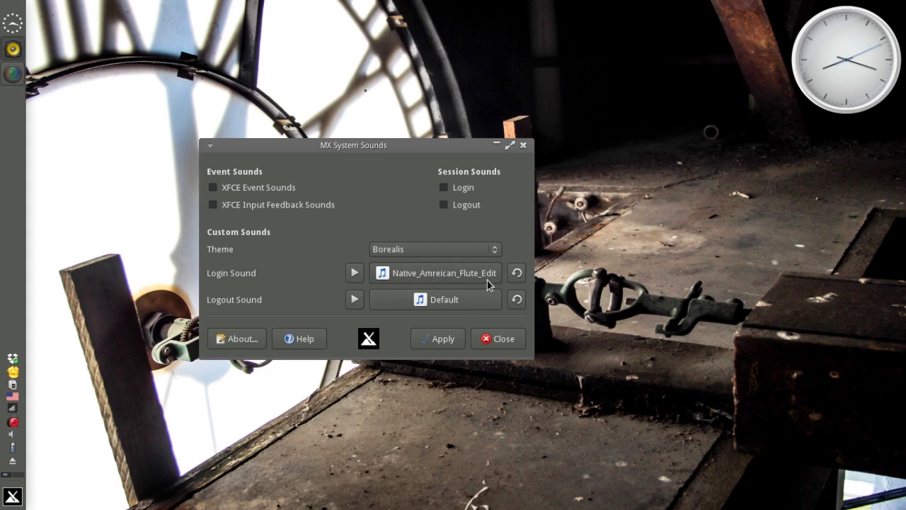
mouse_move(446, 299)
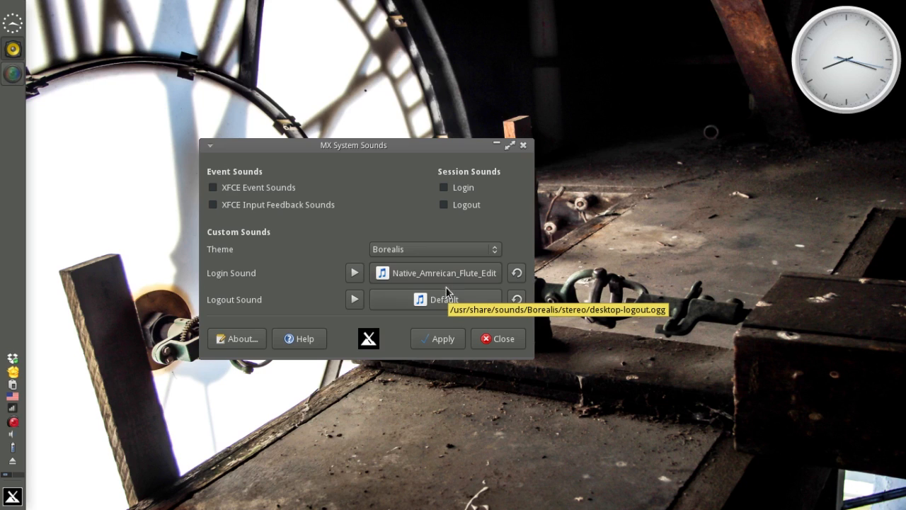
mouse_move(473, 288)
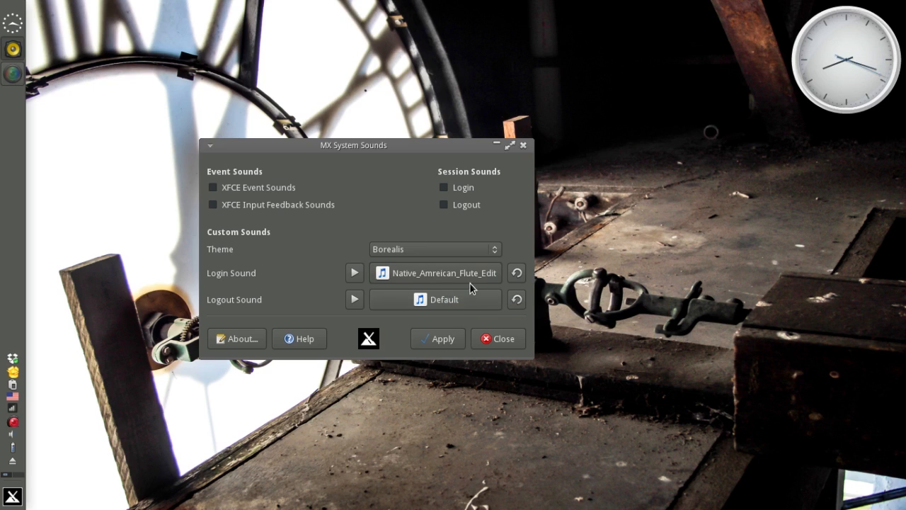
Pick Native_Amreican_Flute_Edit as the logout sound again
click(432, 249)
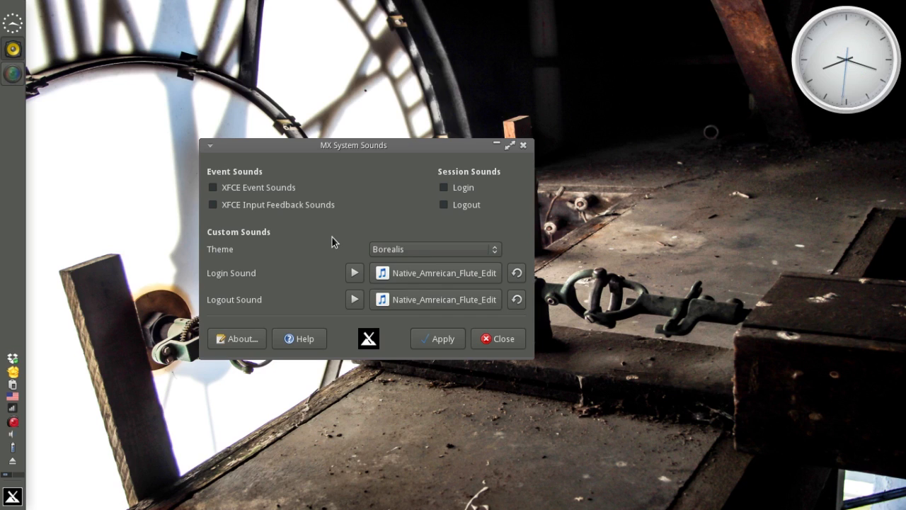
mouse_move(267, 195)
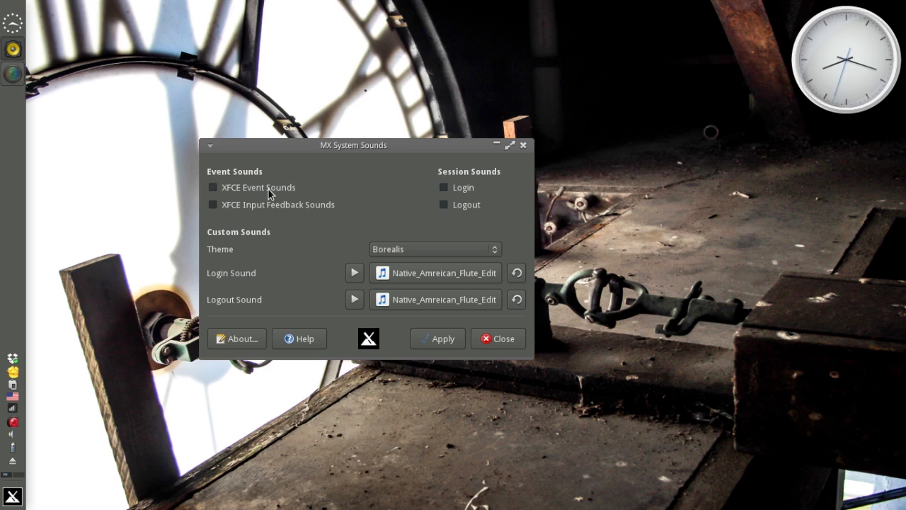
mouse_move(400, 151)
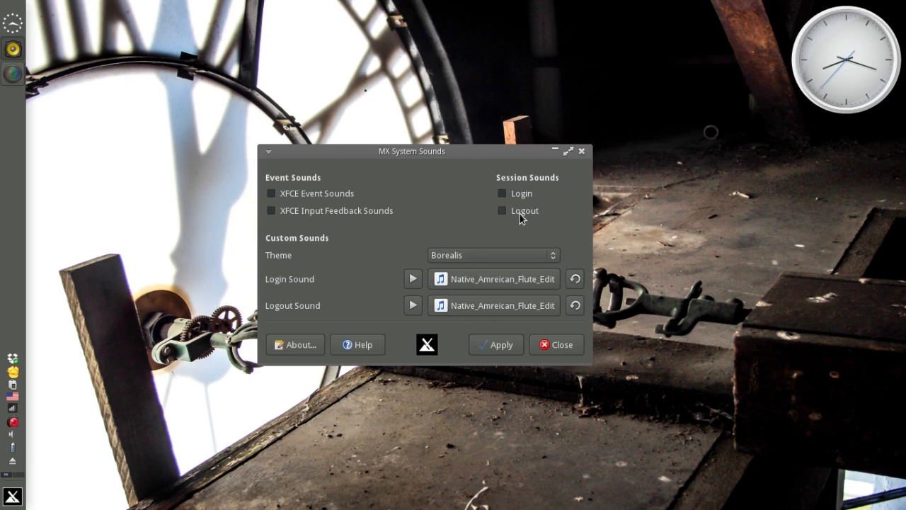
mouse_move(400, 229)
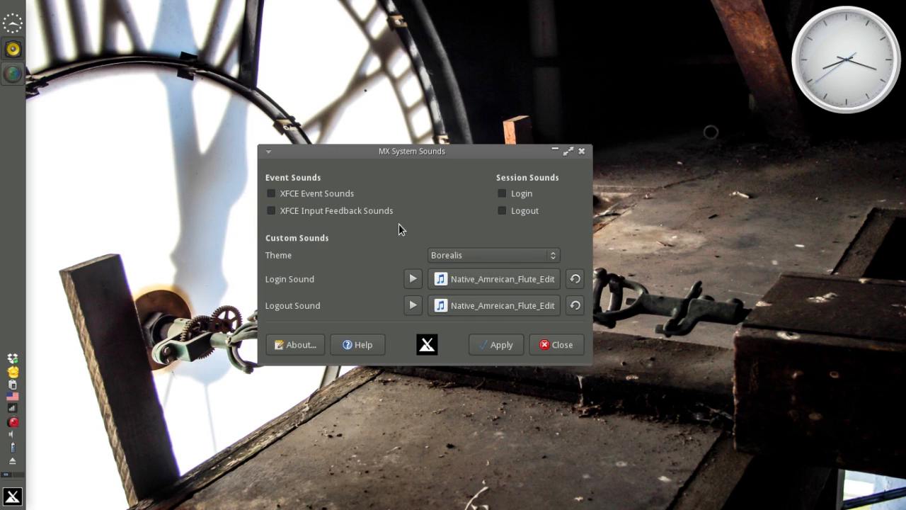
Close MX System Sounds, leaving only the desktop and its white analogue clock
click(557, 344)
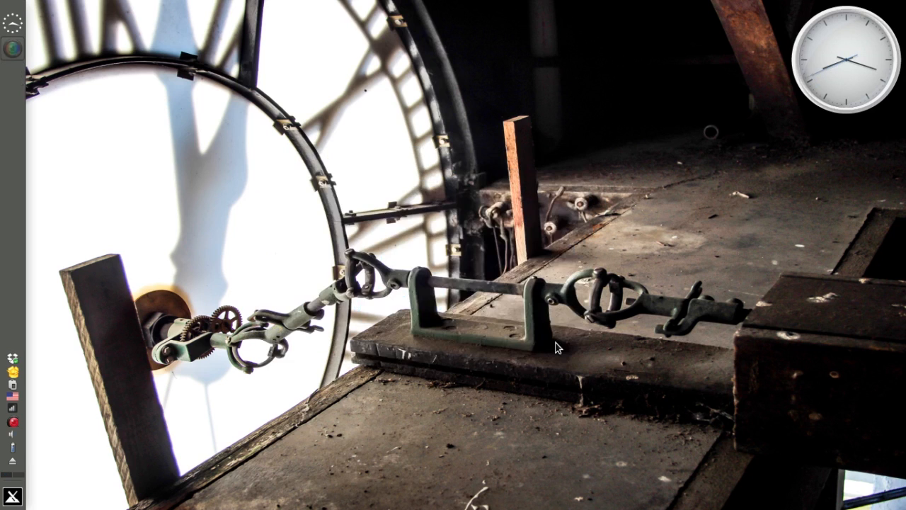
mouse_move(367, 223)
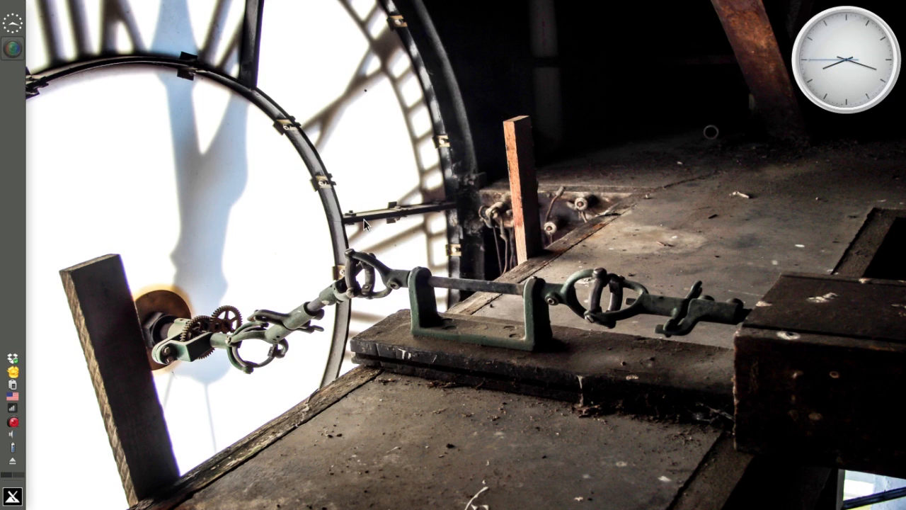